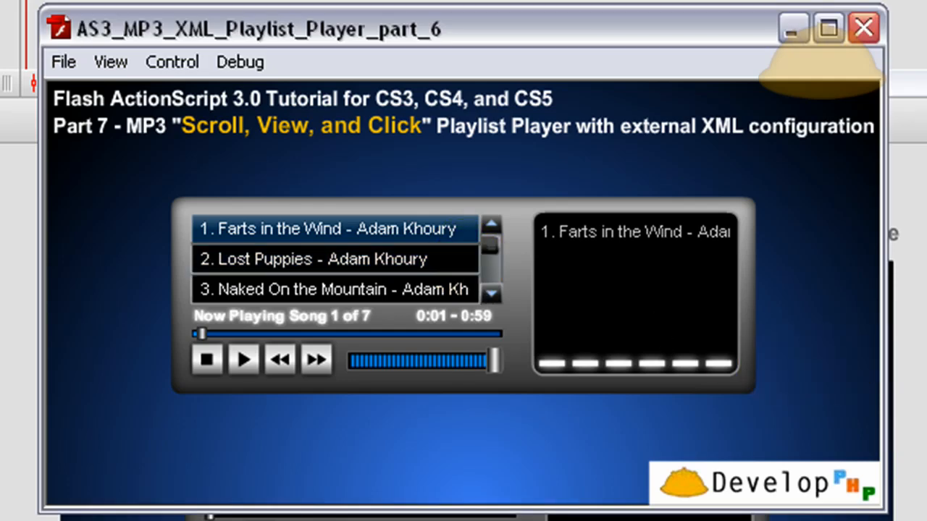
mouse_move(910, 307)
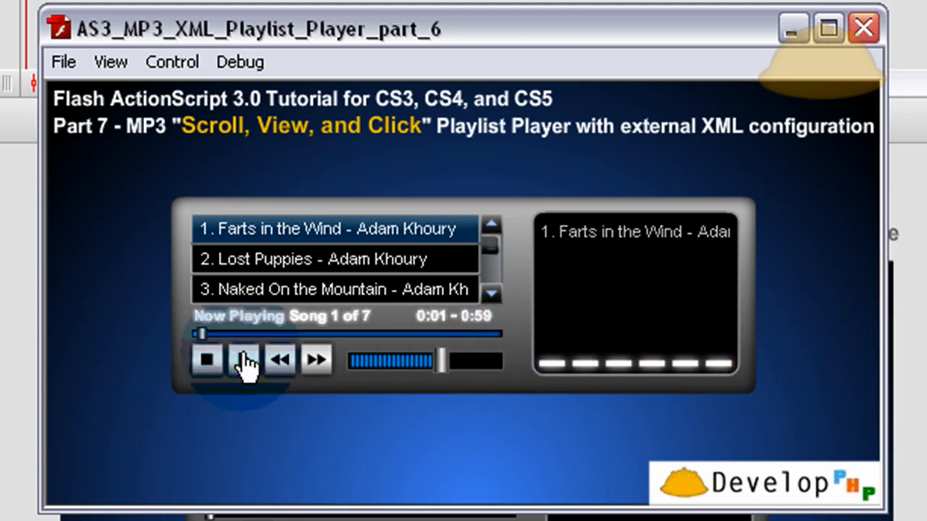
Step: Play the first song, then step forward and back through the playlist tracks
left_click(244, 359)
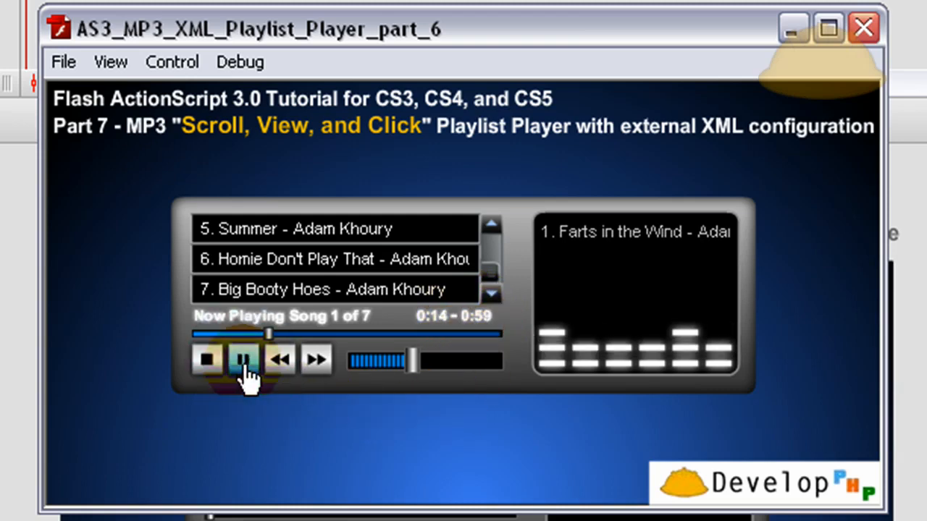
left_click(316, 360)
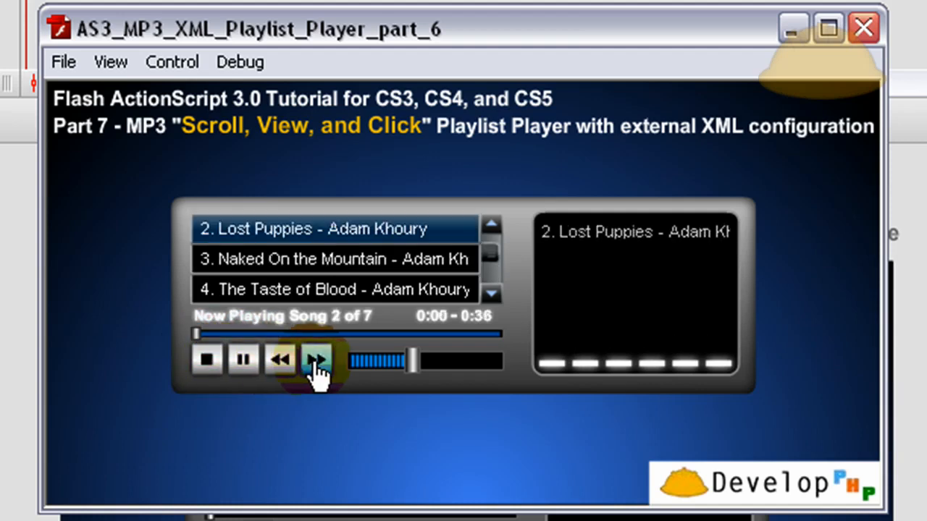
left_click(280, 359)
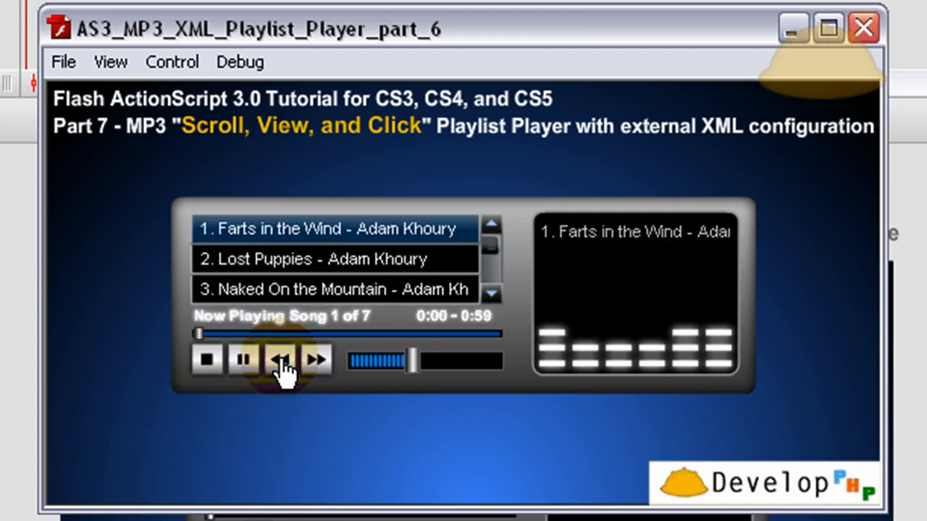
left_click(281, 359)
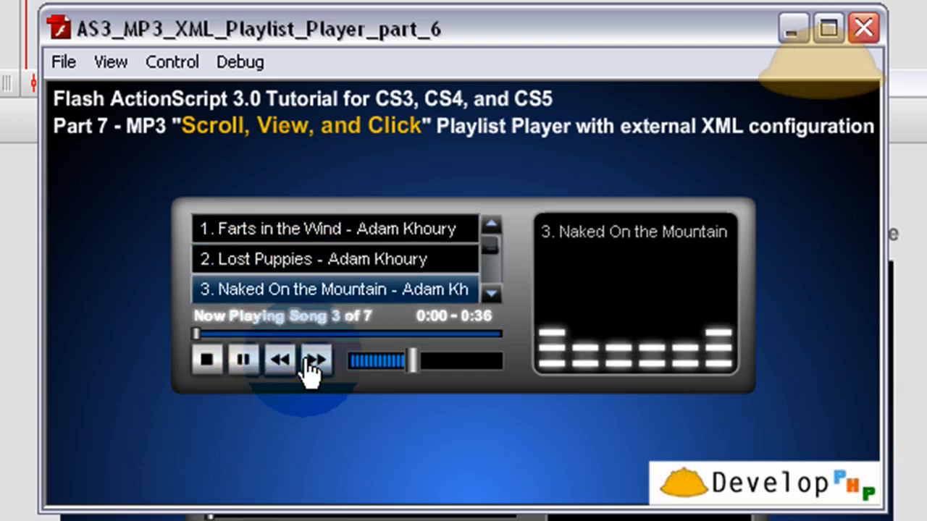
Step: Advance to song 2 and Lost Puppies, then close the Flash Player window
left_click(316, 360)
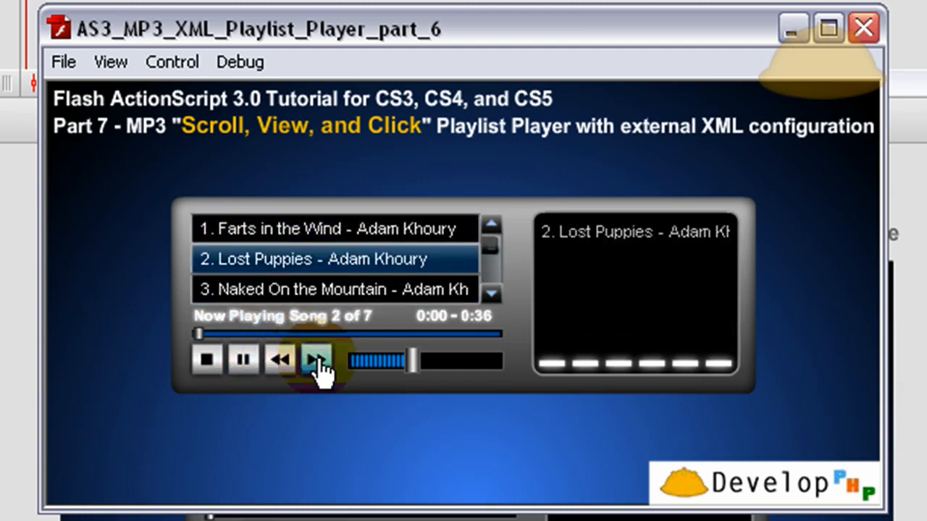
left_click(316, 360)
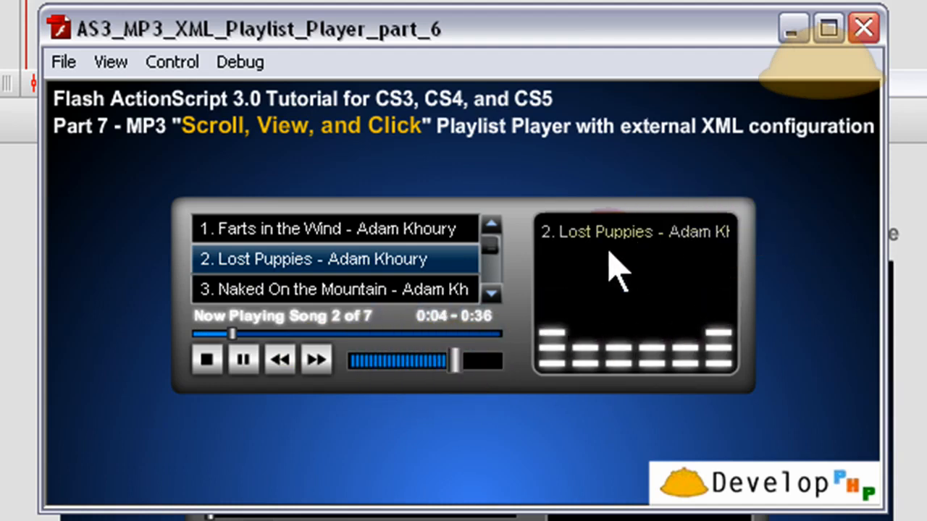
mouse_move(558, 258)
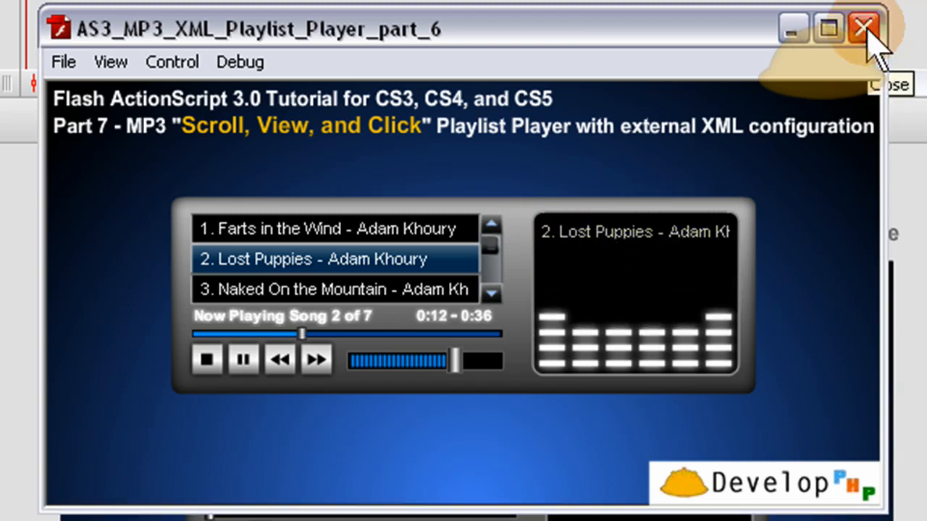
left_click(863, 28)
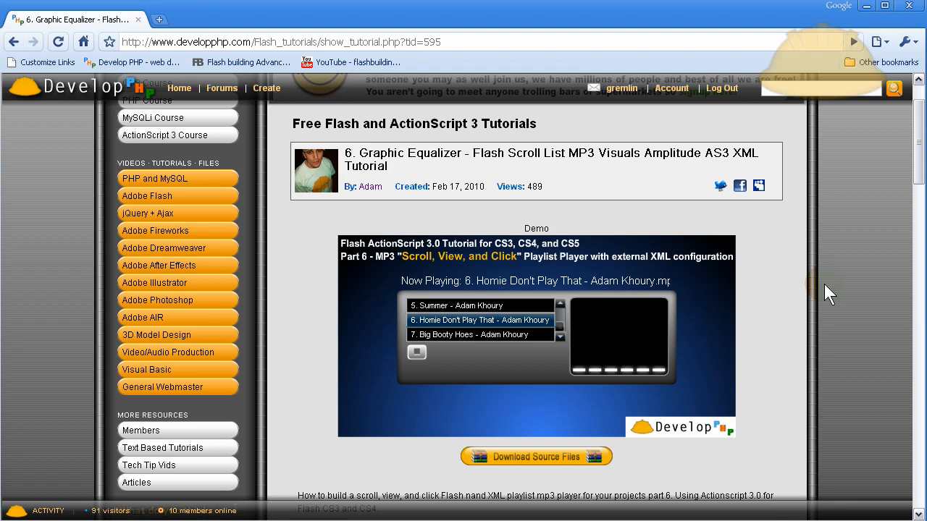
mouse_move(823, 318)
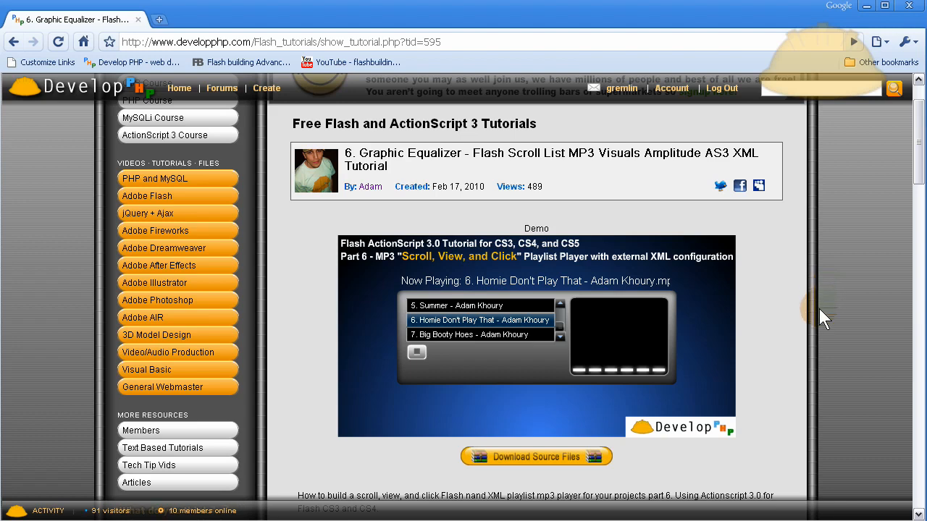
mouse_move(800, 341)
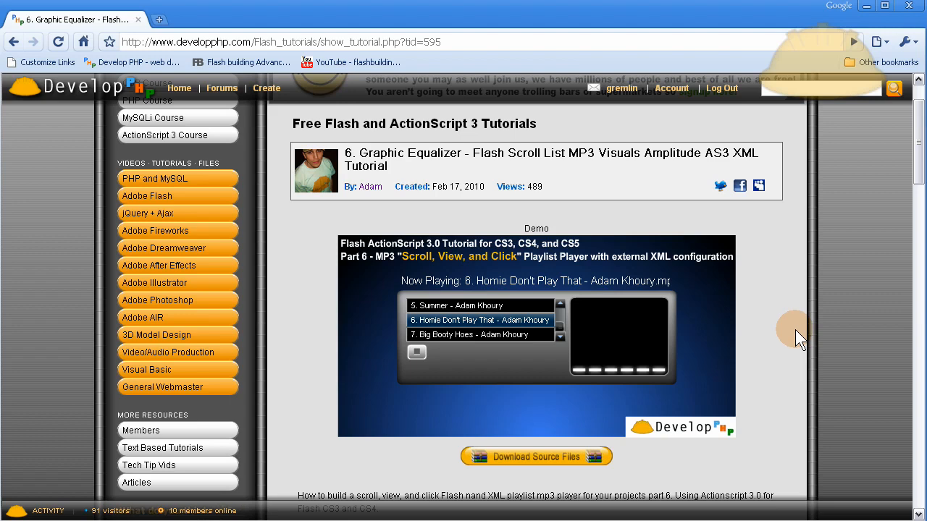
mouse_move(786, 345)
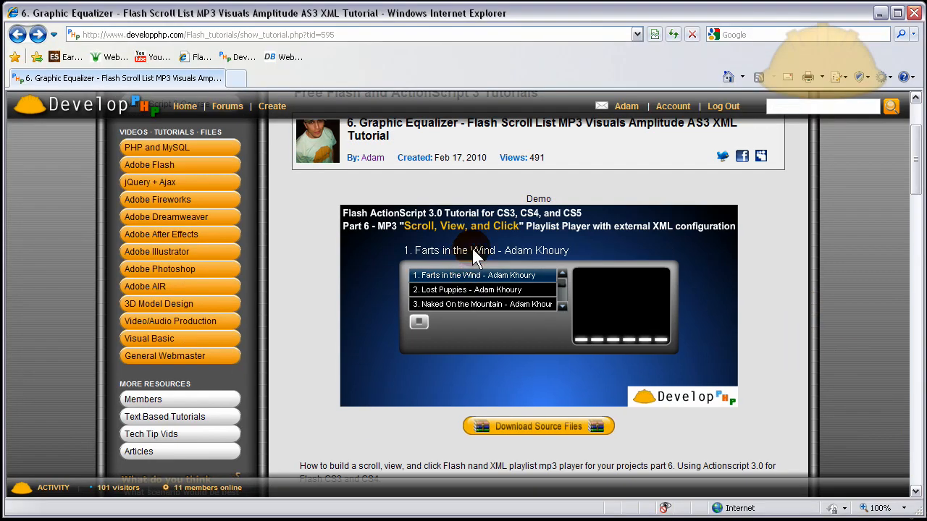
mouse_move(307, 268)
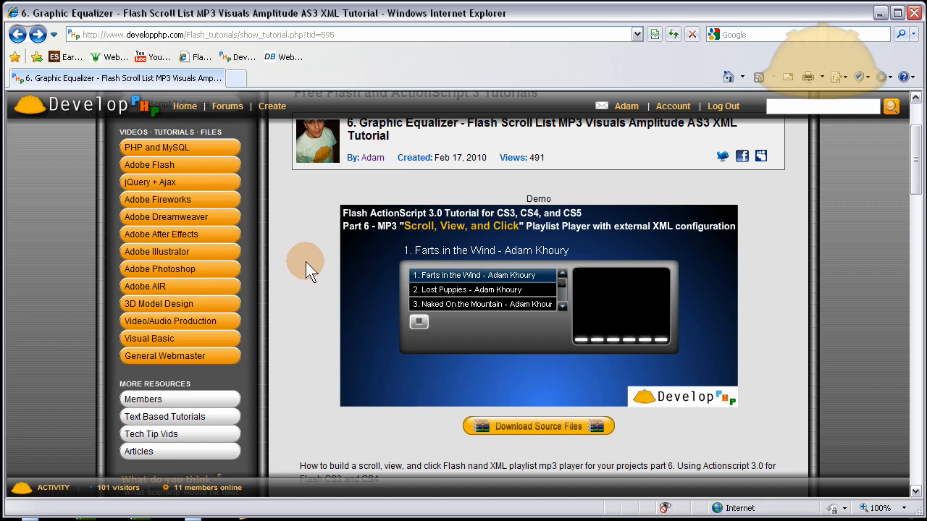
Step: Go to the Adobe Flash tutorials index and scroll to the Sound and Mp3 Audio Player section
scroll("up", 3)
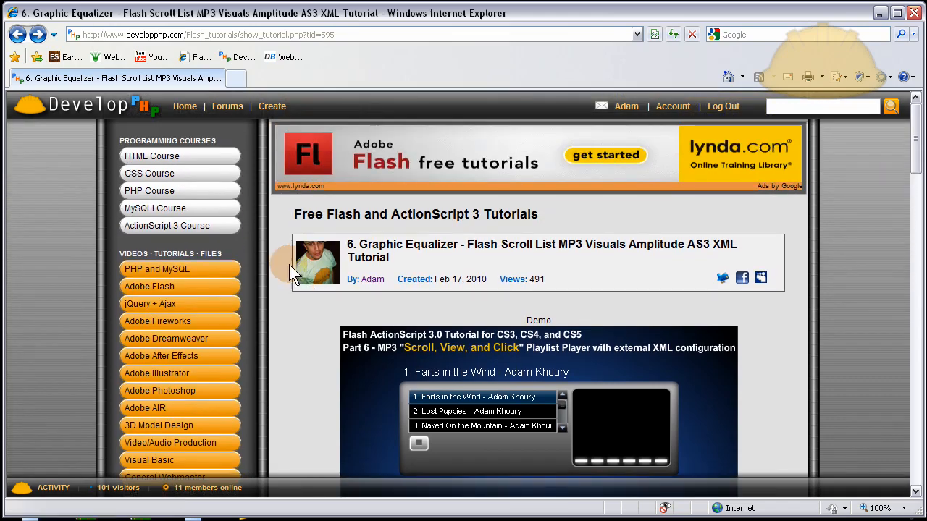
mouse_move(181, 290)
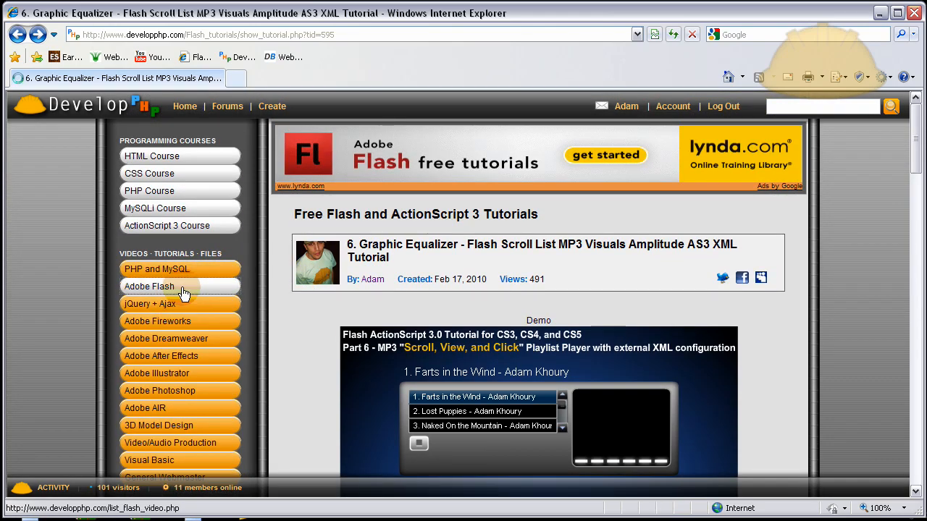
left_click(149, 287)
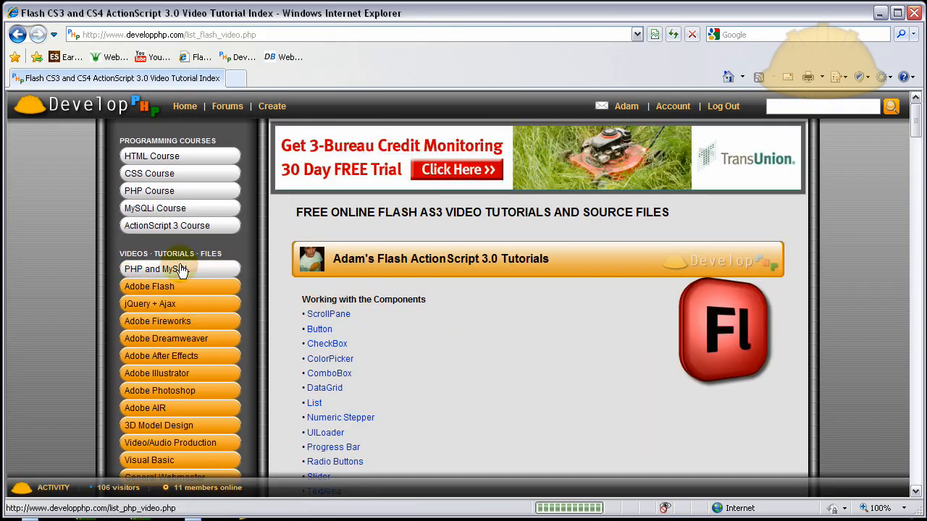
scroll("down", 3)
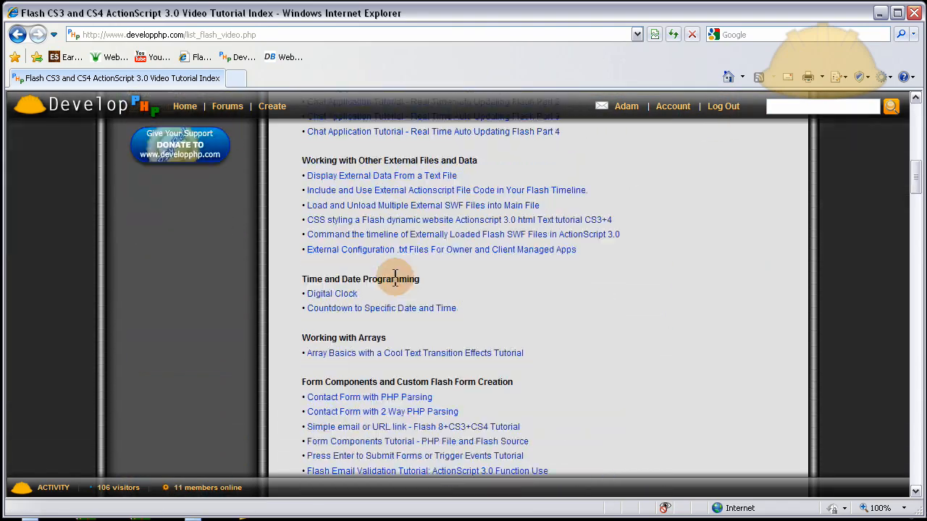
scroll("down", 3)
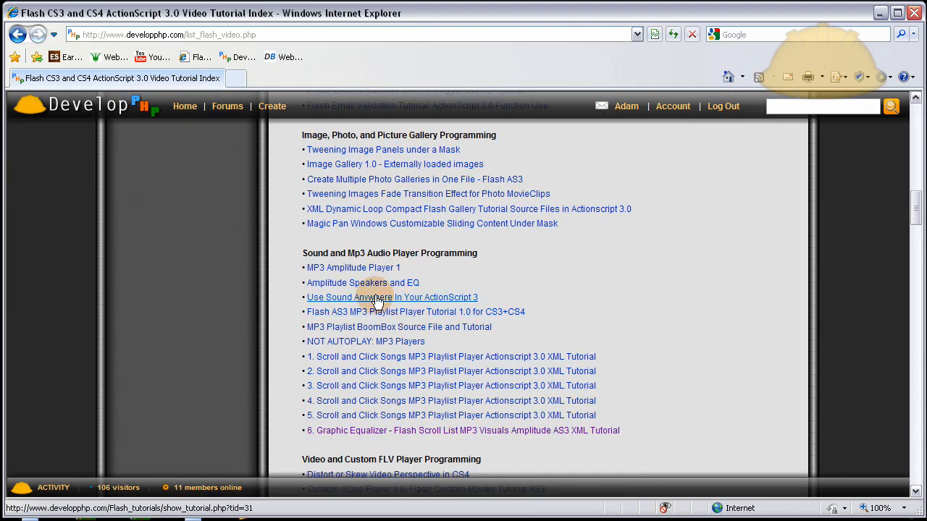
scroll("down", 3)
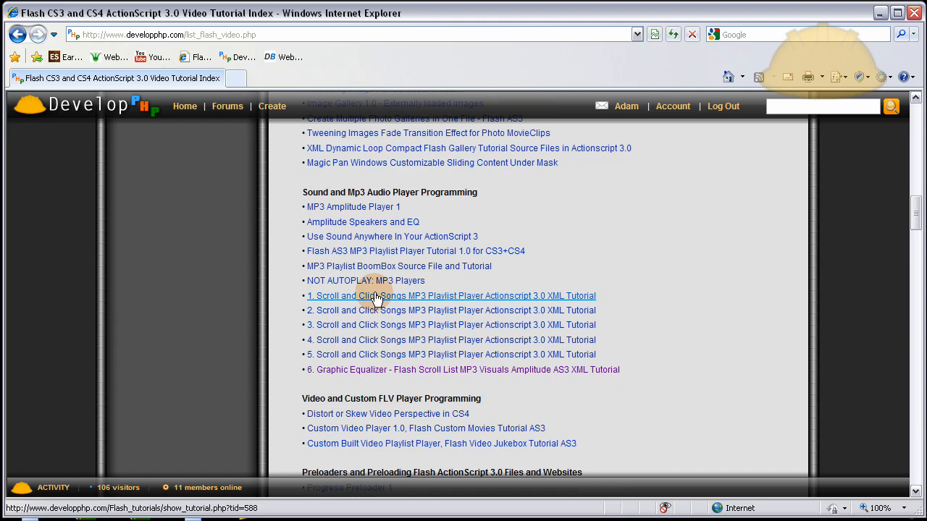
mouse_move(370, 267)
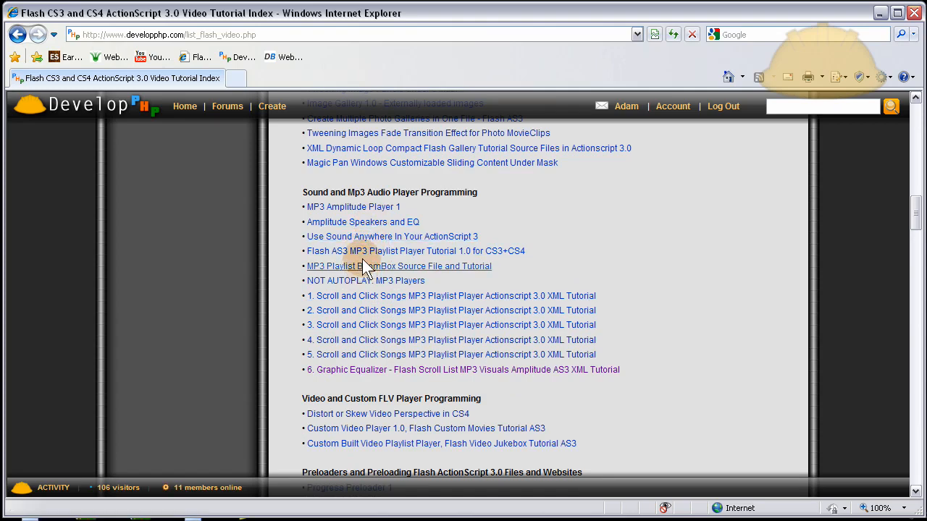
mouse_move(400, 266)
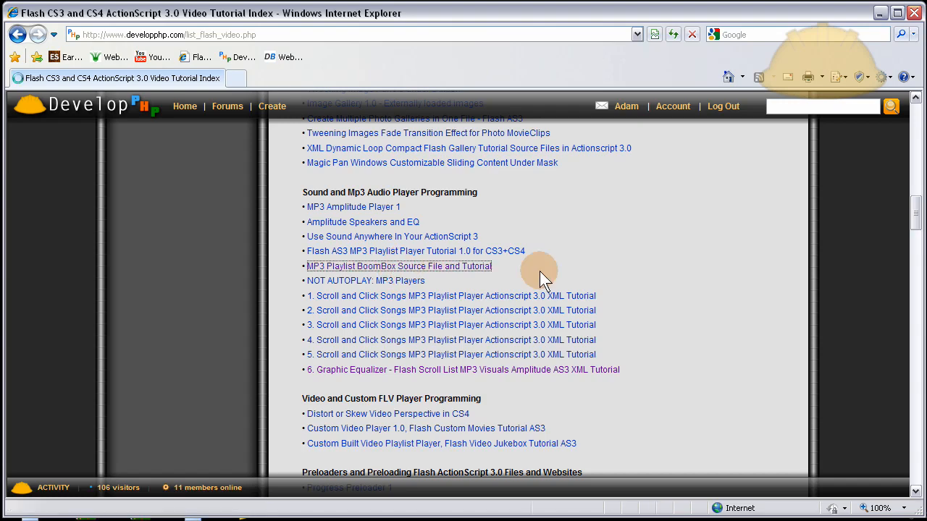
Step: Load the MP3 Playlist BoomBox Source File and Tutorial page and look over its demo and video
left_click(398, 267)
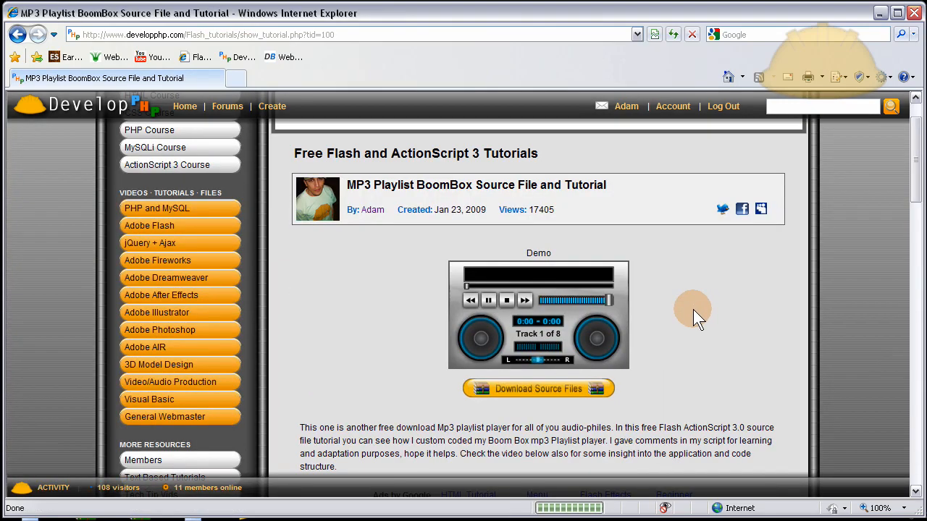
scroll("down", 3)
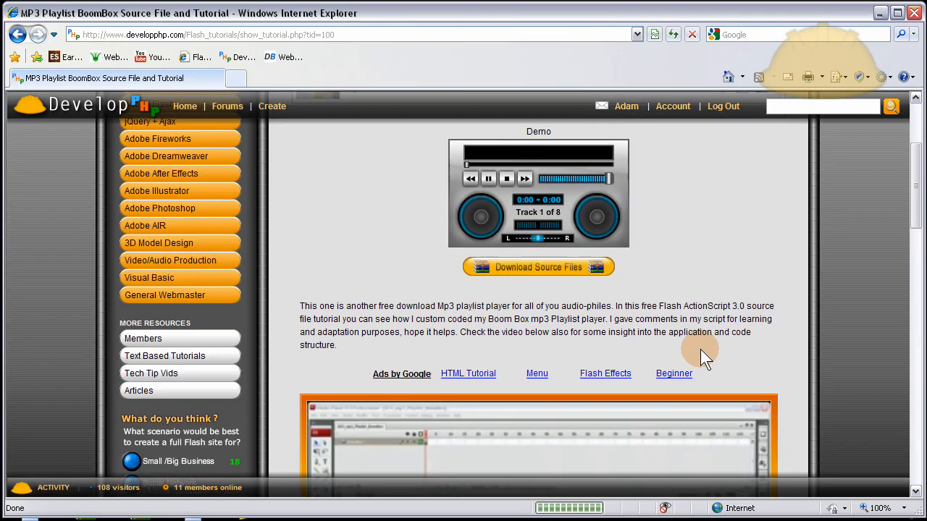
scroll("down", 3)
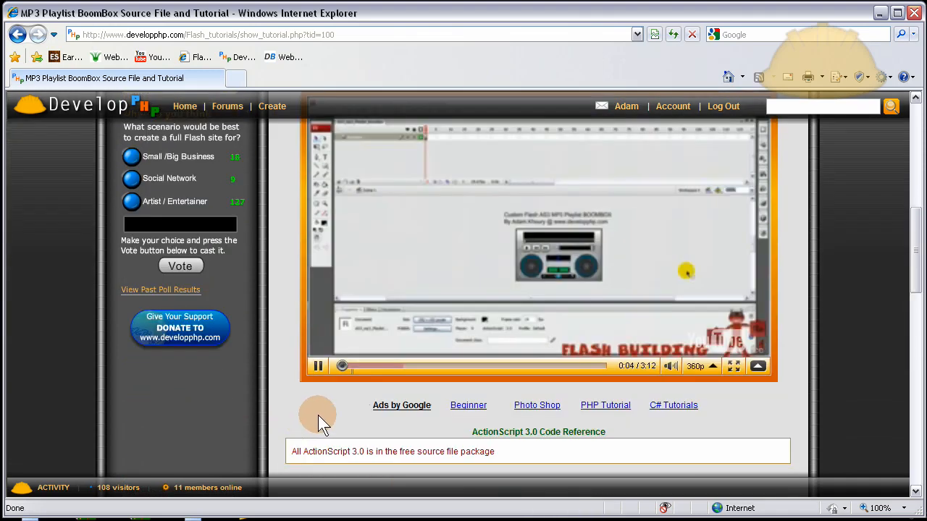
scroll("up", 3)
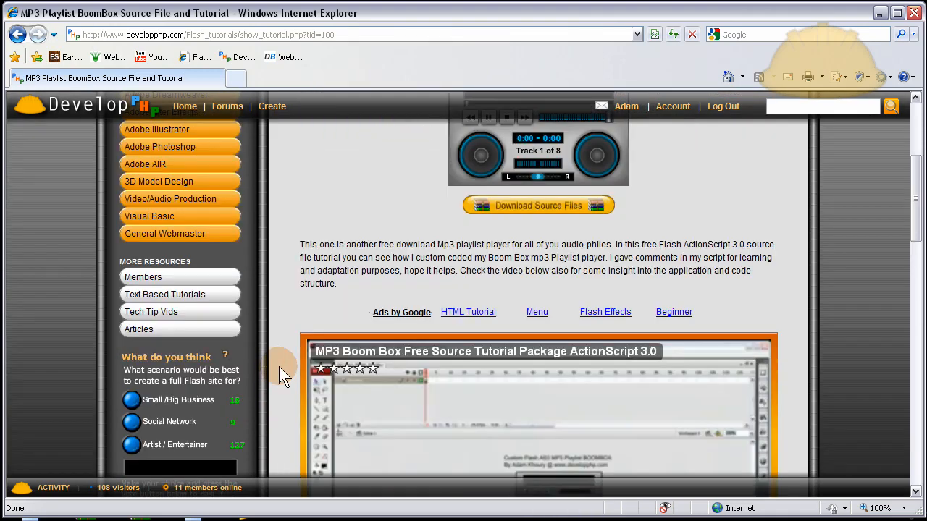
scroll("up", 3)
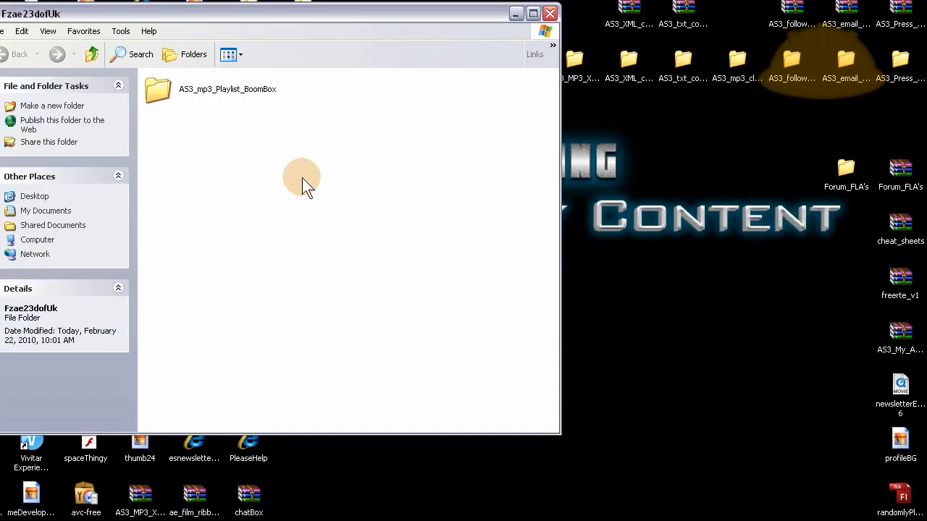
Step: Load the AS3_mp3_Playlist_BoomBox Flash document from its downloaded folder
double_click(227, 89)
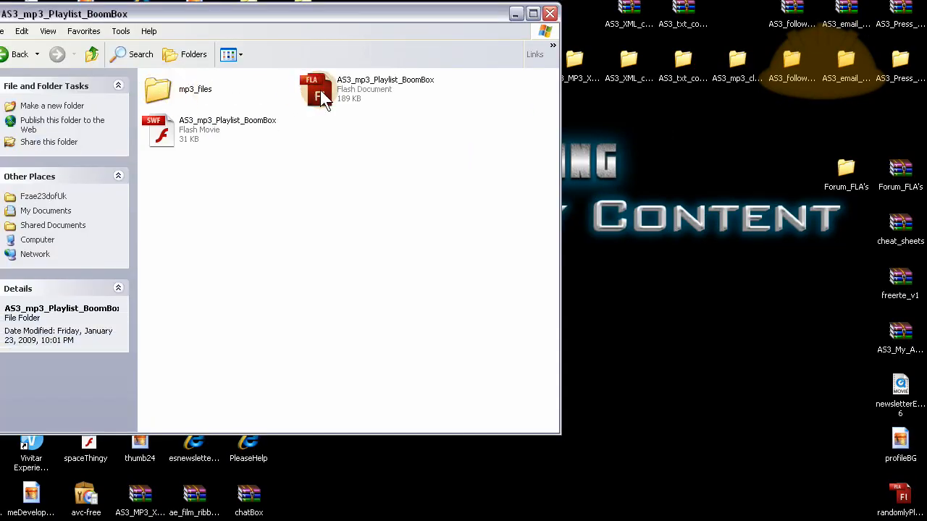
double_click(316, 90)
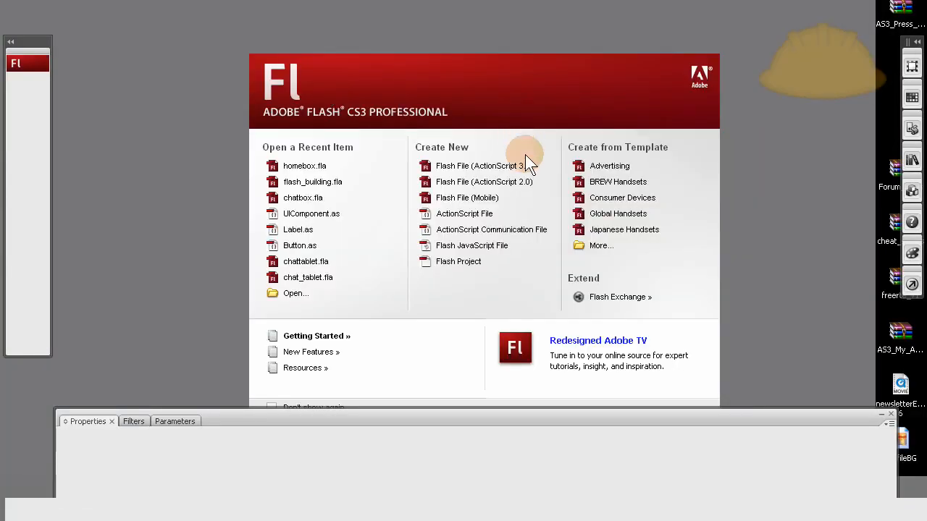
mouse_move(823, 133)
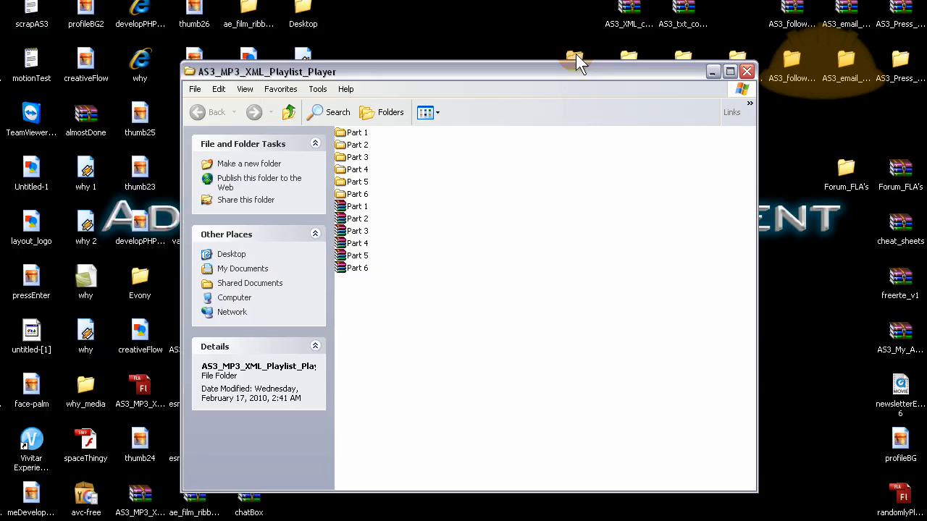
mouse_move(355, 201)
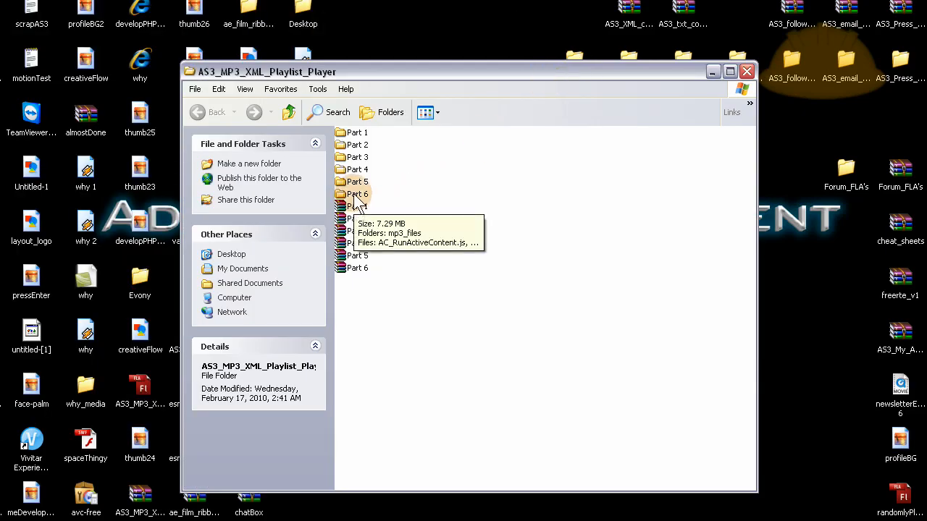
Step: Load the part 6 AS3_MP3_XML_Playlist_Player Flash document from the Part 6 folder
double_click(358, 194)
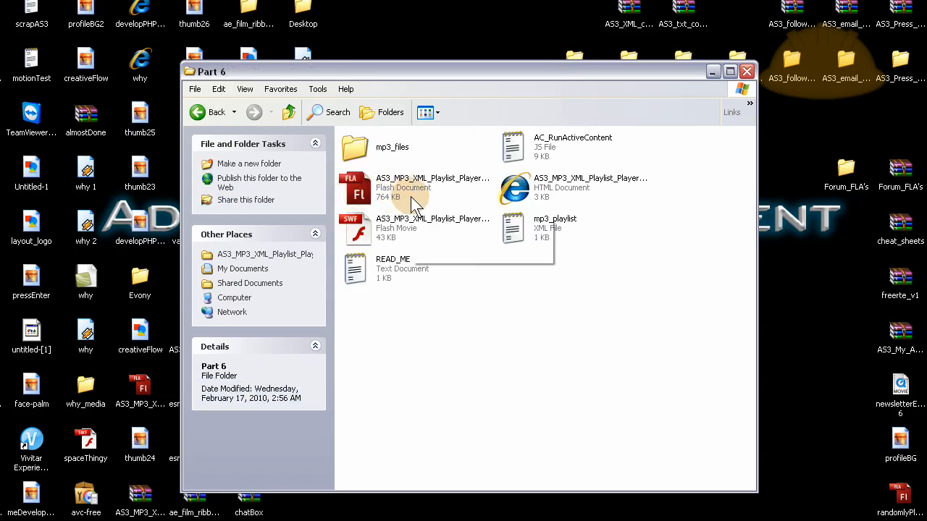
mouse_move(413, 189)
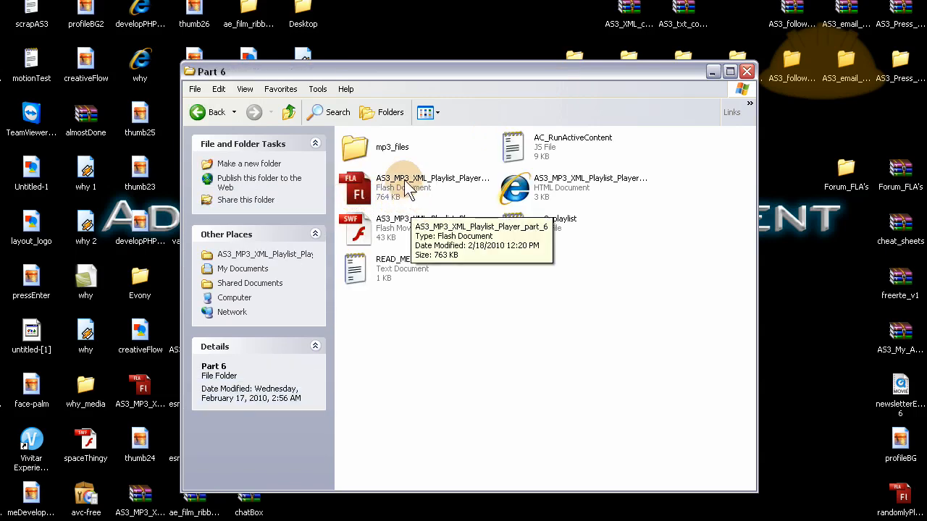
double_click(432, 187)
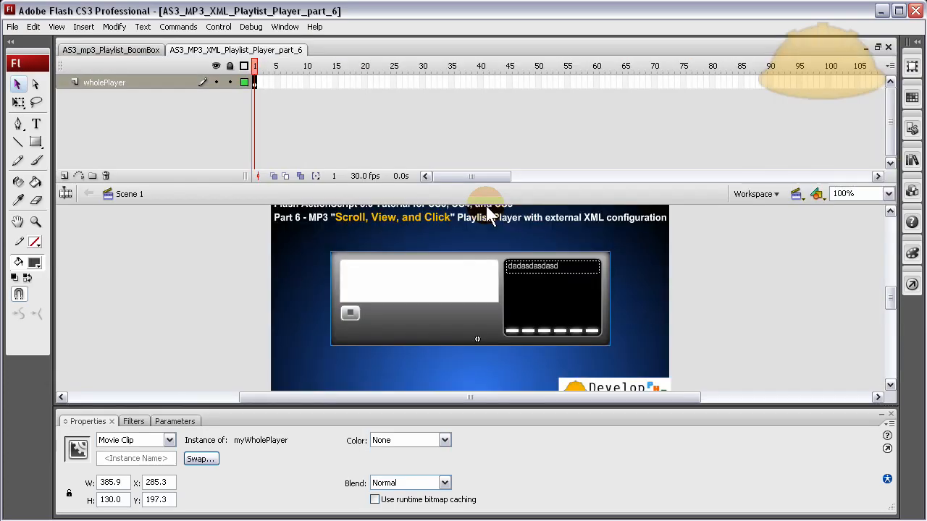
Step: Enter the myWholePlayer clip in the part 6 document and select its playlist box
left_click(110, 49)
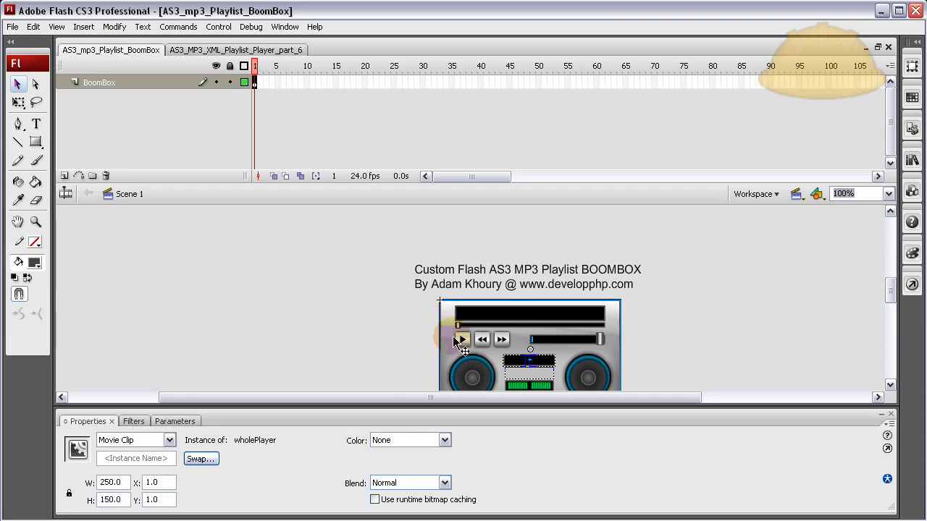
mouse_move(457, 346)
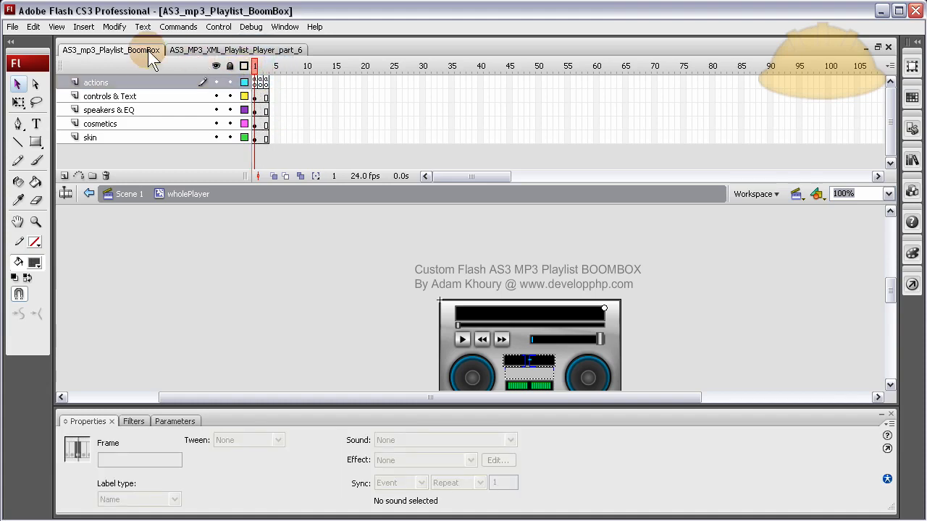
left_click(234, 49)
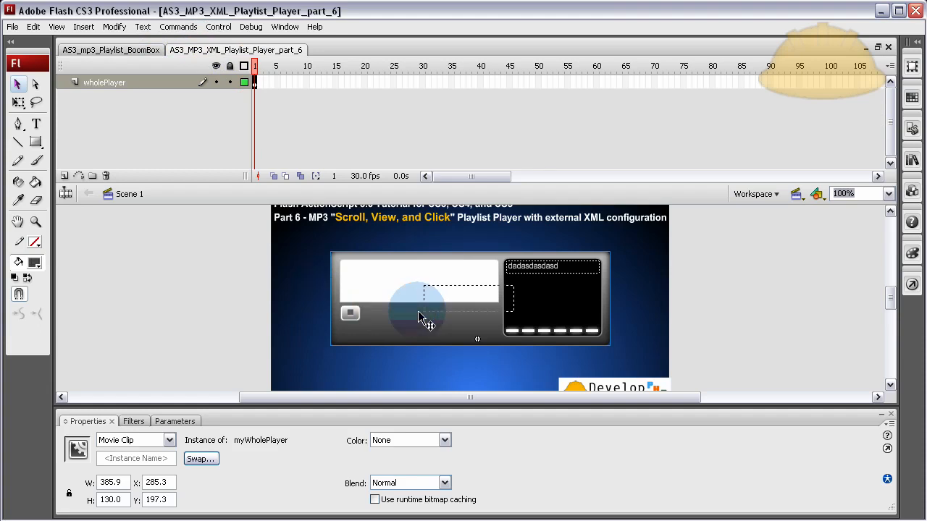
double_click(420, 311)
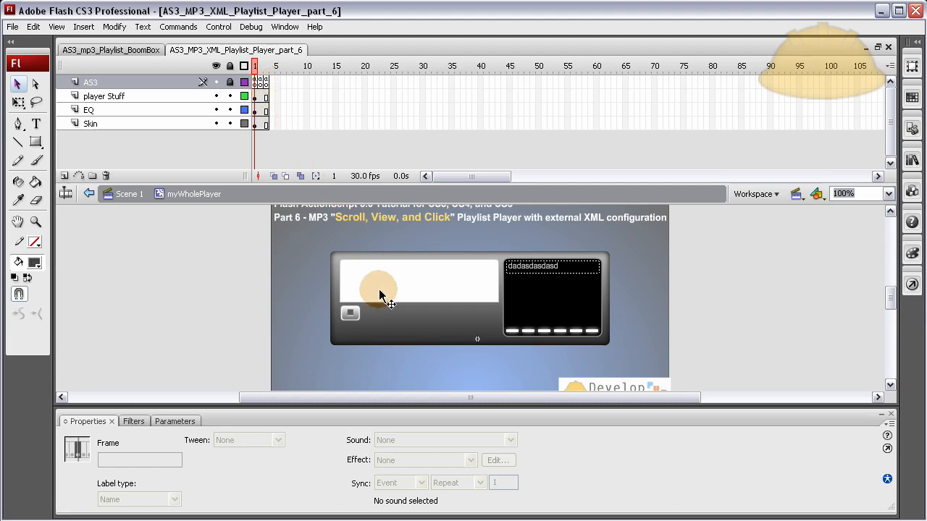
left_click(391, 282)
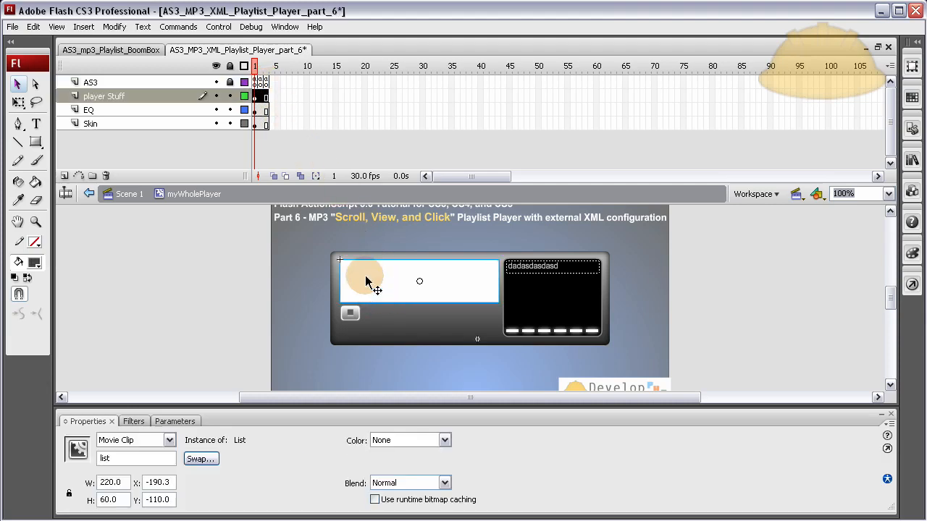
Step: Compare the BoomBox wholePlayer and part 6 myWholePlayer layers, ending in BoomBox with nothing selected
left_click(110, 50)
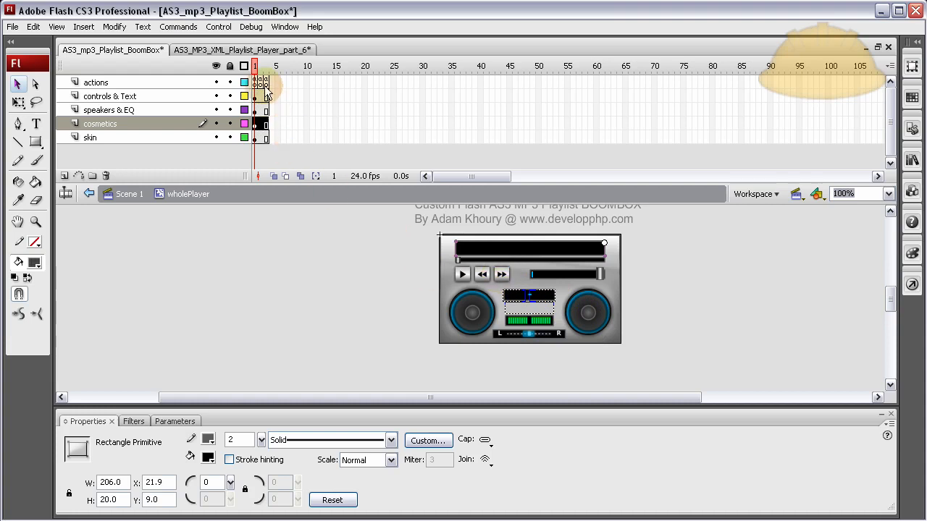
left_click(240, 49)
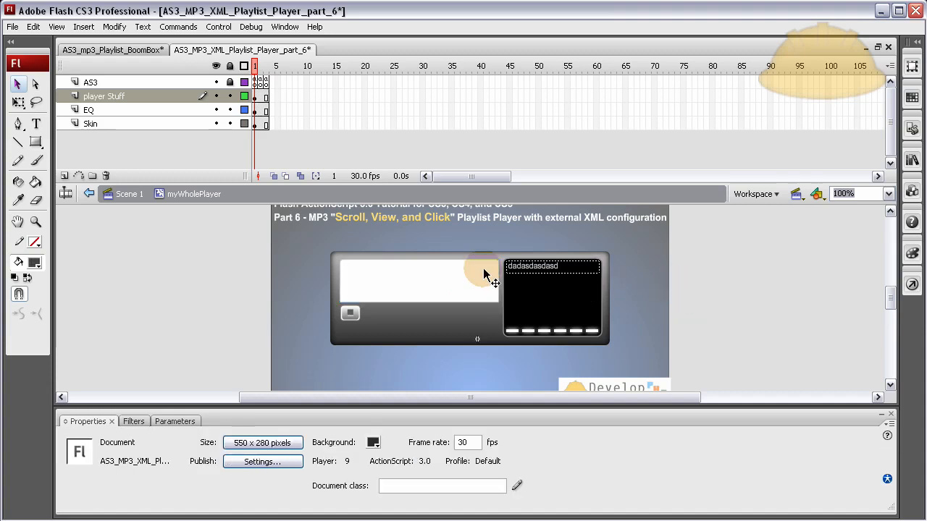
left_click(113, 49)
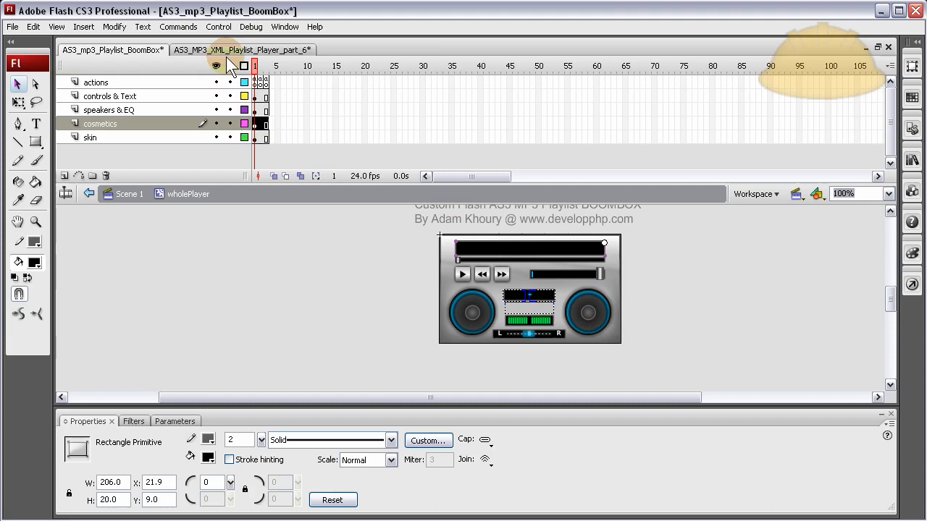
left_click(242, 49)
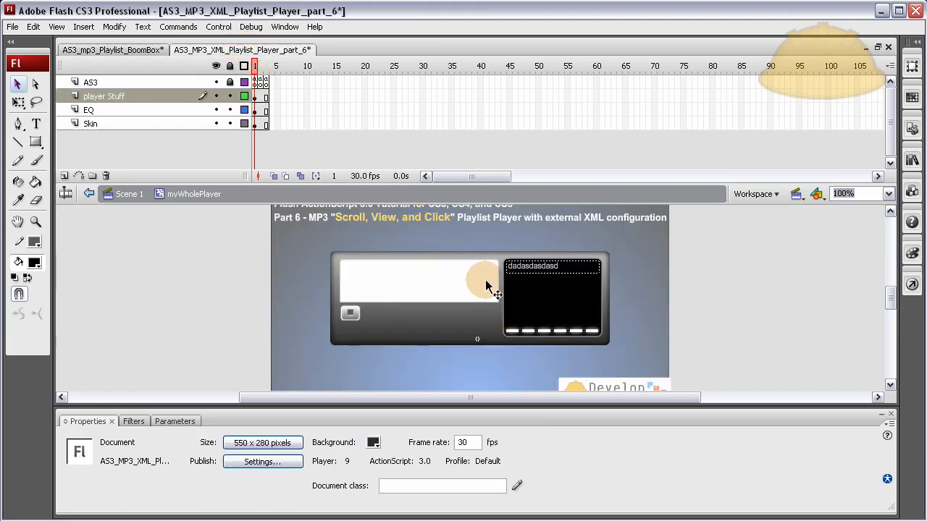
left_click(113, 49)
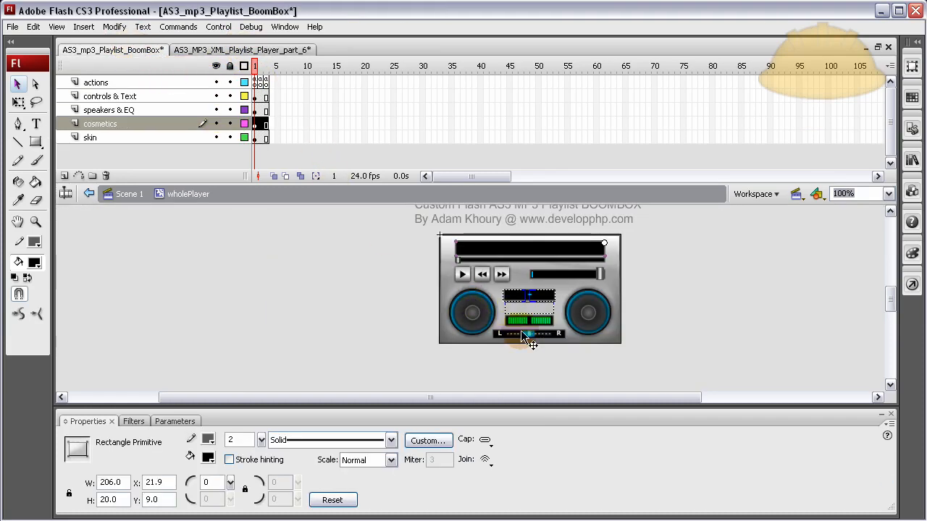
left_click(646, 315)
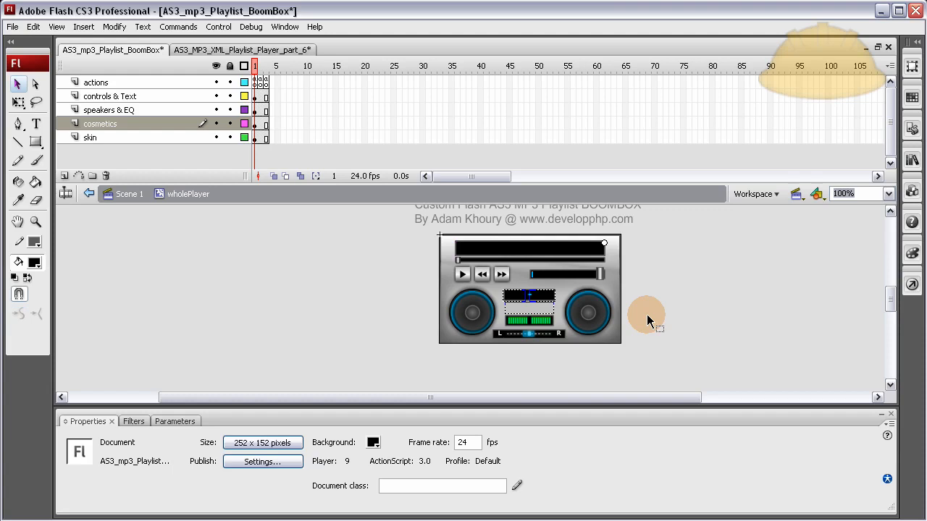
mouse_move(521, 287)
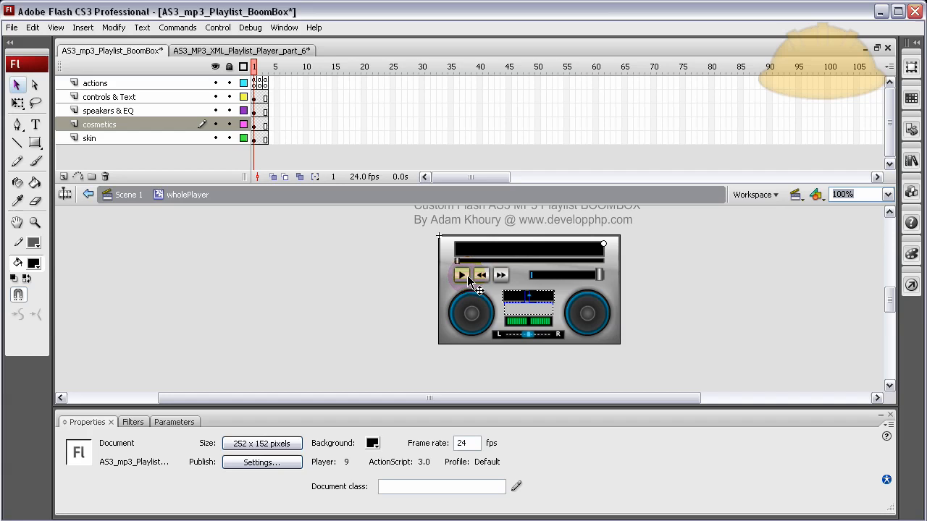
Step: Copy the BoomBox play, previous and next buttons into the part 6 player Stuff layer
left_click(462, 275)
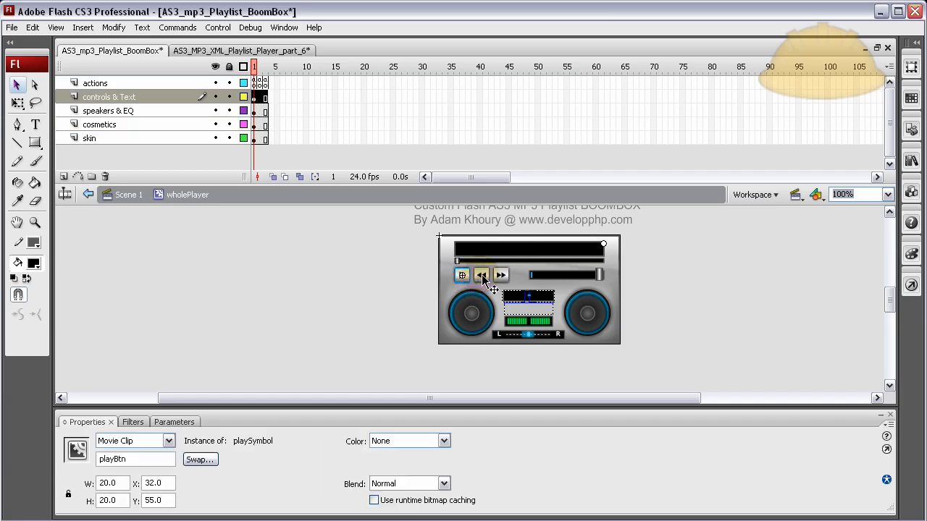
left_click(500, 275)
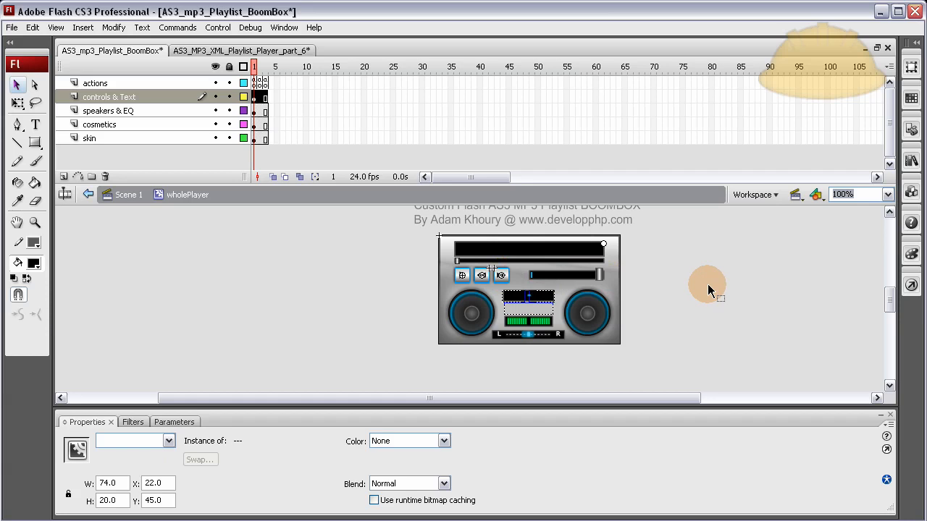
left_click(241, 50)
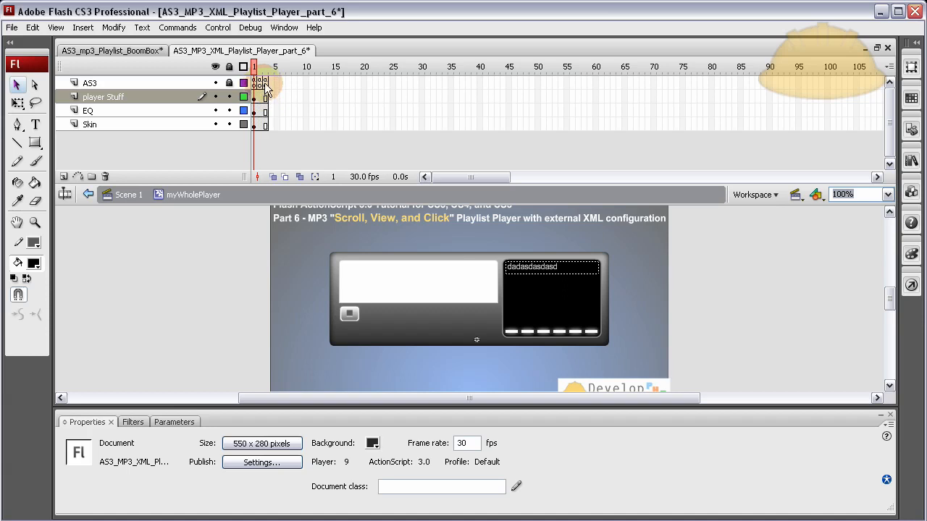
left_click(88, 110)
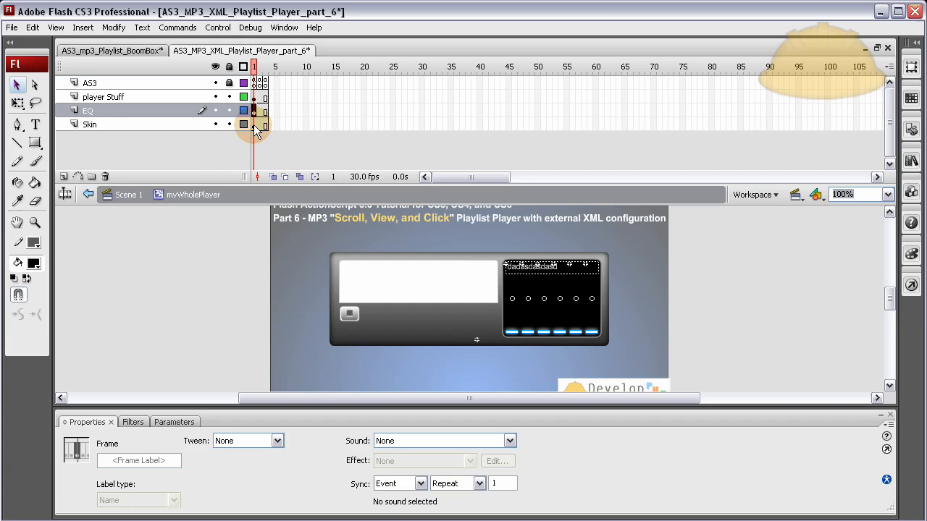
left_click(105, 96)
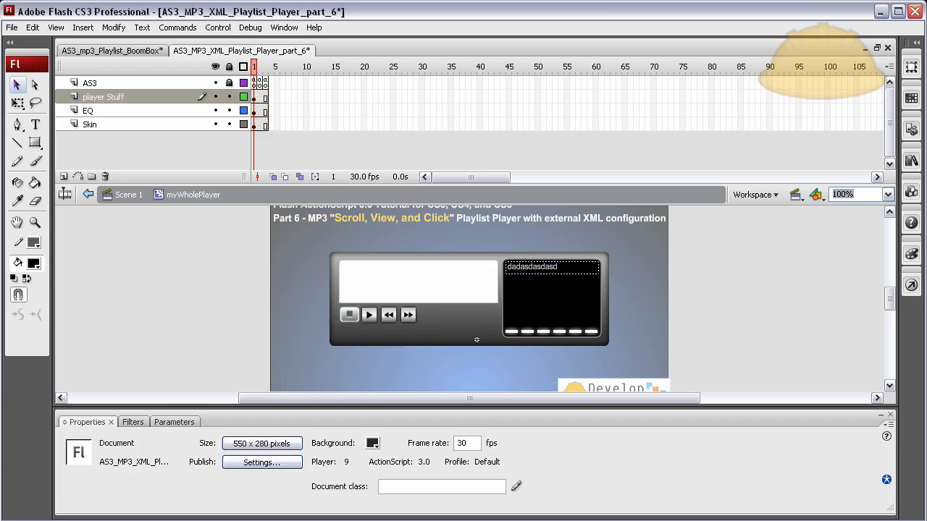
Step: Copy the BoomBox display and progress-bar graphics into the part 6 player Stuff layer
left_click(113, 50)
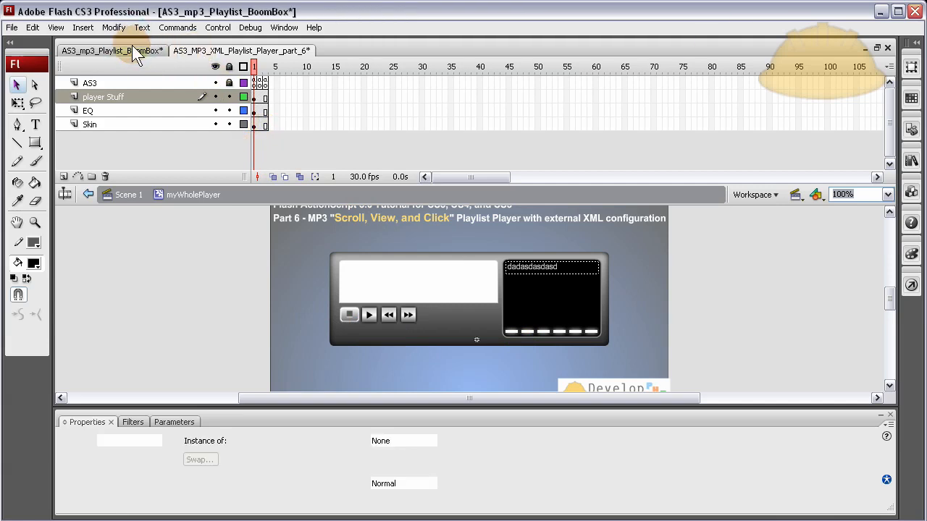
left_click(113, 50)
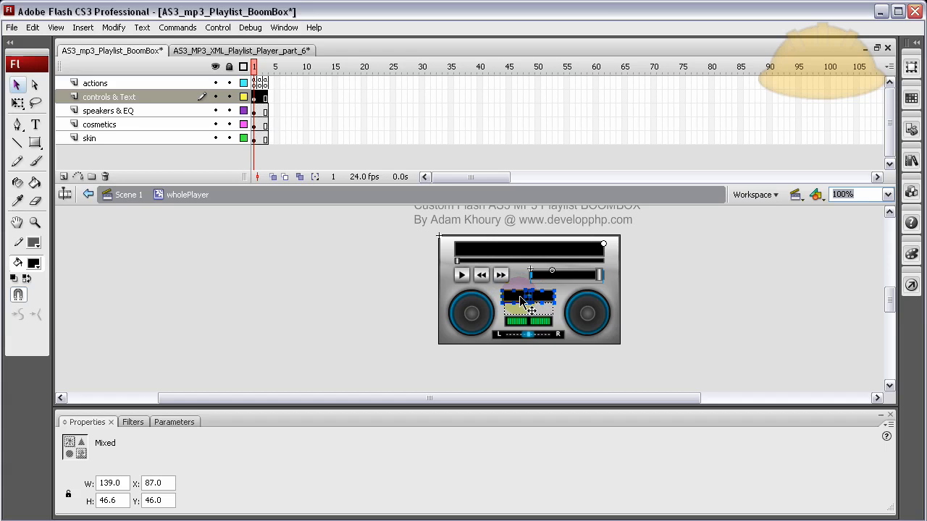
left_click_drag(529, 303, 539, 317)
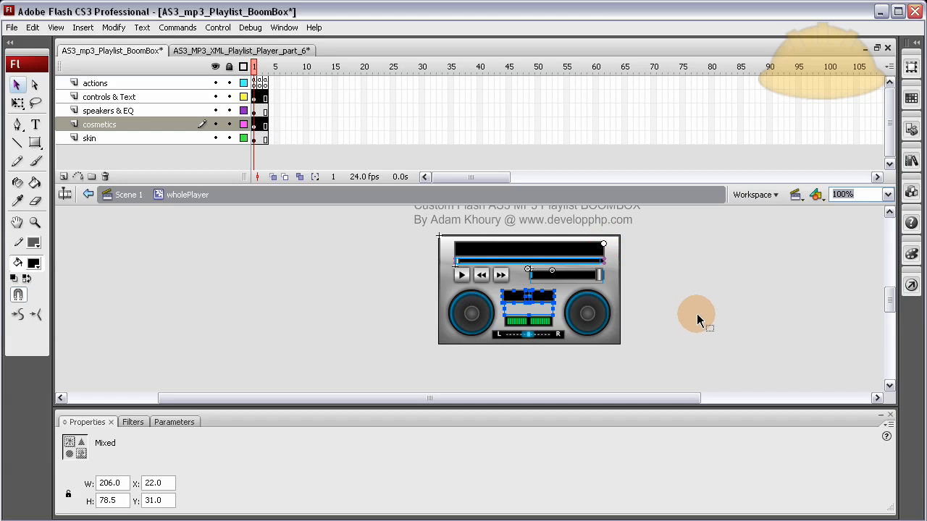
mouse_move(688, 313)
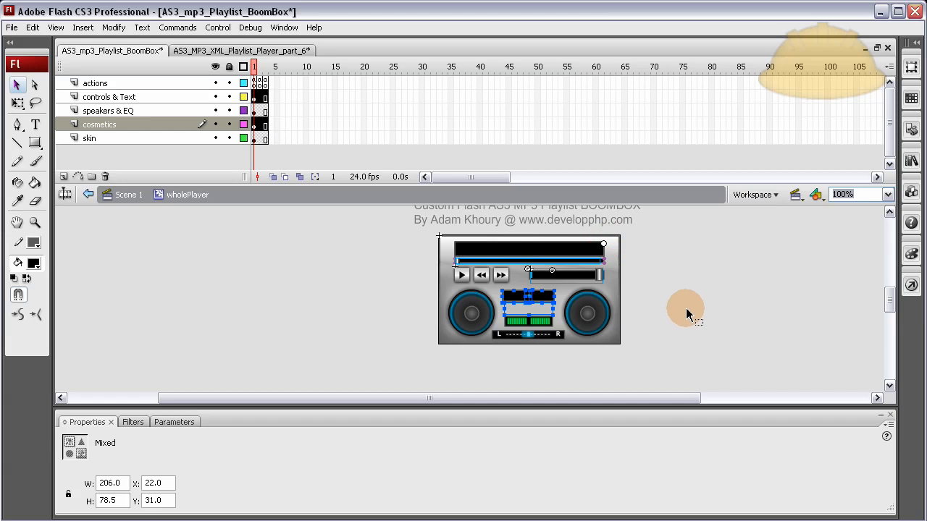
mouse_move(239, 57)
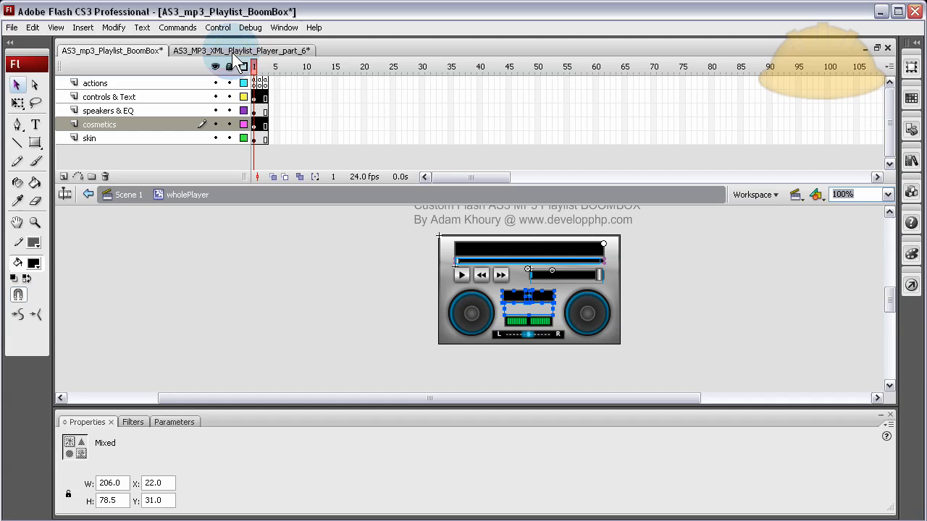
left_click(241, 49)
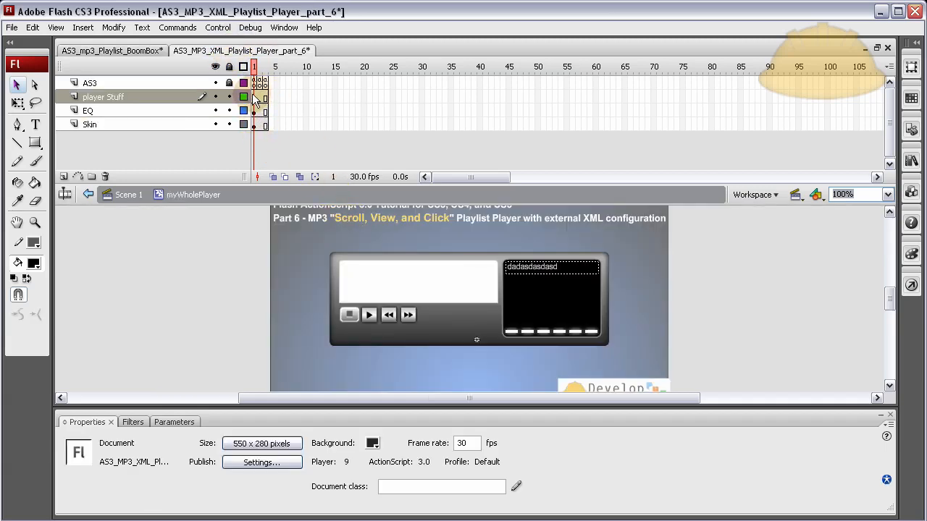
left_click(254, 96)
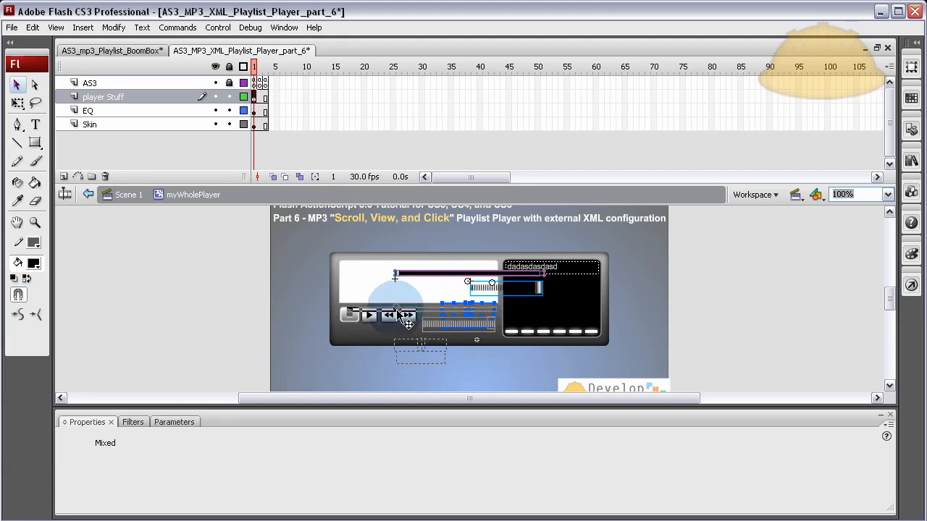
left_click_drag(405, 312, 731, 290)
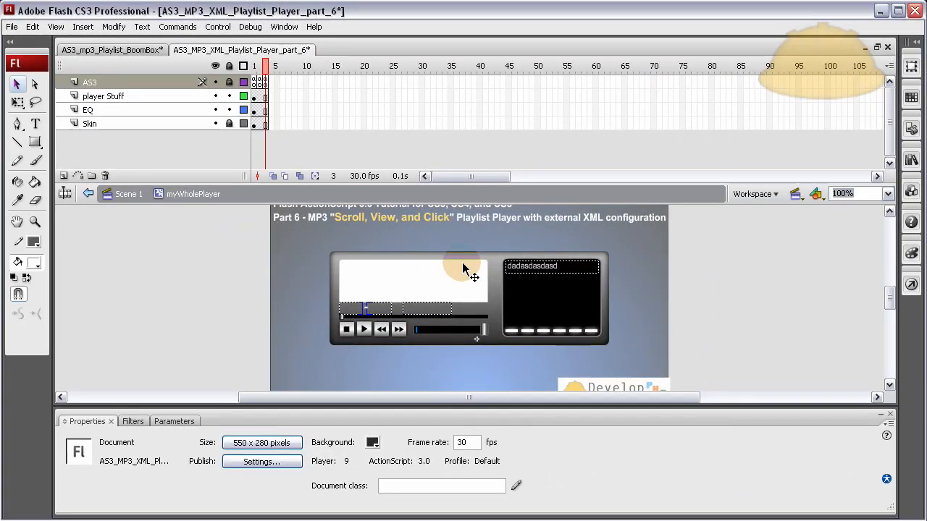
mouse_move(551, 249)
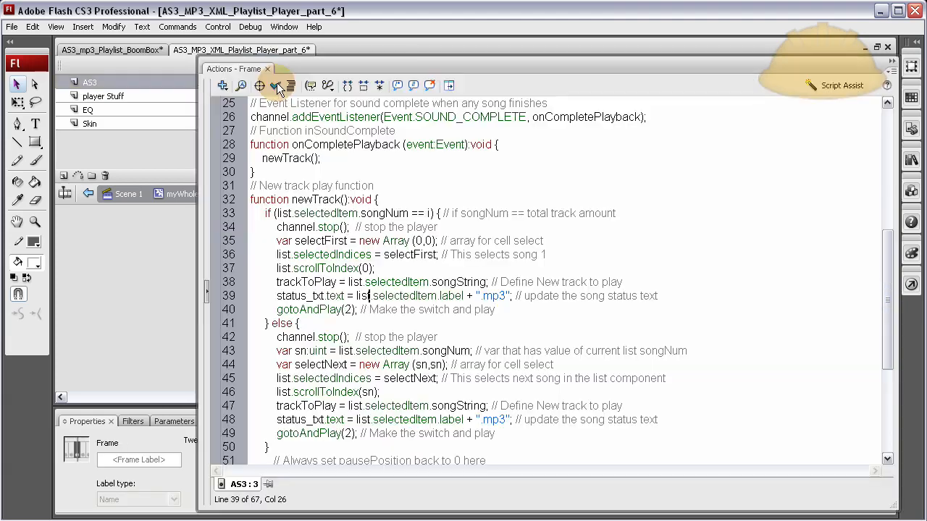
scroll("down", 3)
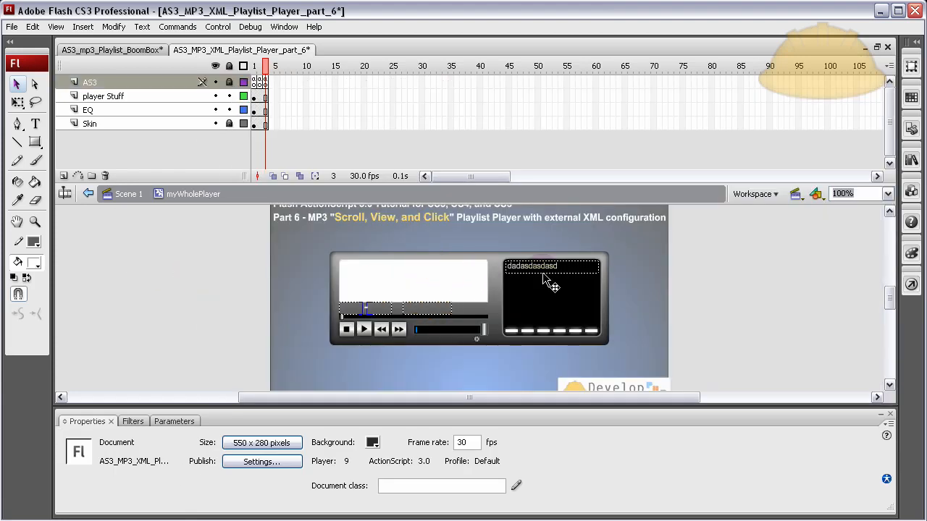
left_click(550, 266)
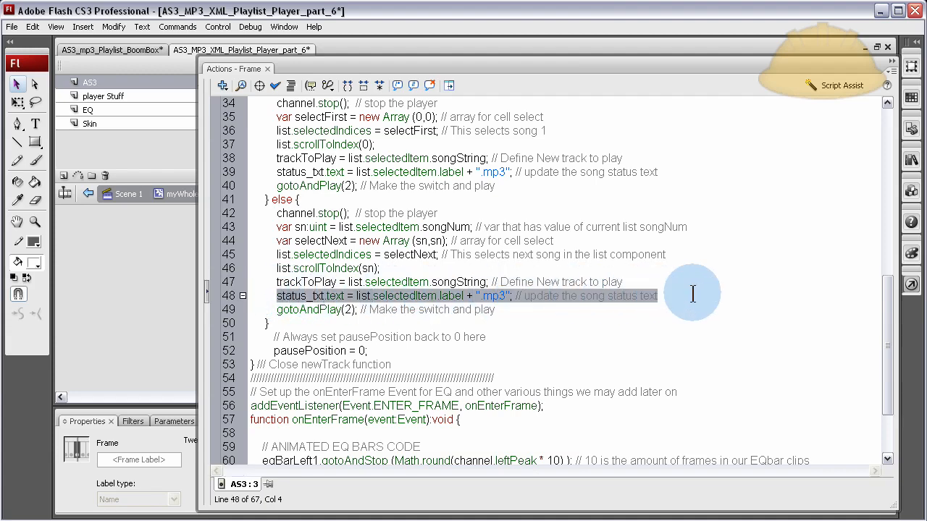
scroll("up", 3)
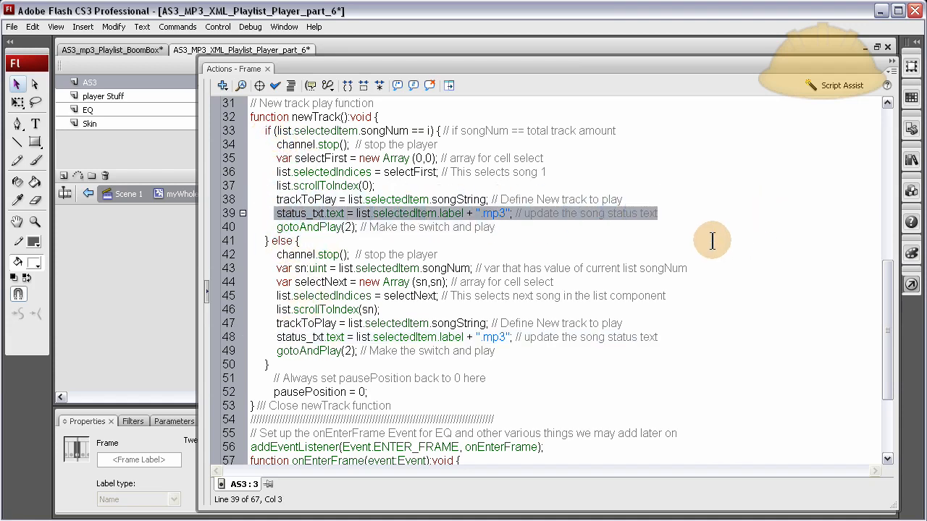
left_click(297, 336)
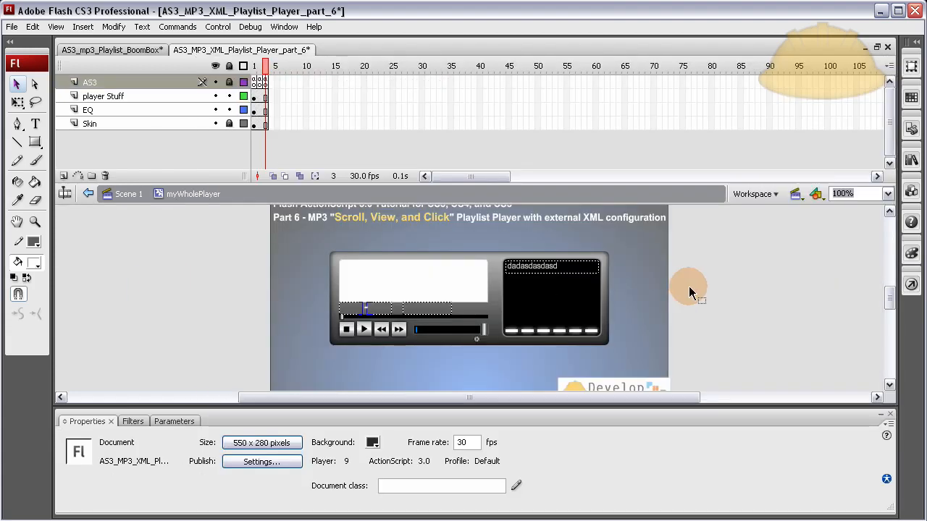
mouse_move(683, 290)
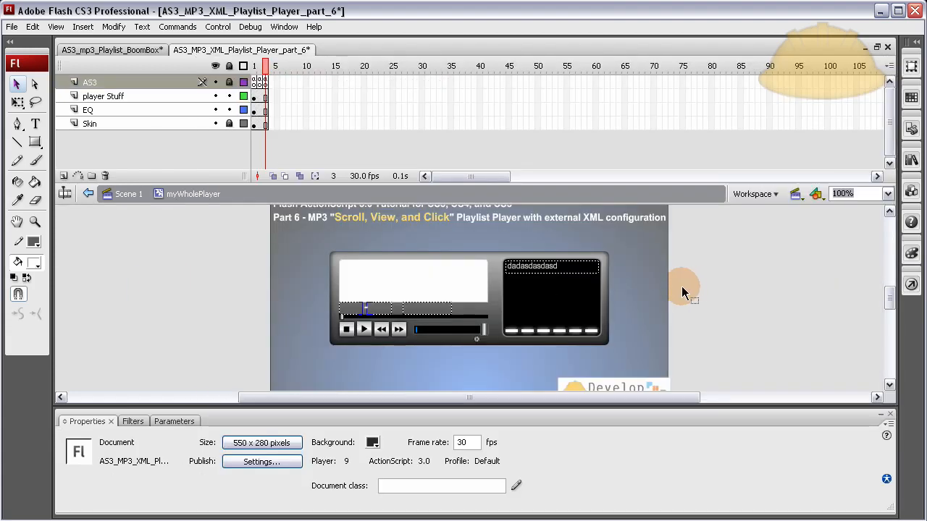
mouse_move(675, 296)
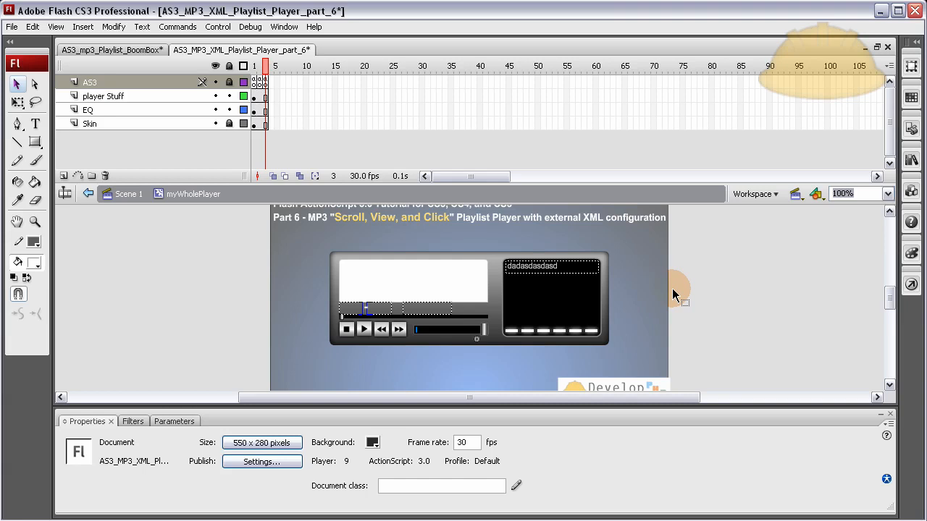
left_click(414, 283)
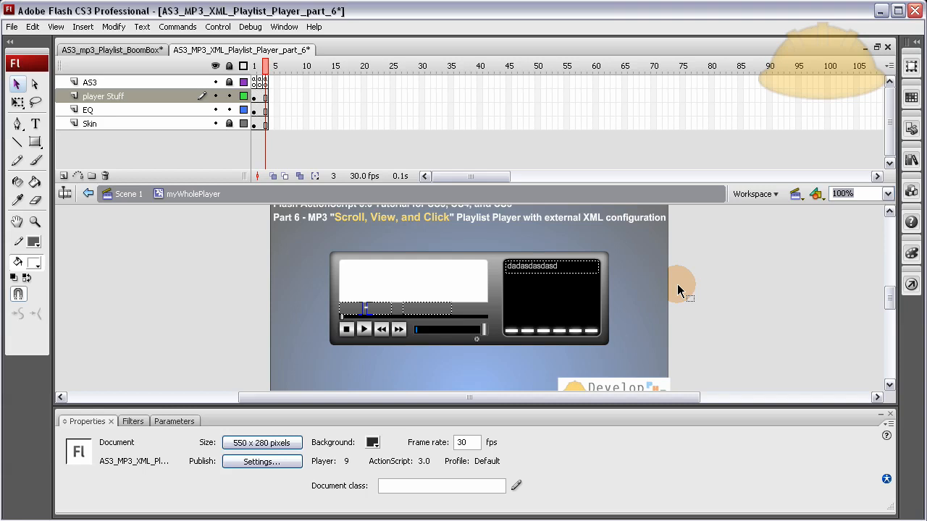
mouse_move(597, 304)
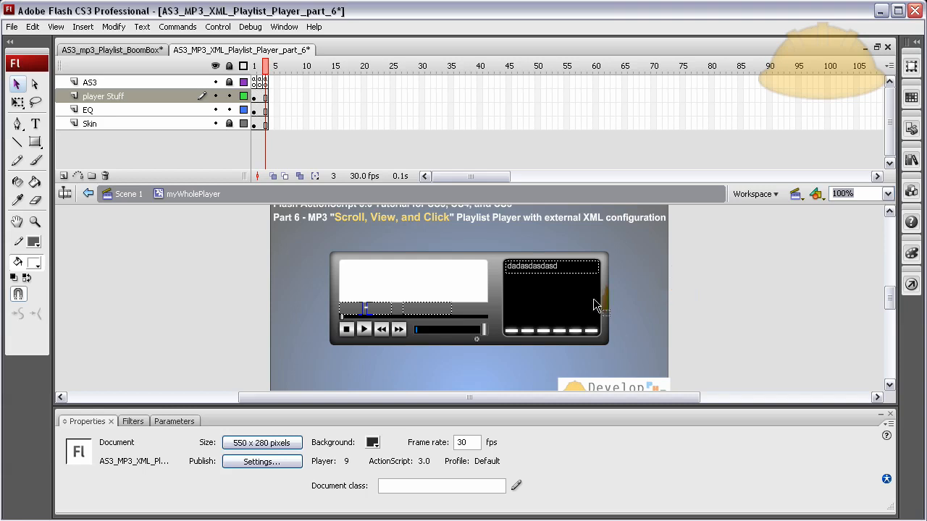
left_click(108, 110)
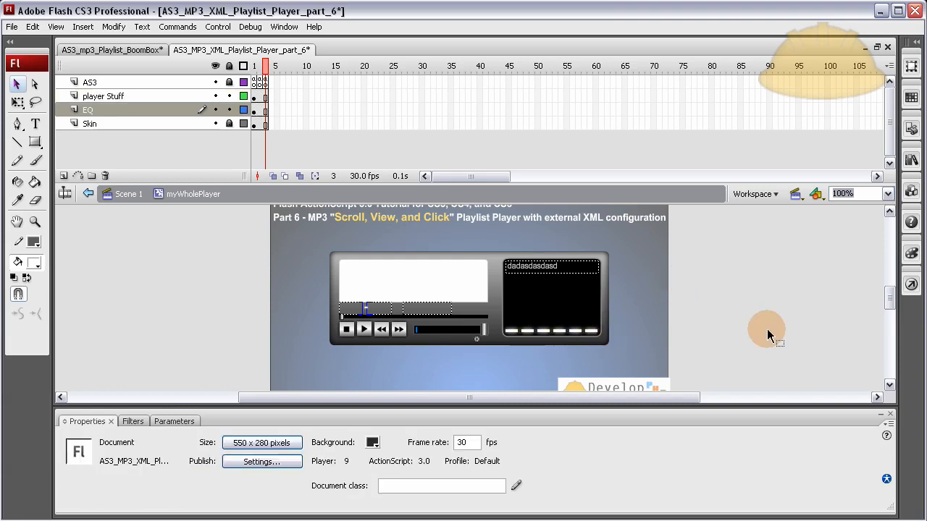
mouse_move(707, 332)
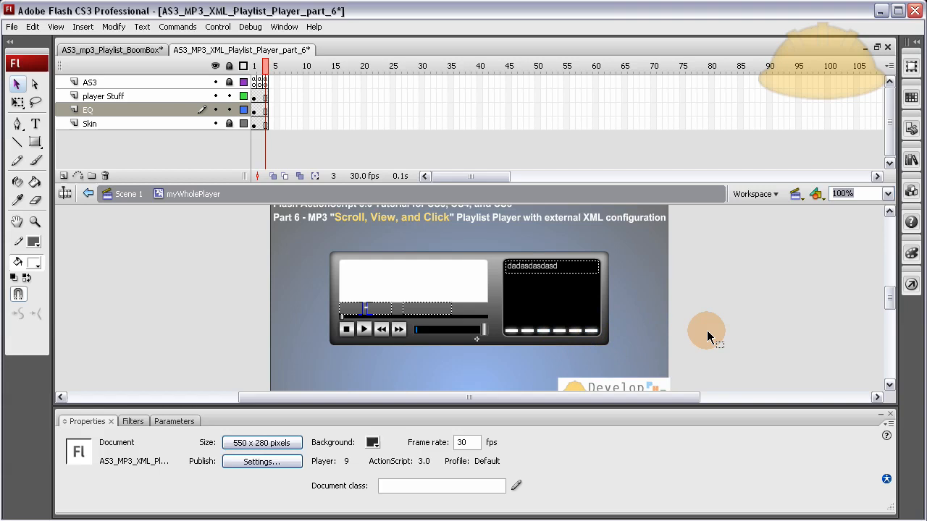
mouse_move(471, 362)
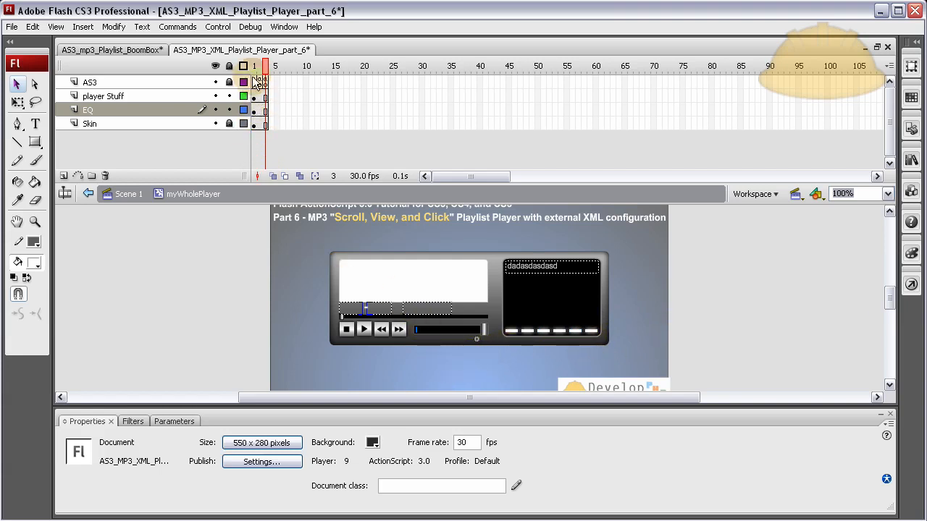
left_click(113, 49)
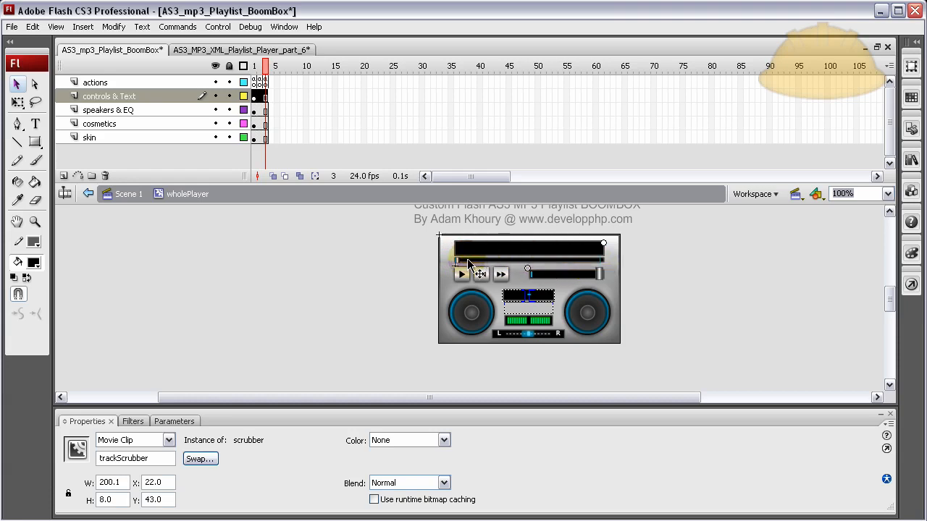
mouse_move(601, 278)
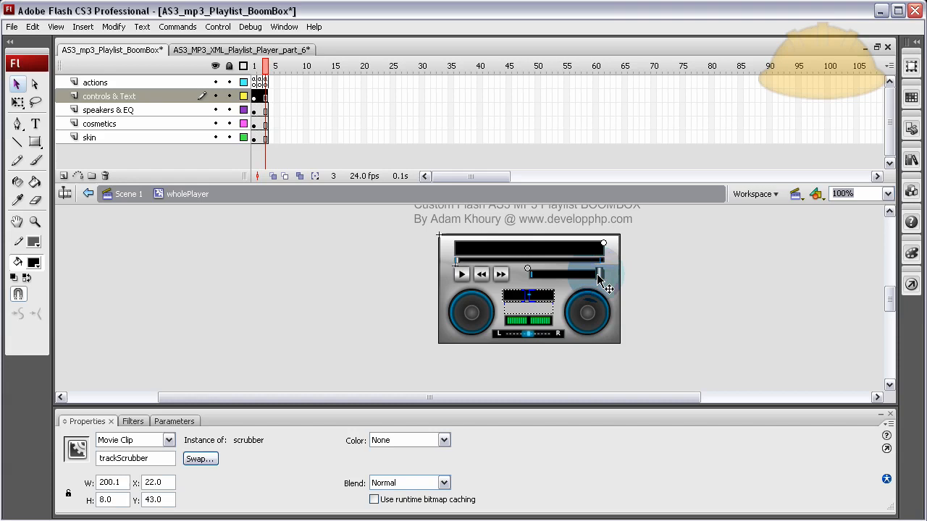
Step: Inspect the BoomBox volumeSlider, nextBtn, previousBtn and playBtn instance names, then return to part 6
left_click(572, 274)
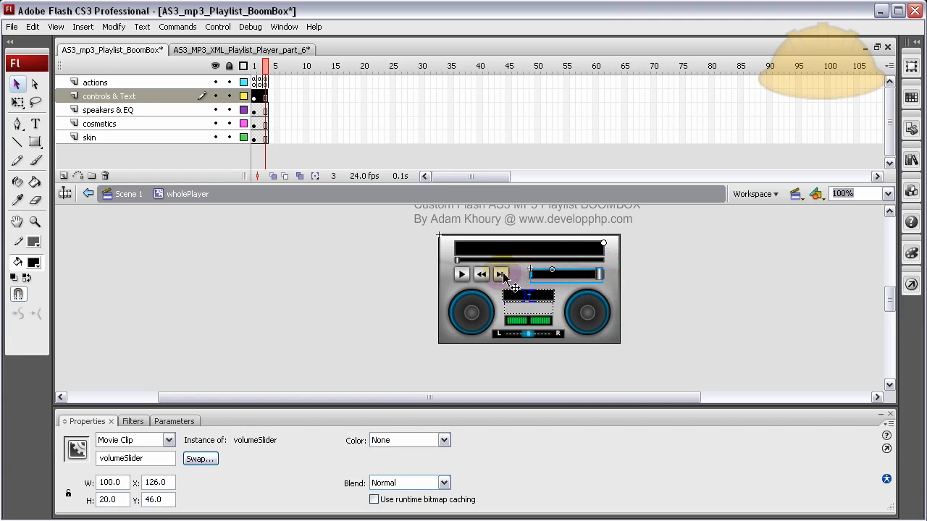
left_click(502, 274)
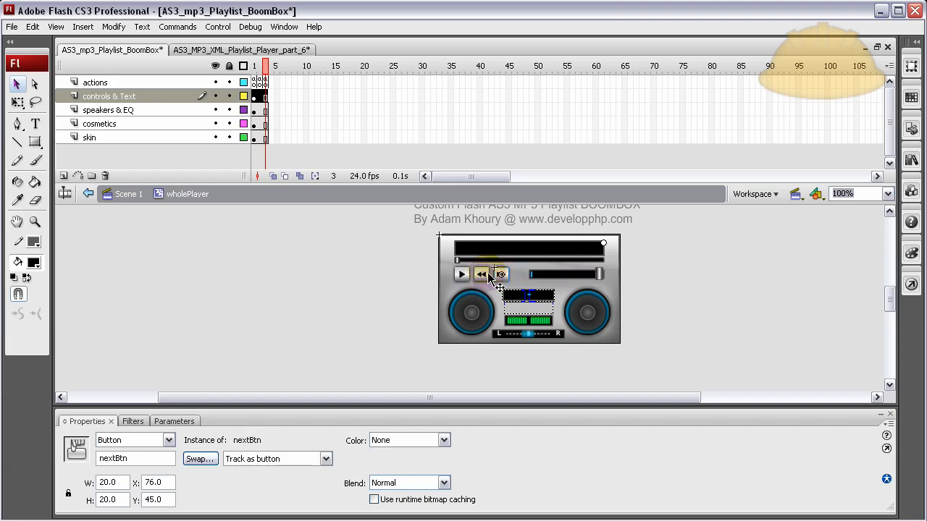
left_click(481, 273)
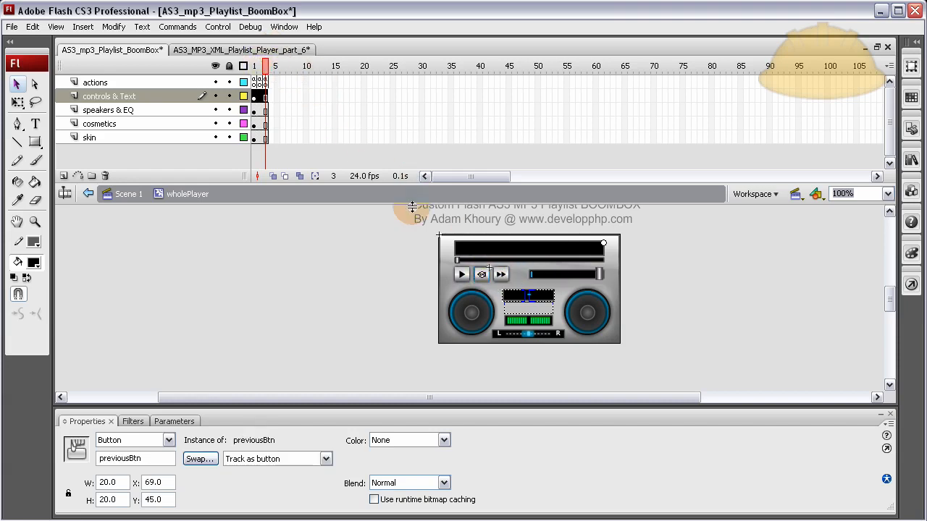
left_click(461, 274)
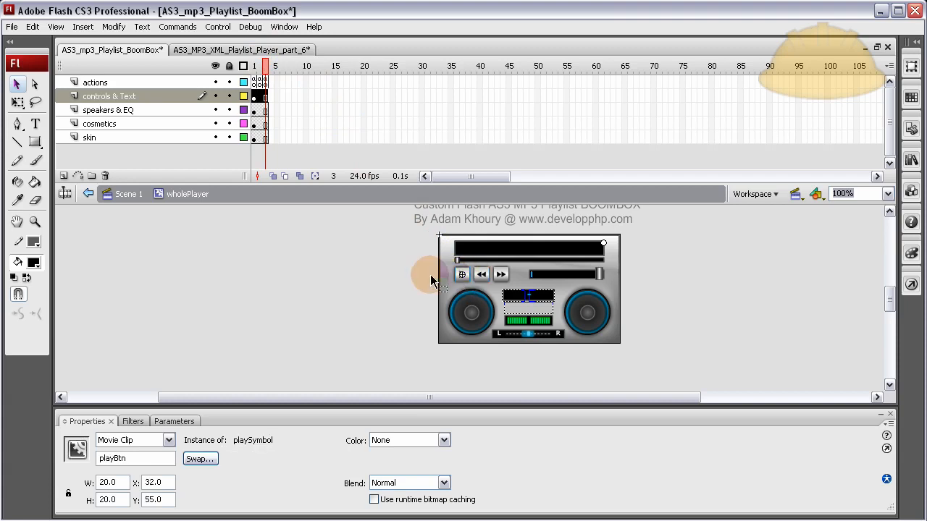
left_click(240, 49)
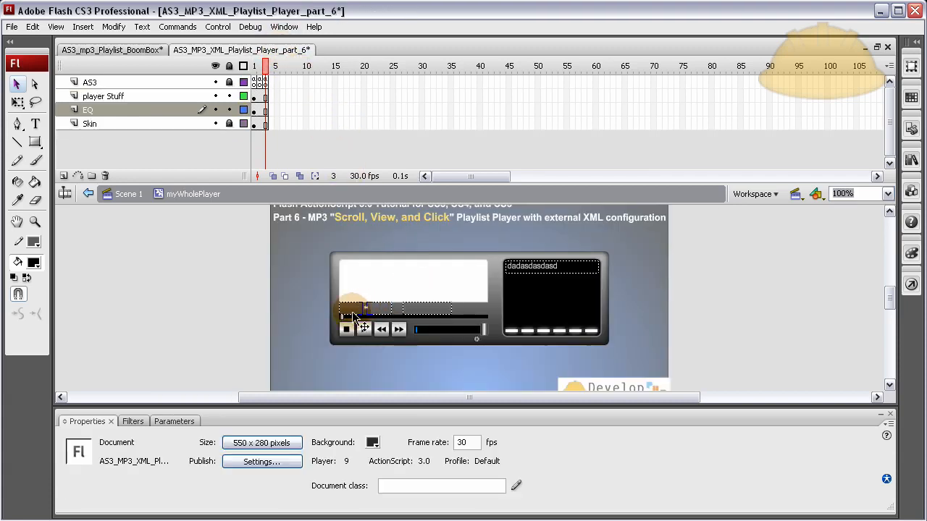
left_click(365, 331)
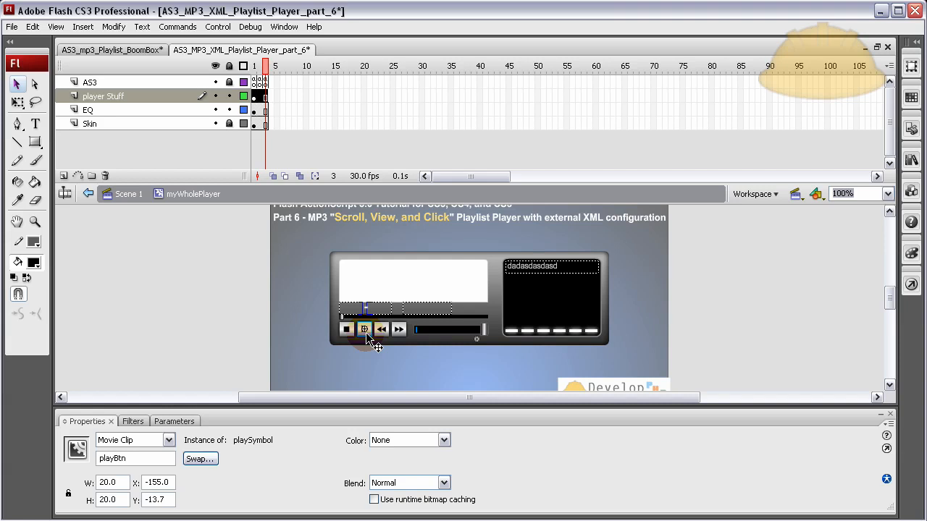
left_click(365, 331)
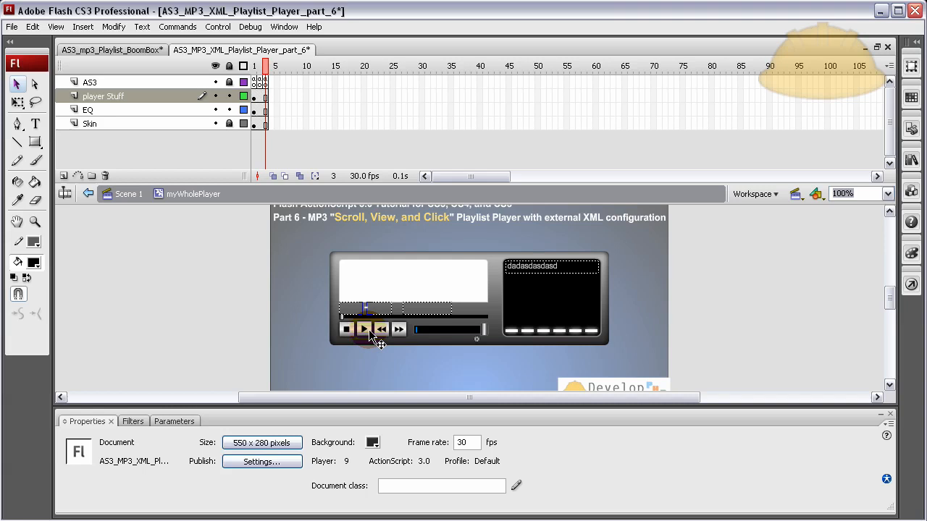
left_click(220, 333)
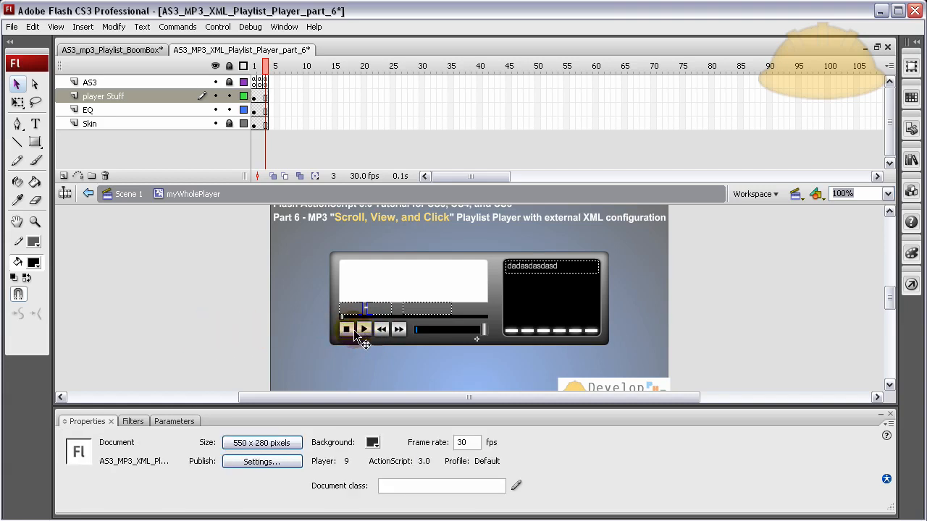
left_click(348, 330)
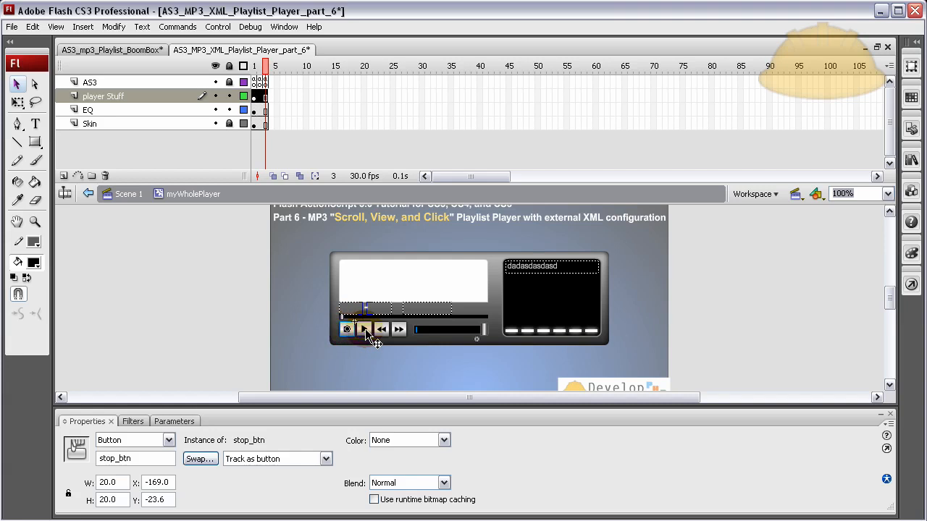
left_click(398, 330)
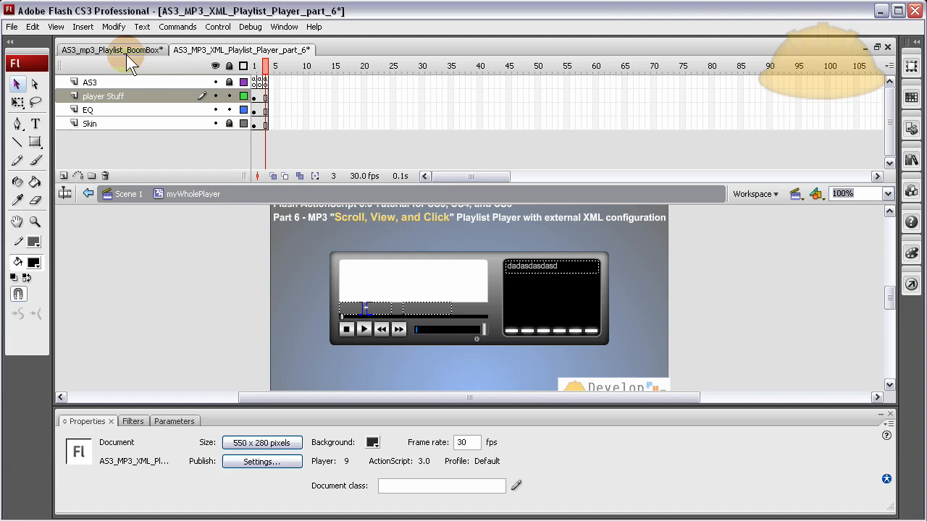
left_click(110, 50)
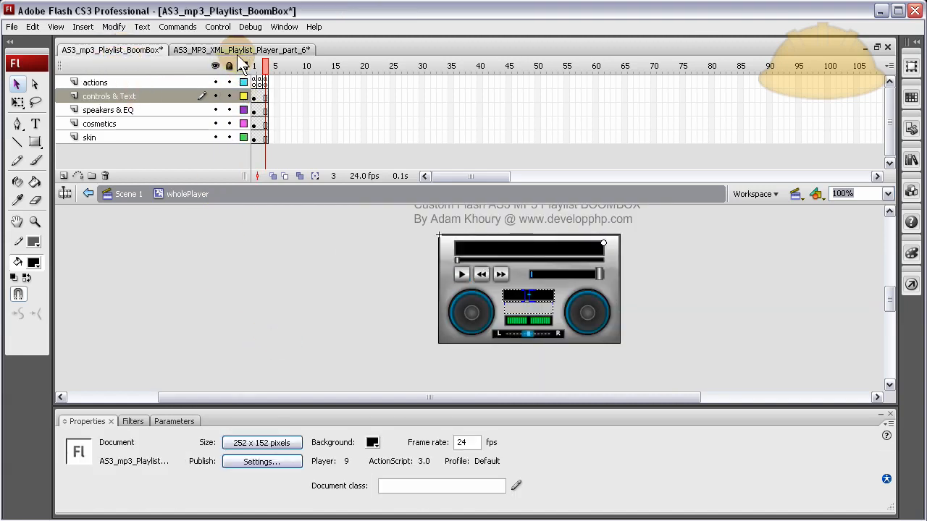
left_click(241, 50)
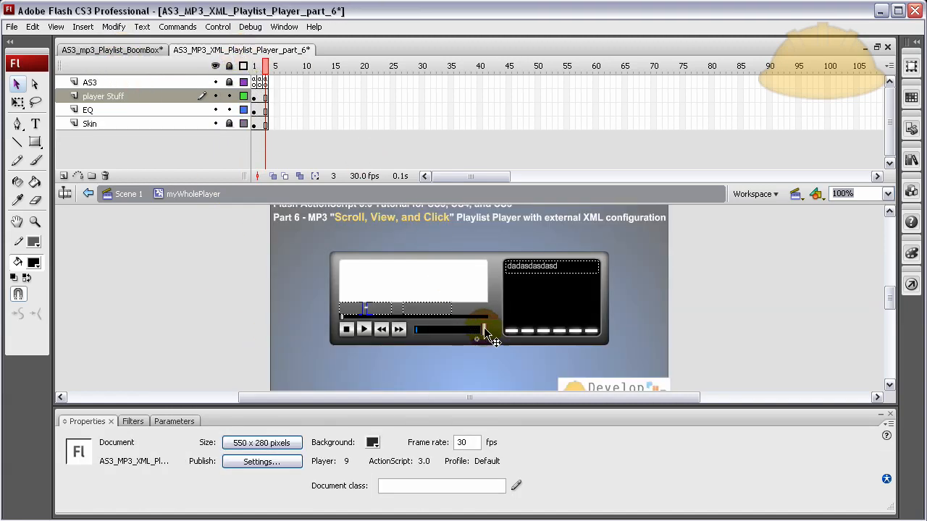
left_click(449, 332)
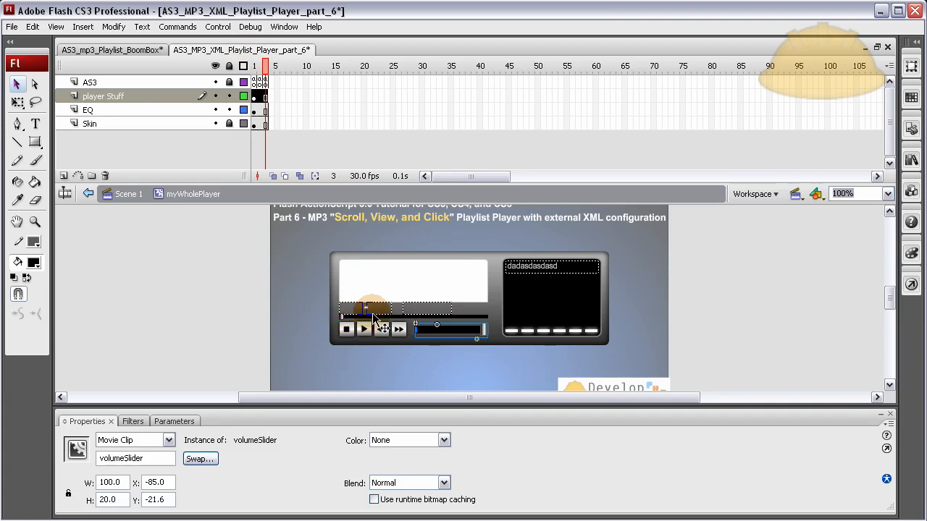
left_click(446, 307)
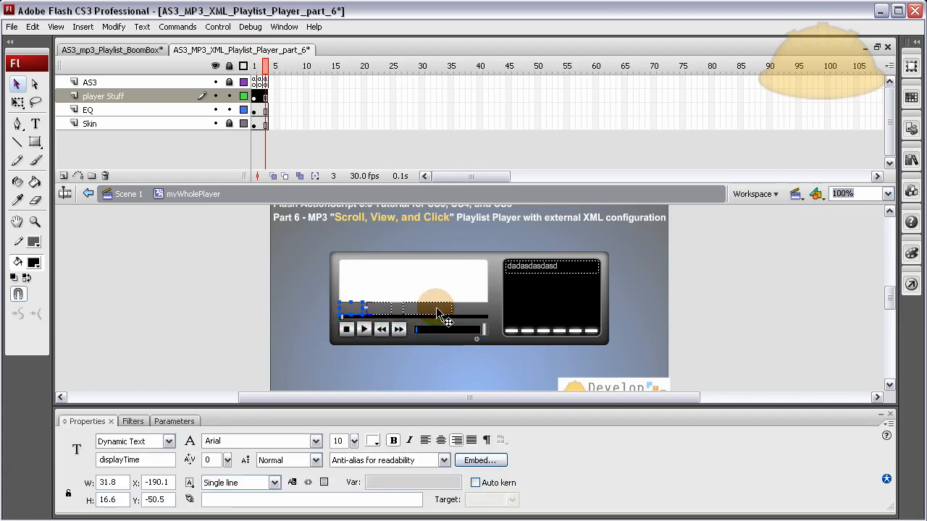
left_click_drag(435, 307, 362, 310)
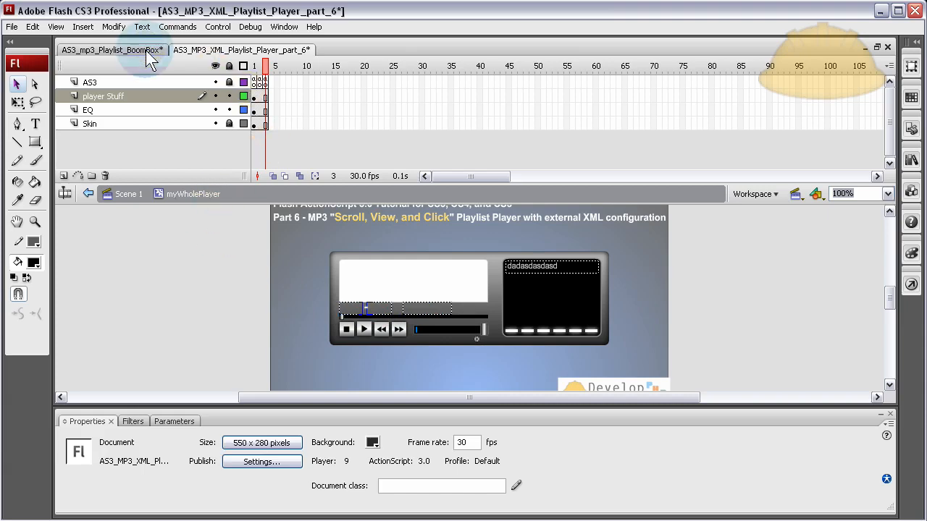
left_click(110, 49)
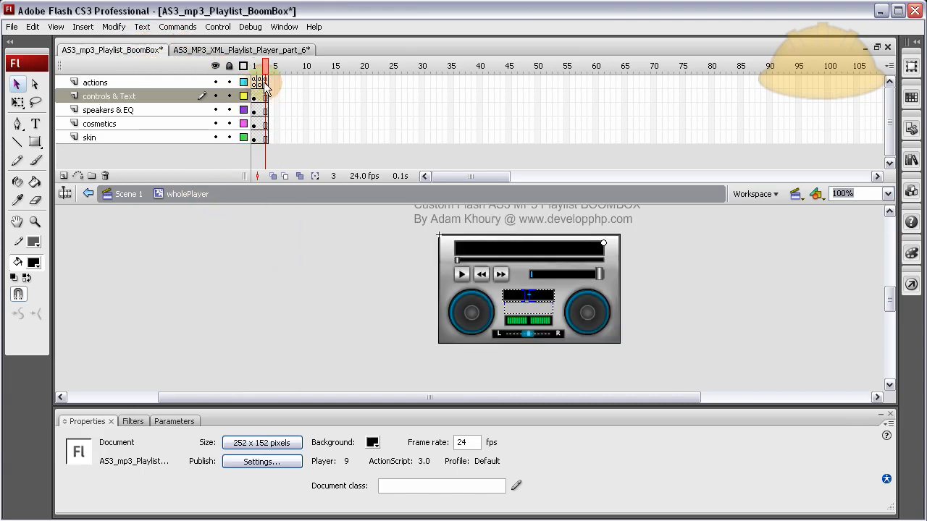
double_click(265, 81)
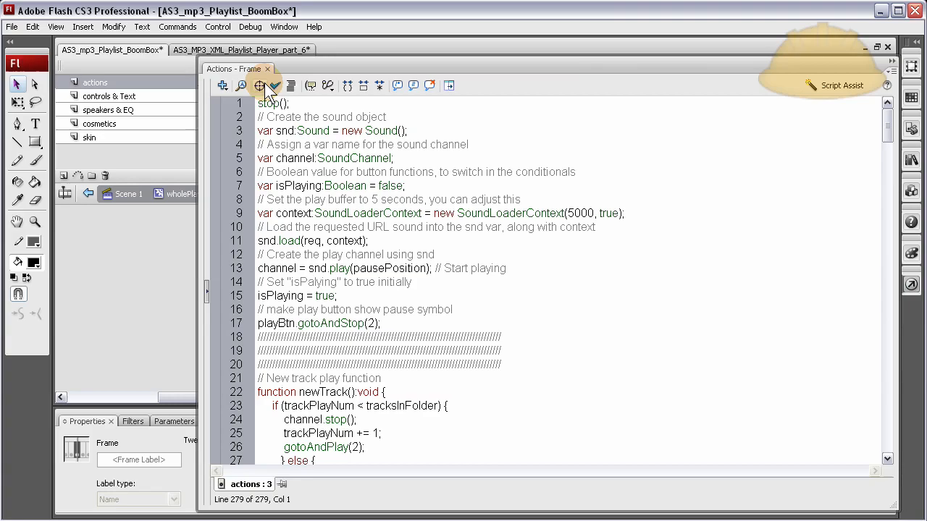
scroll("down", 3)
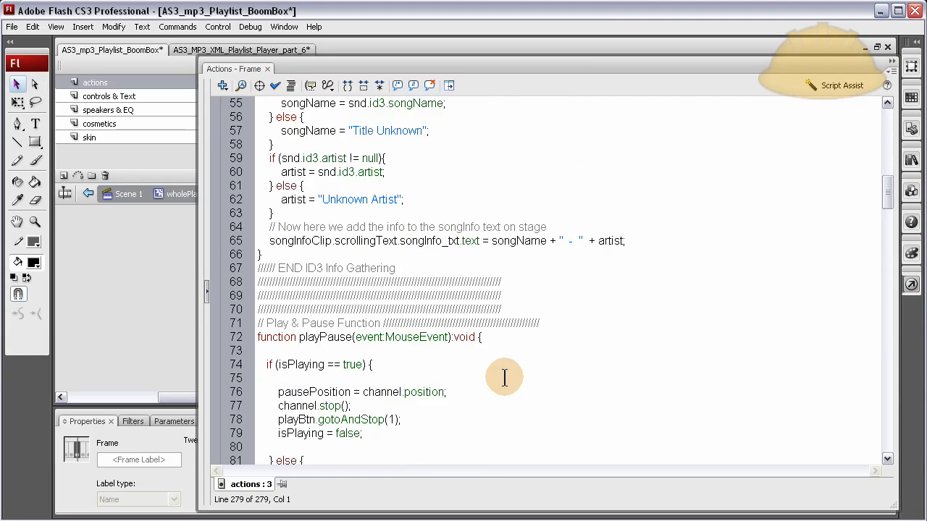
left_click(267, 68)
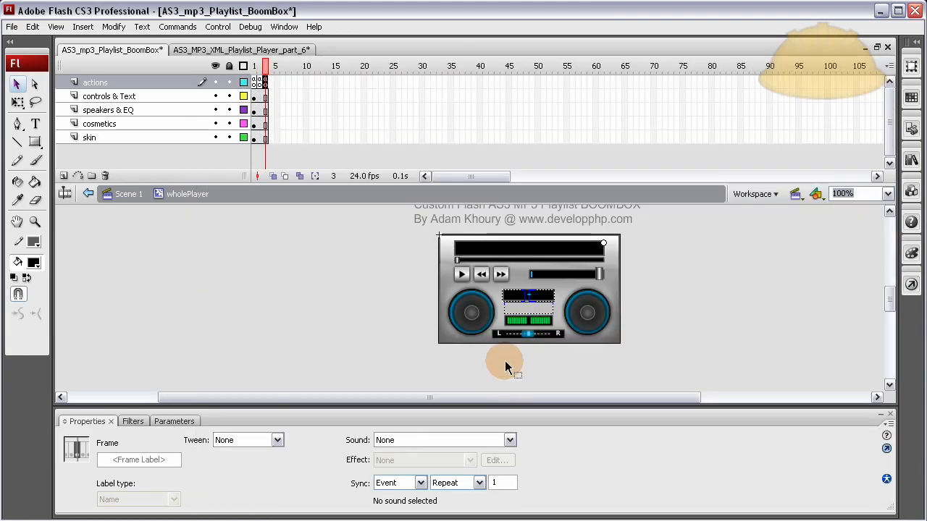
left_click(241, 49)
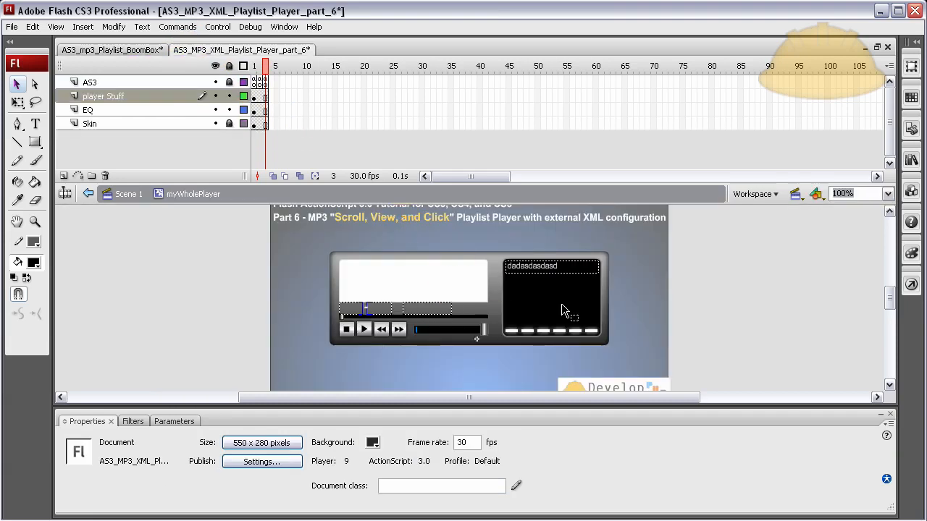
mouse_move(765, 320)
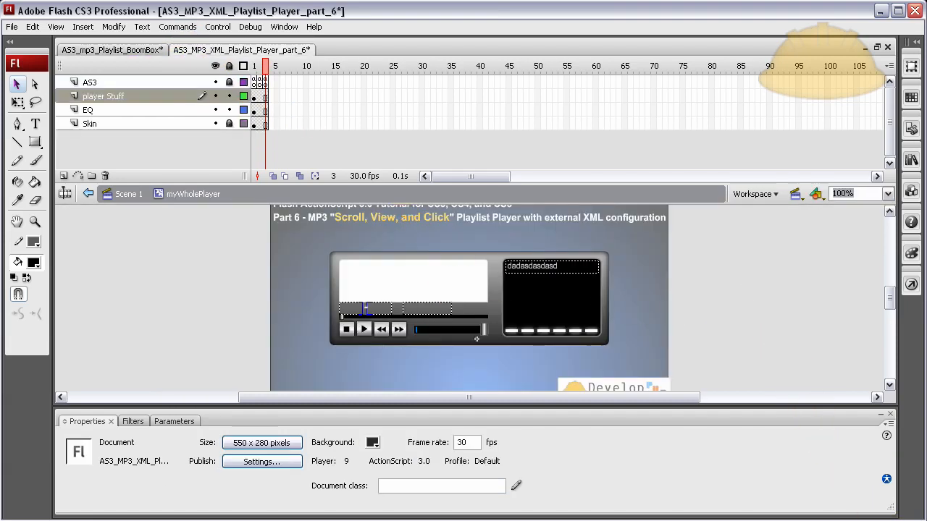
Step: Check the displayTime field name and start a new line after the volume code in the AS3 frame script
left_click(90, 81)
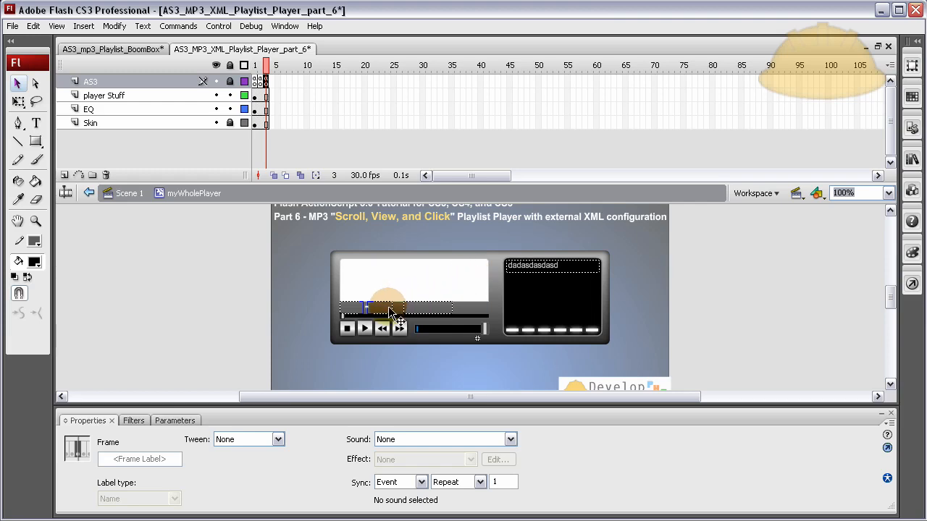
left_click(348, 307)
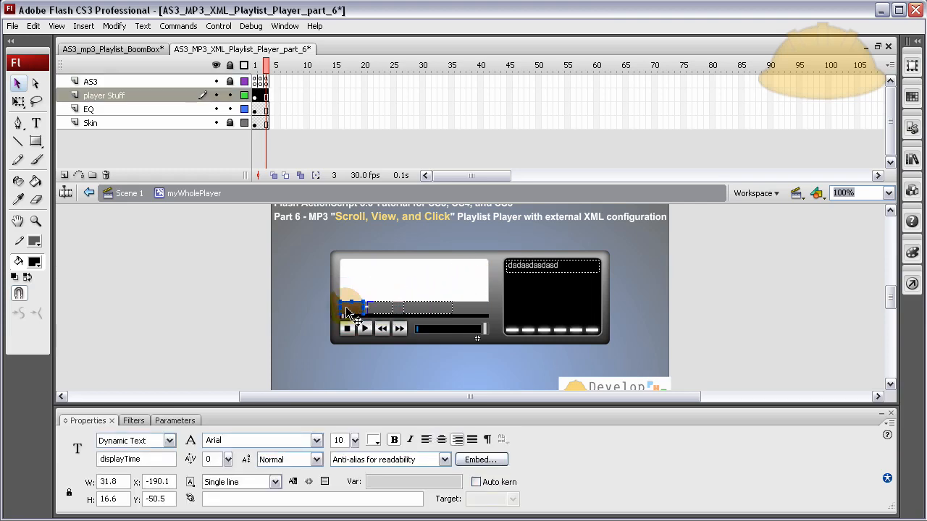
left_click(383, 307)
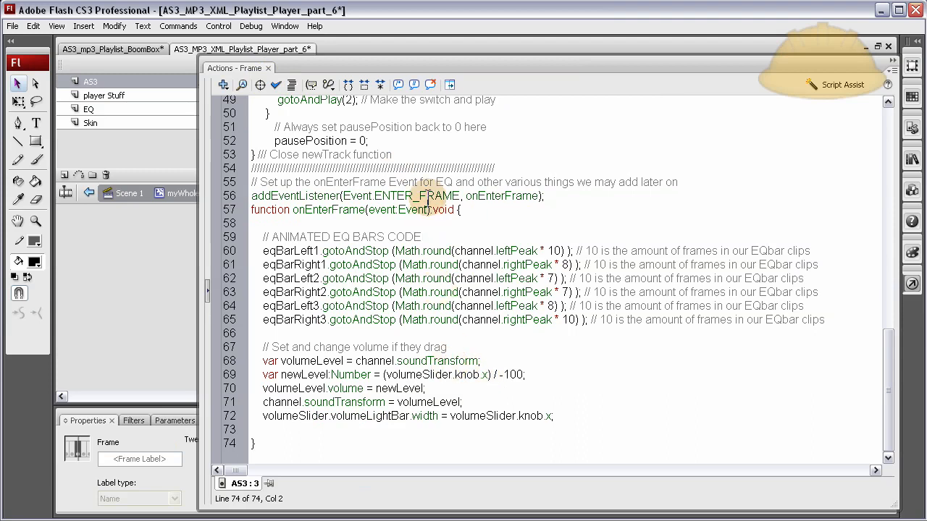
left_click(578, 436)
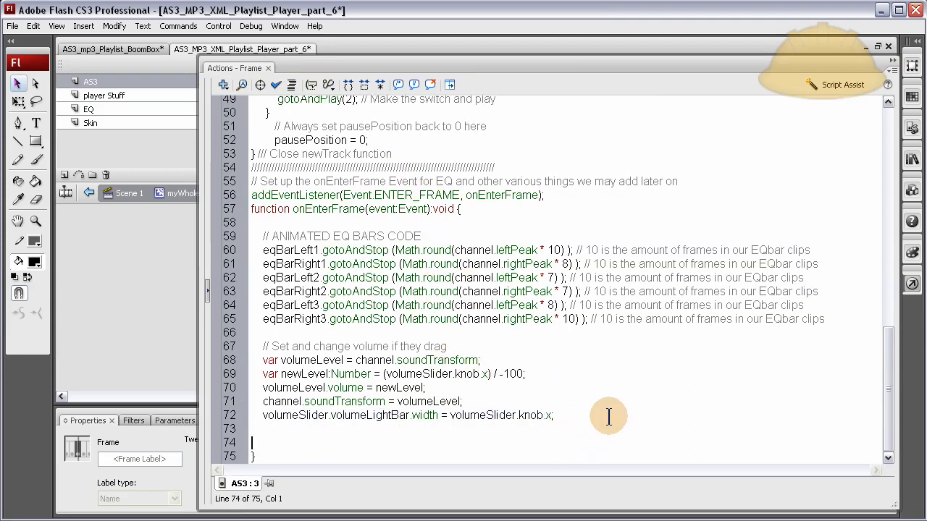
mouse_move(576, 412)
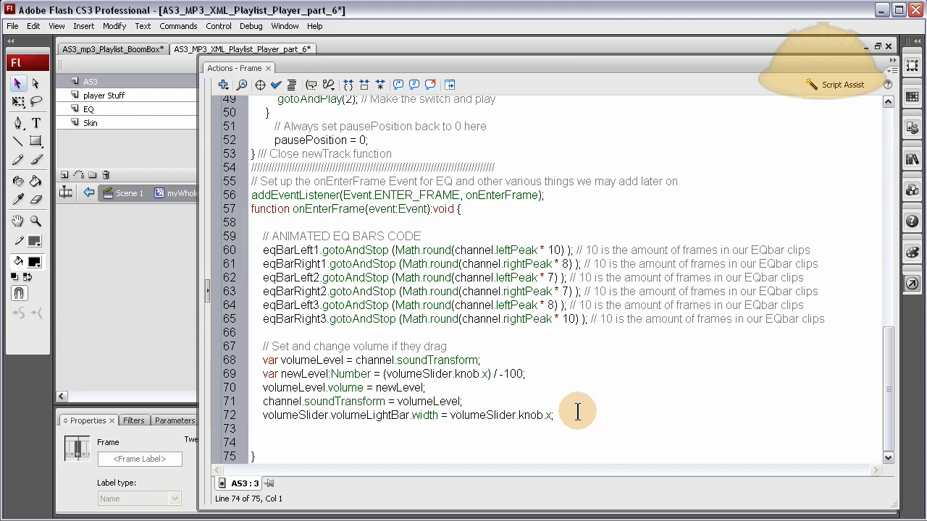
Step: Add tallytime/totalSeconds code setting displayFullTime.text and displayTime.text in onEnterFrame, then test the movie
scroll("down", 3)
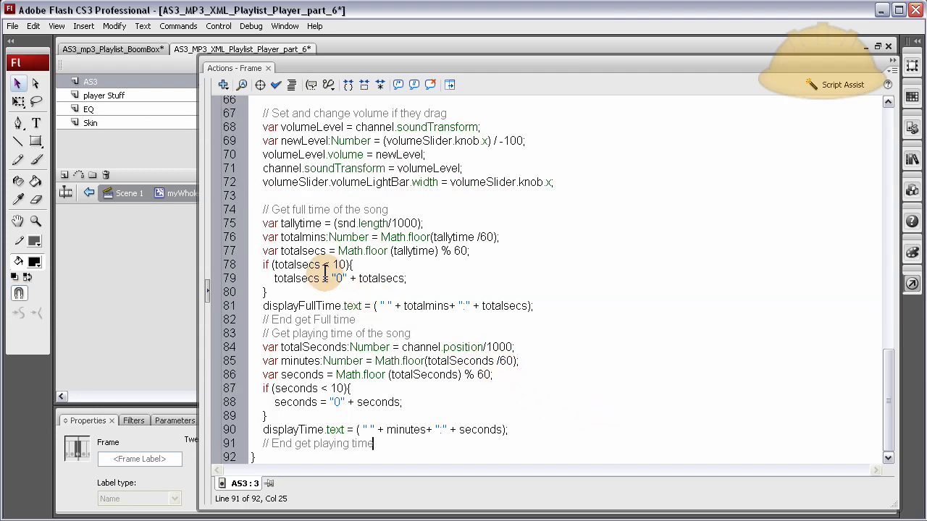
scroll("up", 3)
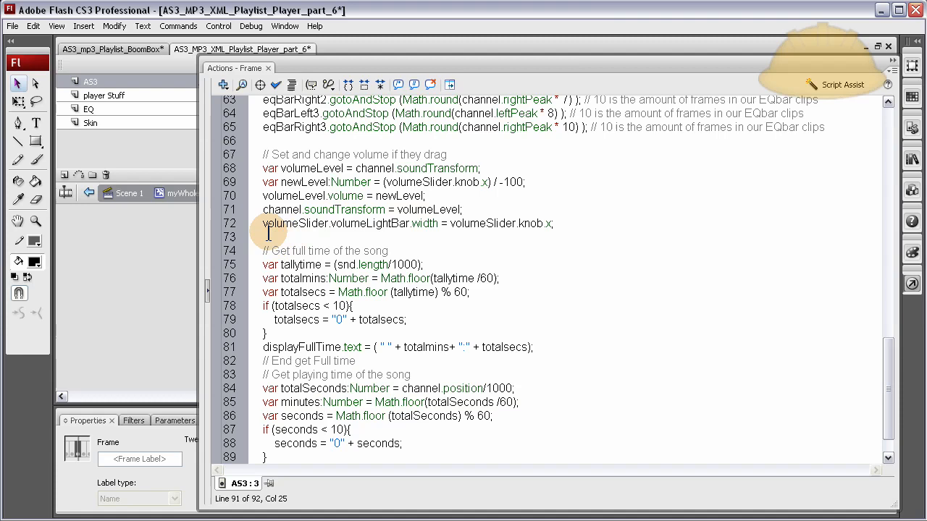
scroll("down", 3)
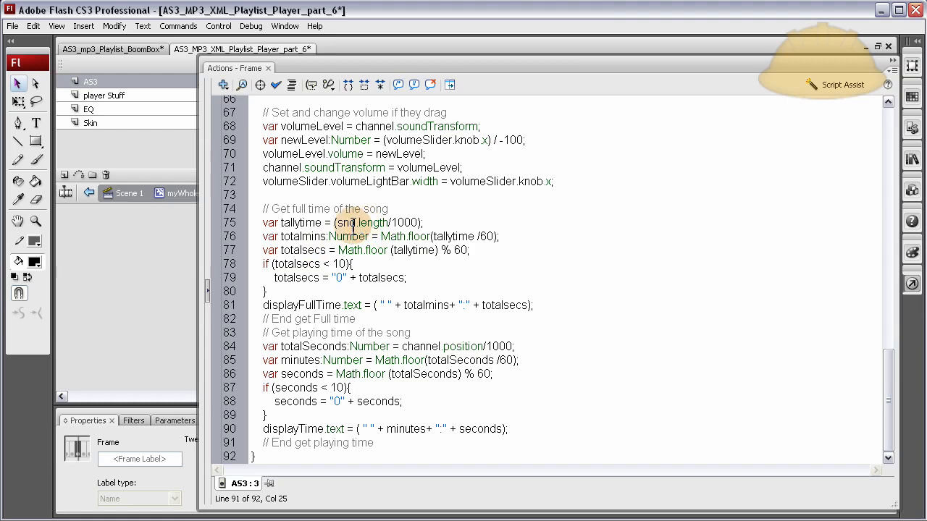
scroll("up", 3)
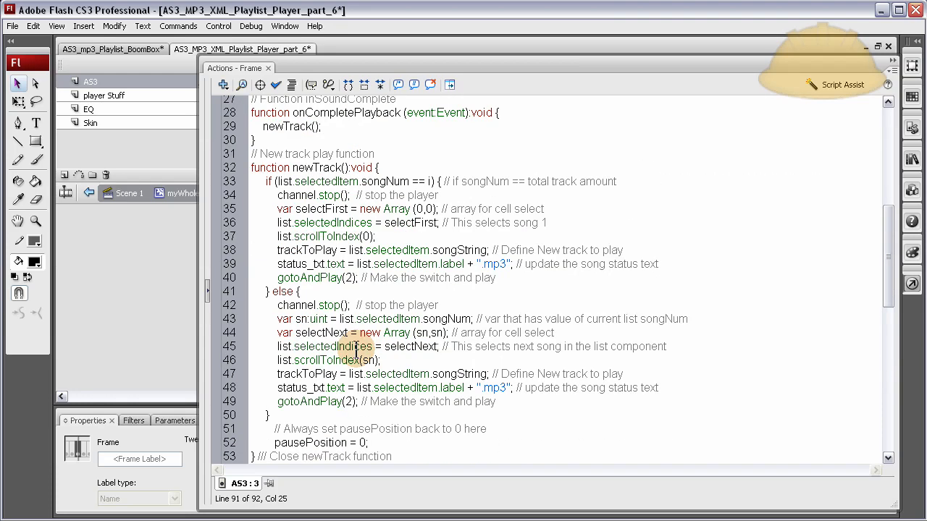
scroll("up", 3)
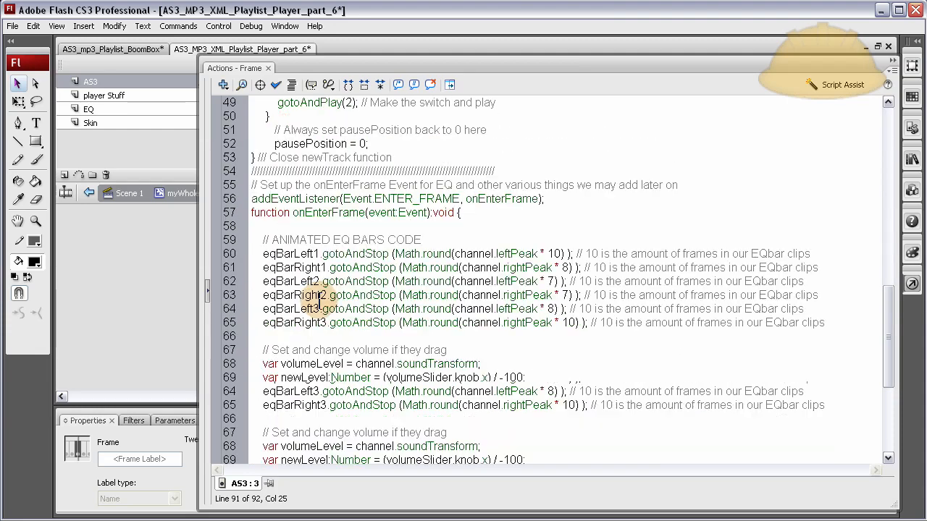
scroll("down", 3)
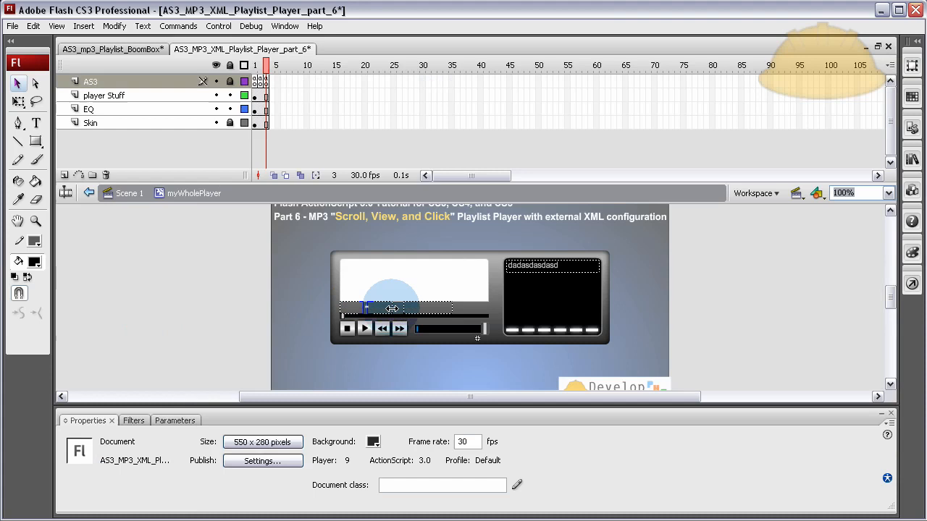
left_click(365, 307)
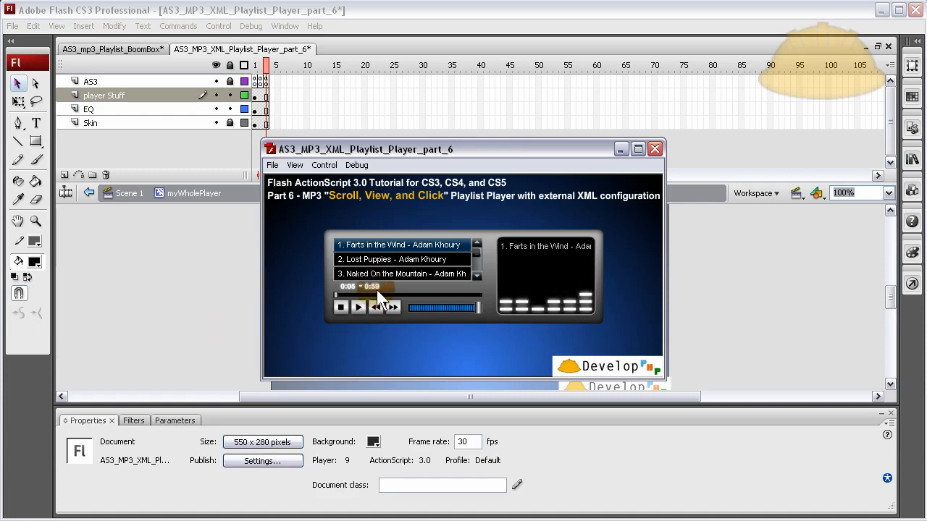
left_click(359, 307)
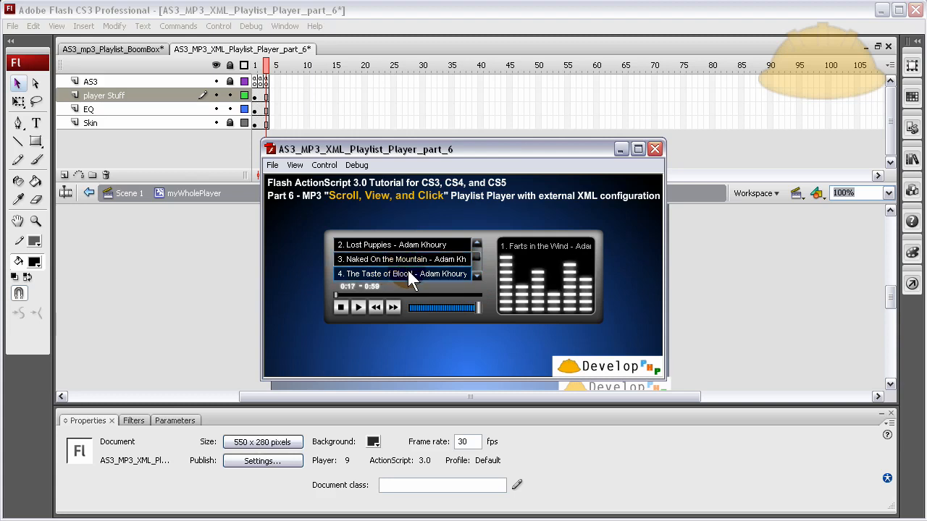
left_click(402, 274)
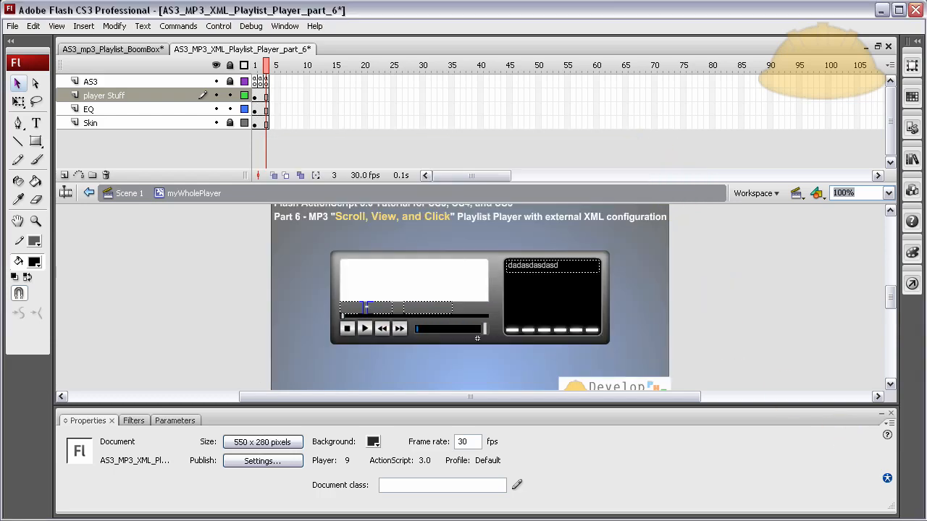
left_click(90, 82)
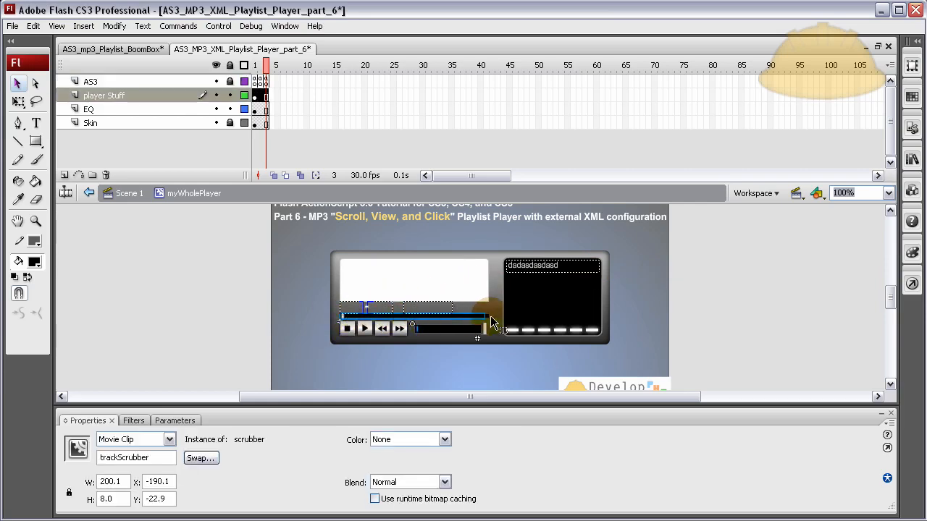
Step: Make room in the enter-frame script below the playing-time block for new code
left_click(265, 81)
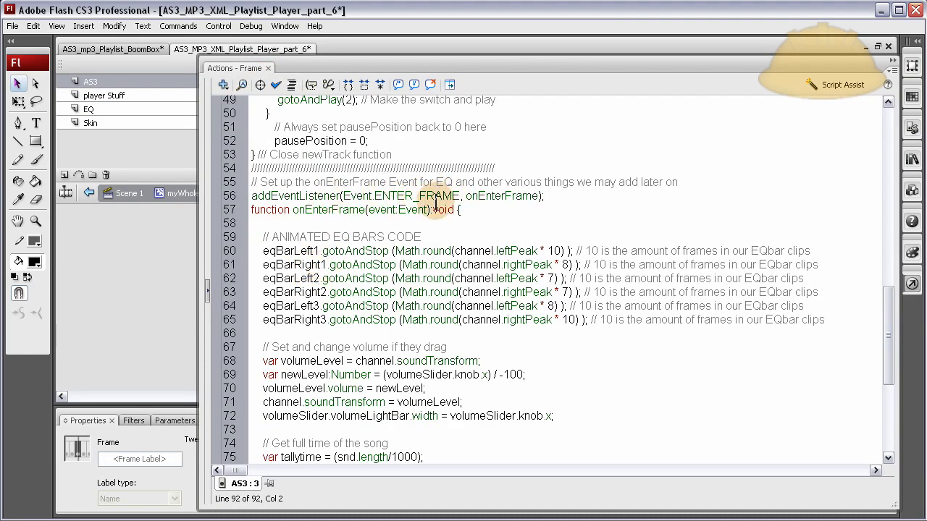
scroll("down", 3)
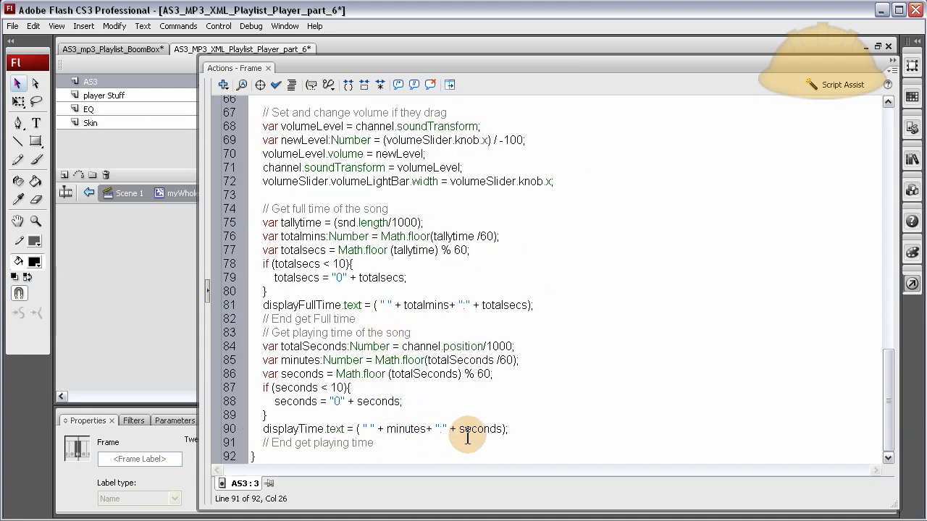
key("Return")
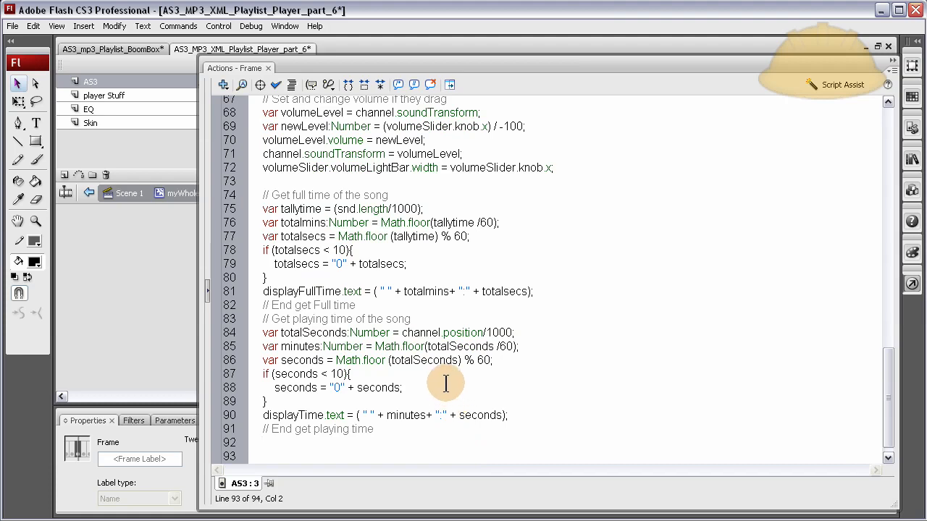
scroll("down", 3)
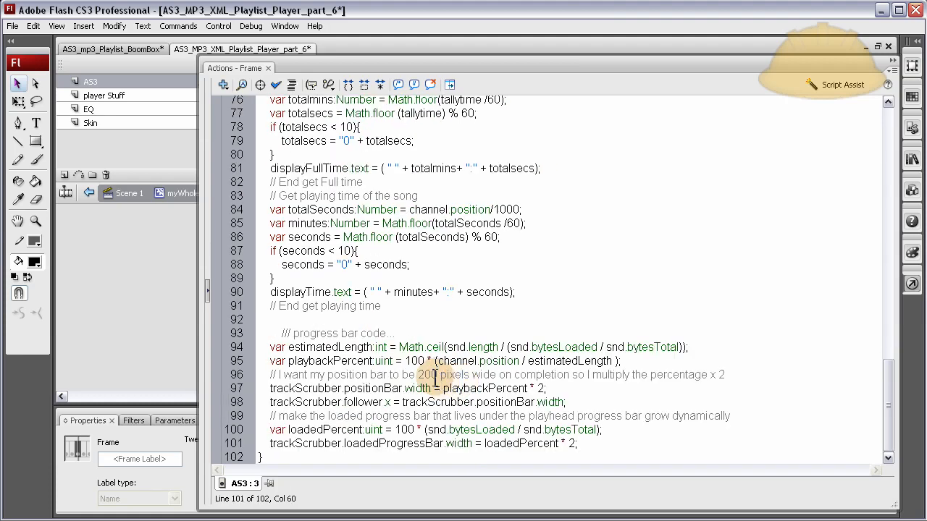
Step: Paste the trackScrubber position, follower and loaded-bar sizing code, then return to the stage
left_click(284, 331)
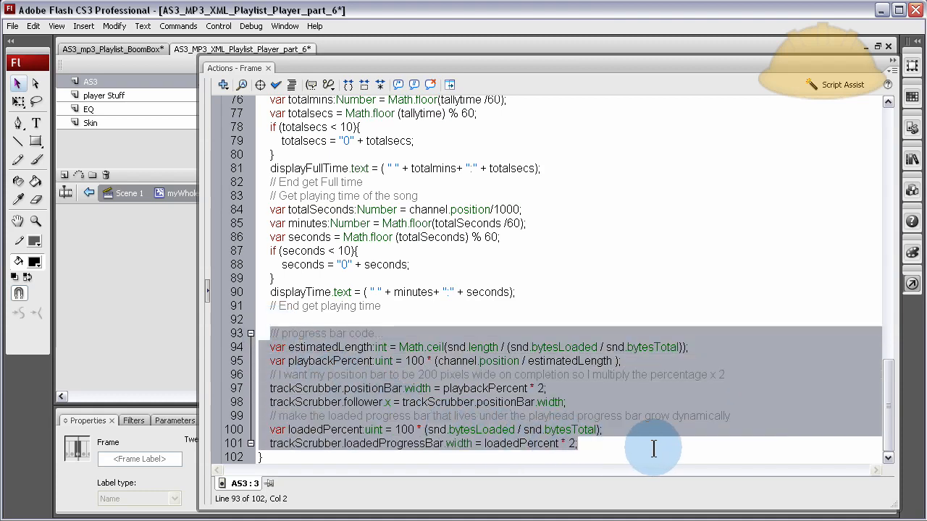
left_click(562, 403)
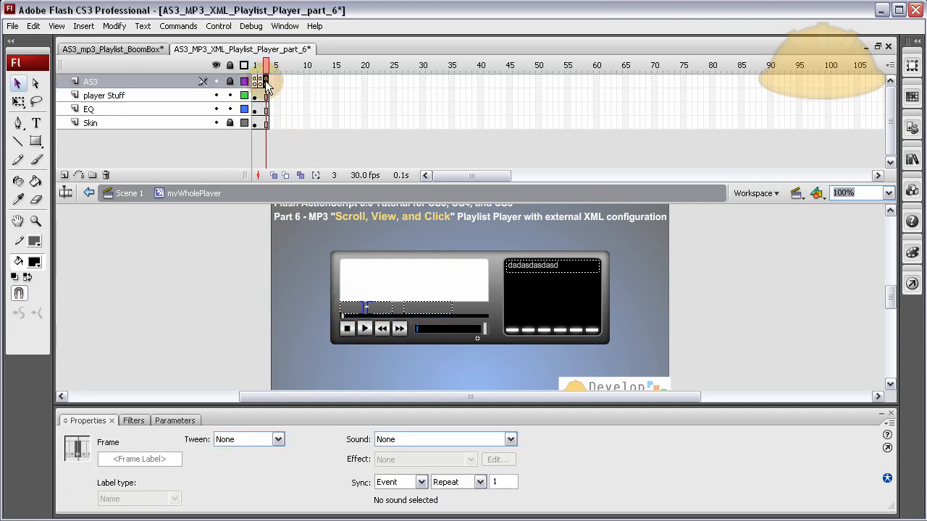
left_click(105, 96)
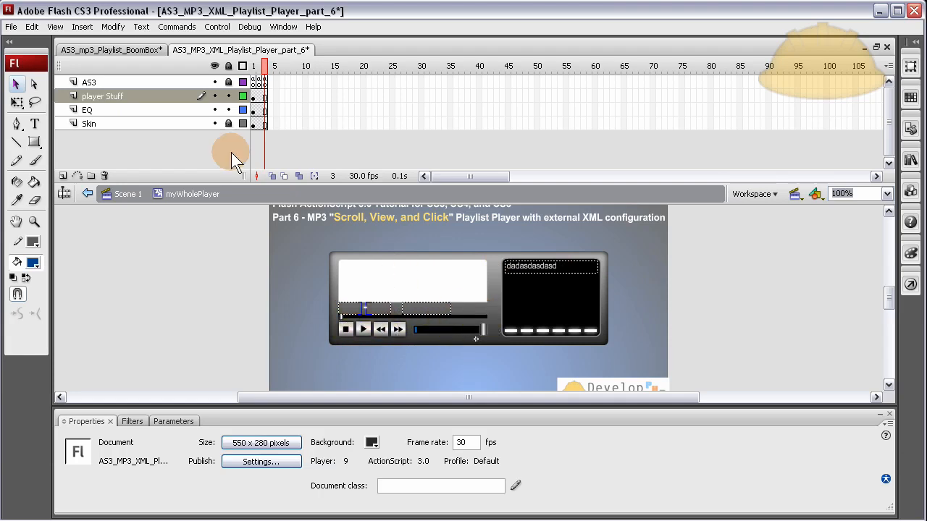
Step: Review the frame-3 ActionScript from the top down through the playing-time and progress-bar code
left_click(266, 81)
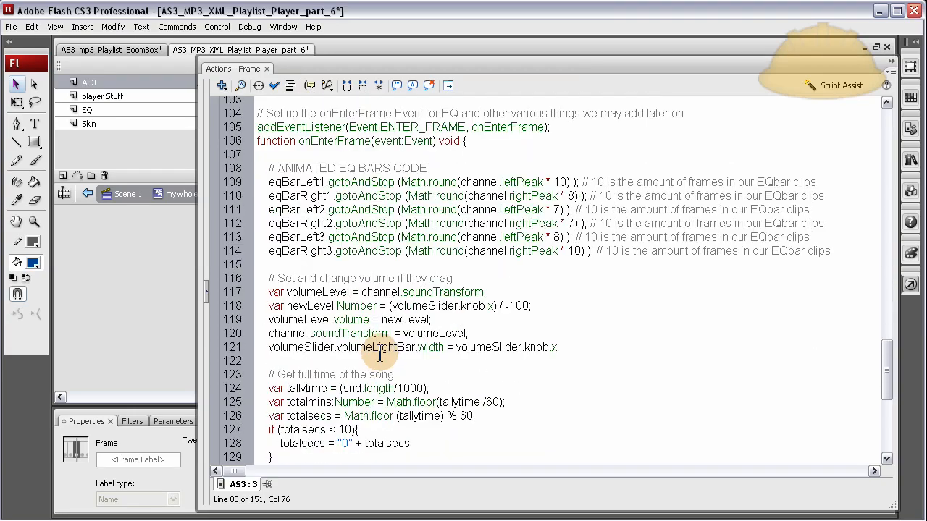
scroll("up", 3)
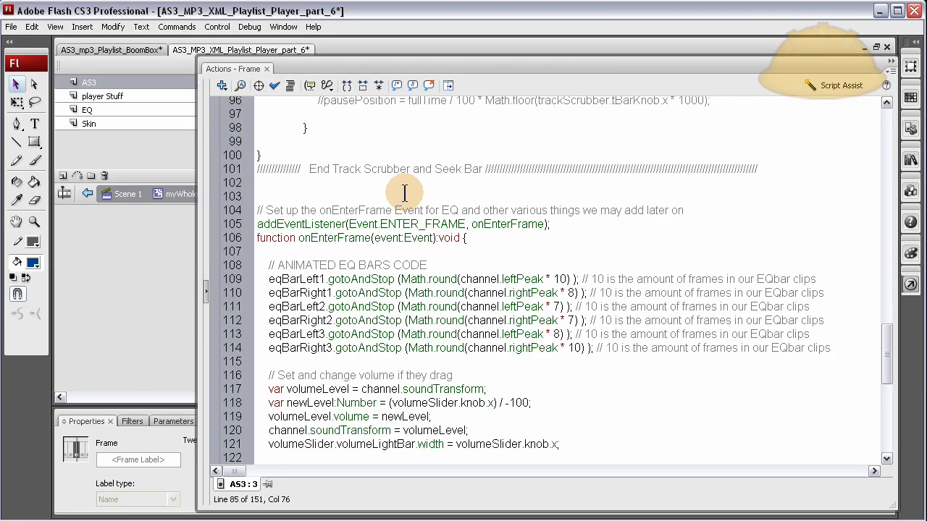
scroll("down", 3)
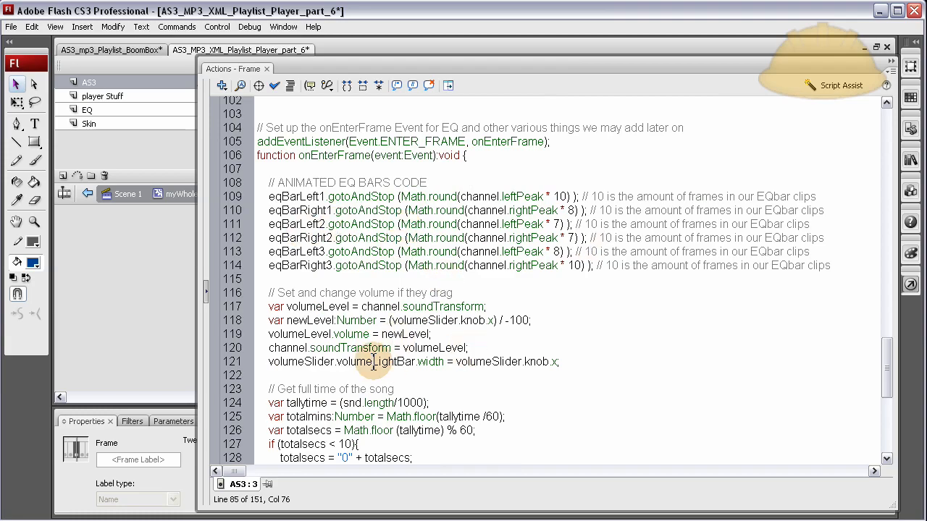
scroll("down", 3)
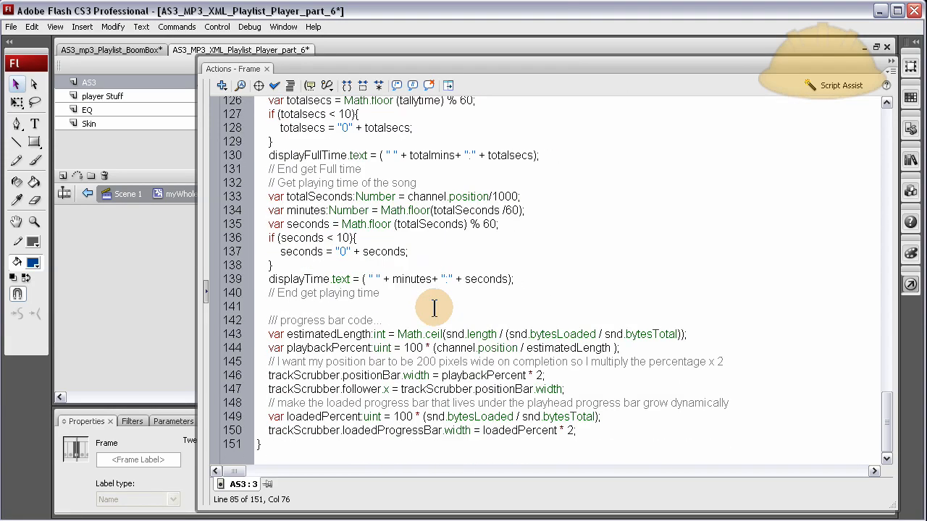
mouse_move(333, 348)
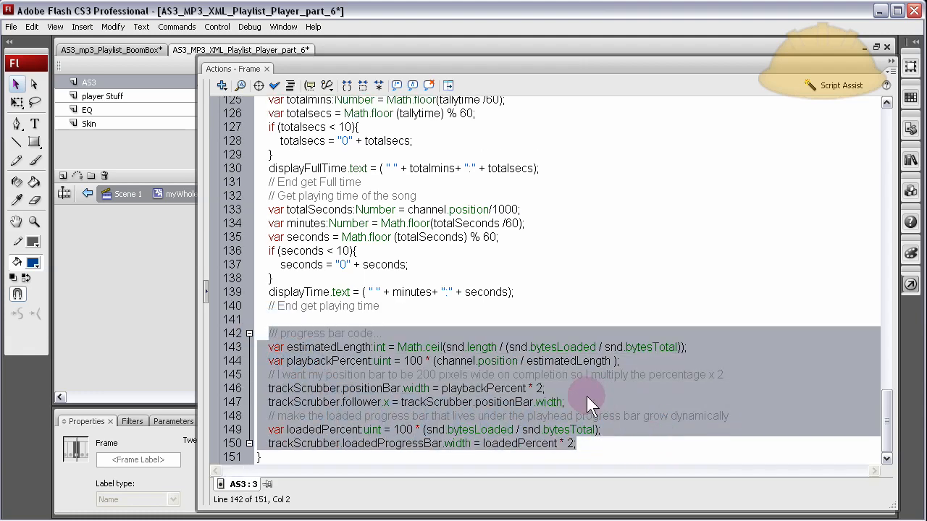
scroll("up", 3)
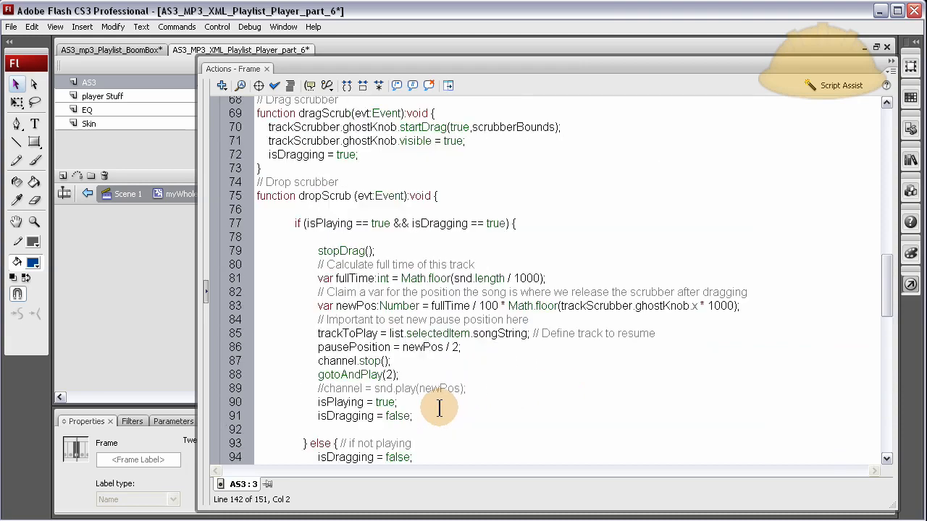
scroll("down", 3)
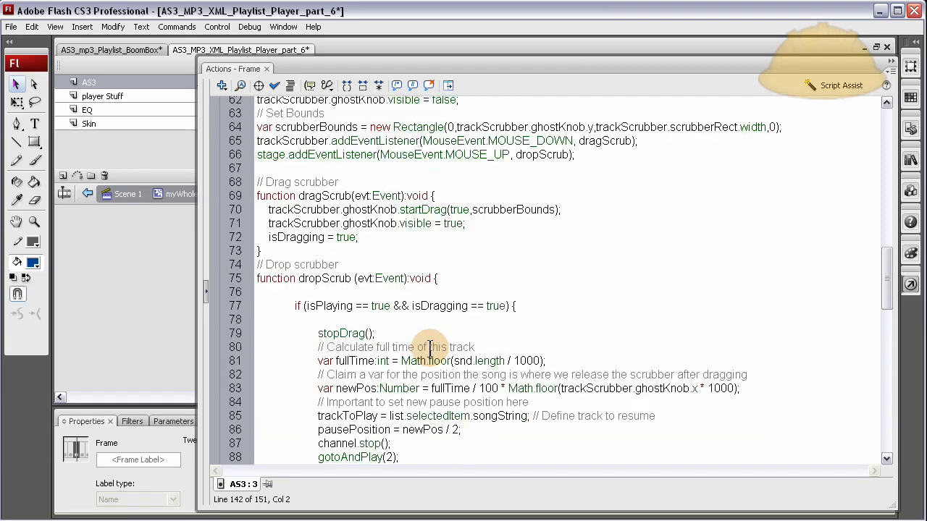
Step: Mark the isPlaying check in dropScrub, then test the movie with the new progress bar tracking the song
scroll("up", 3)
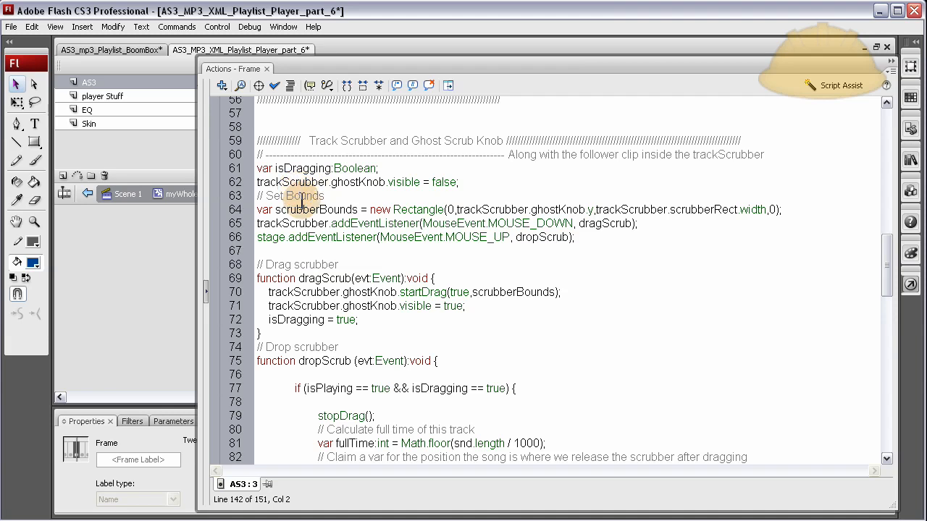
scroll("down", 3)
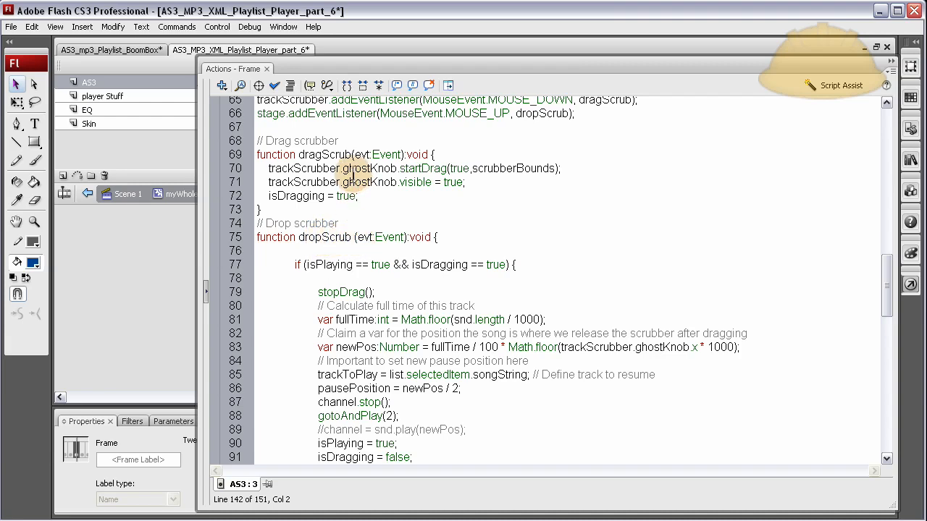
left_click(383, 264)
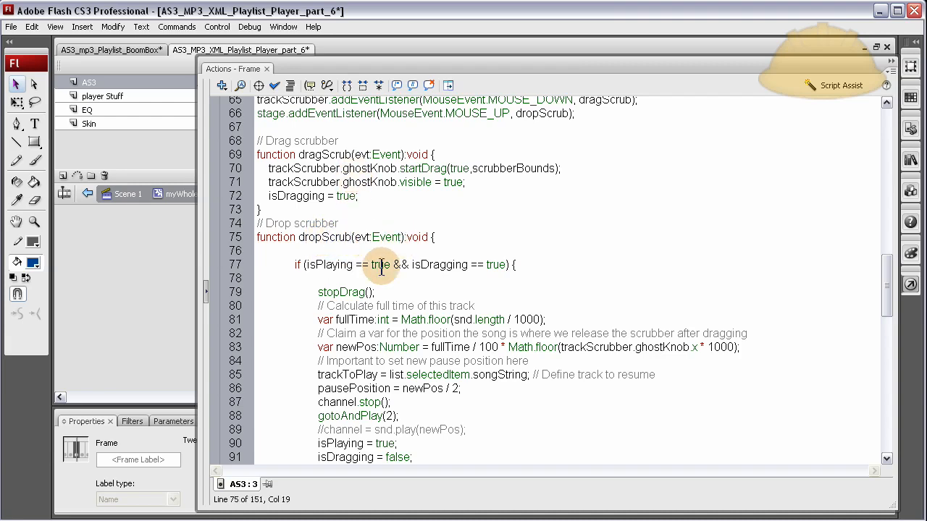
scroll("up", 3)
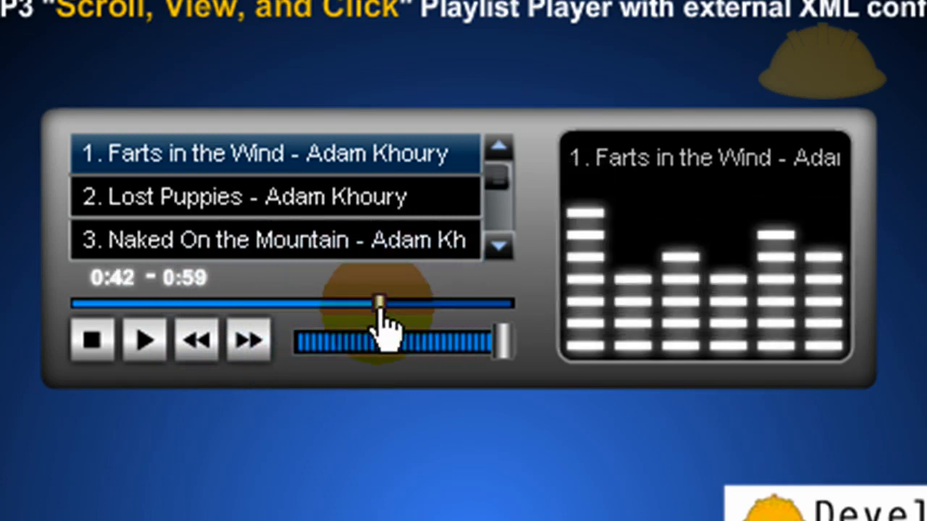
Step: Drag the seek knob in the test player to jump playback to a new point
left_click_drag(380, 303, 406, 303)
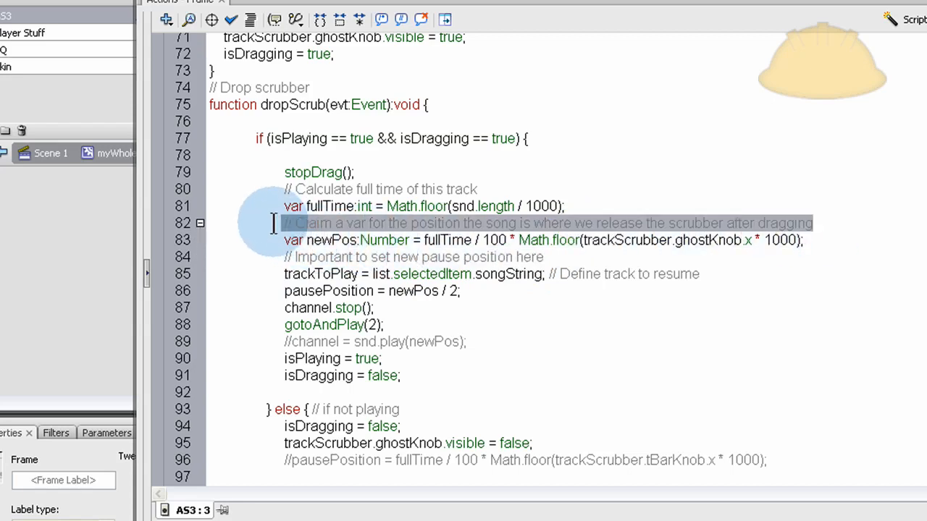
left_click(379, 188)
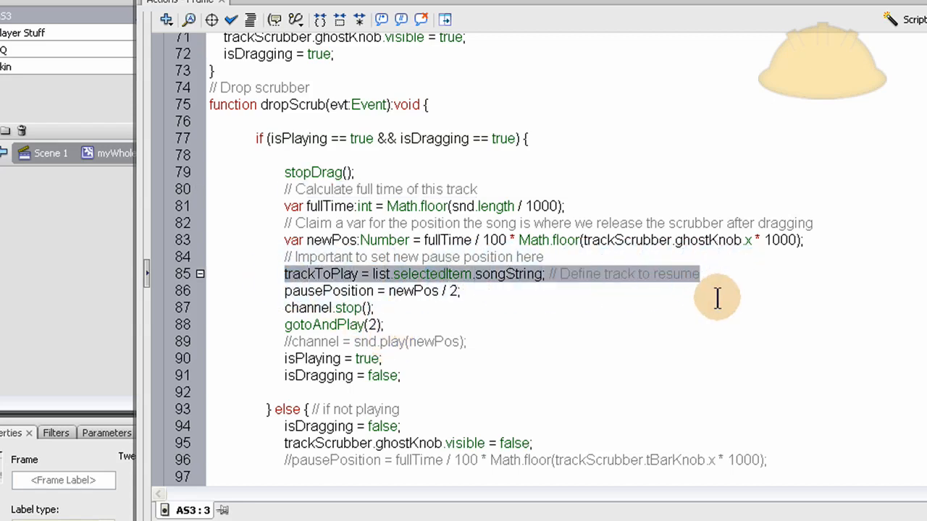
left_click(449, 283)
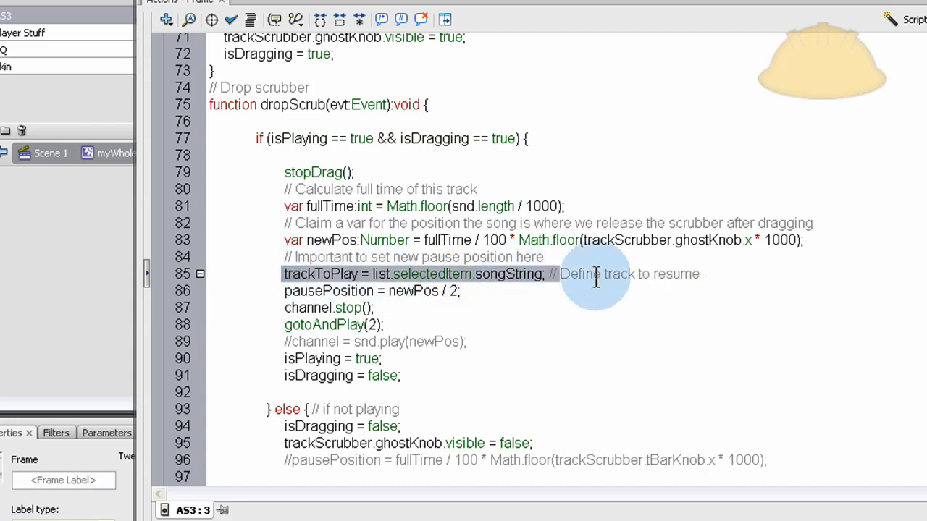
scroll("down", 3)
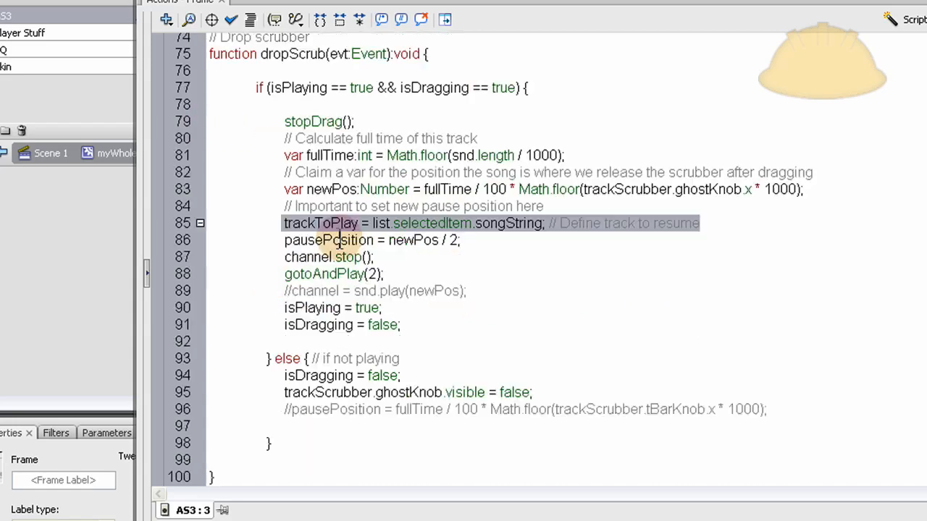
scroll("up", 3)
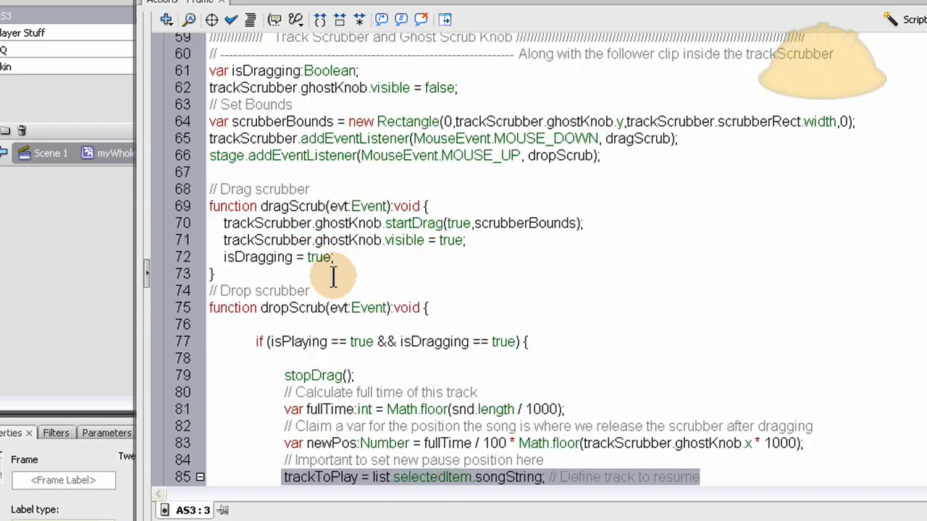
mouse_move(297, 122)
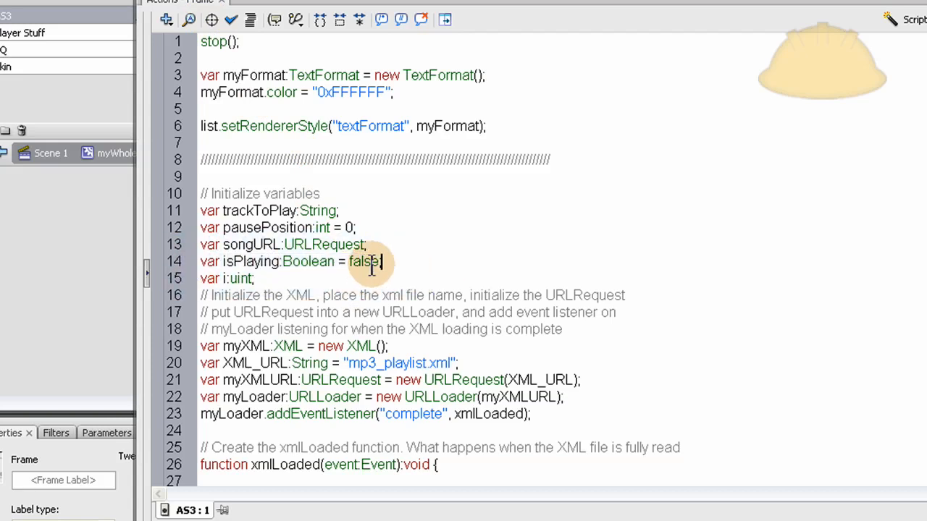
double_click(364, 260)
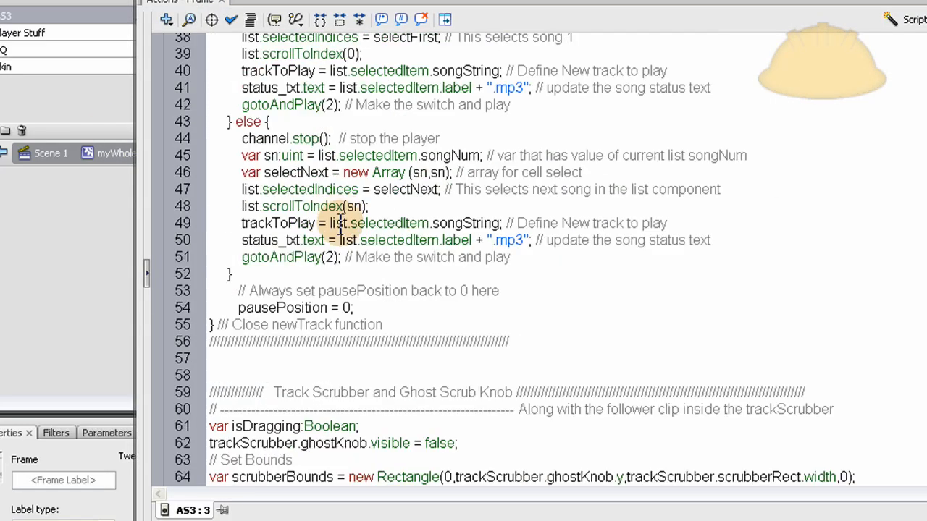
scroll("up", 3)
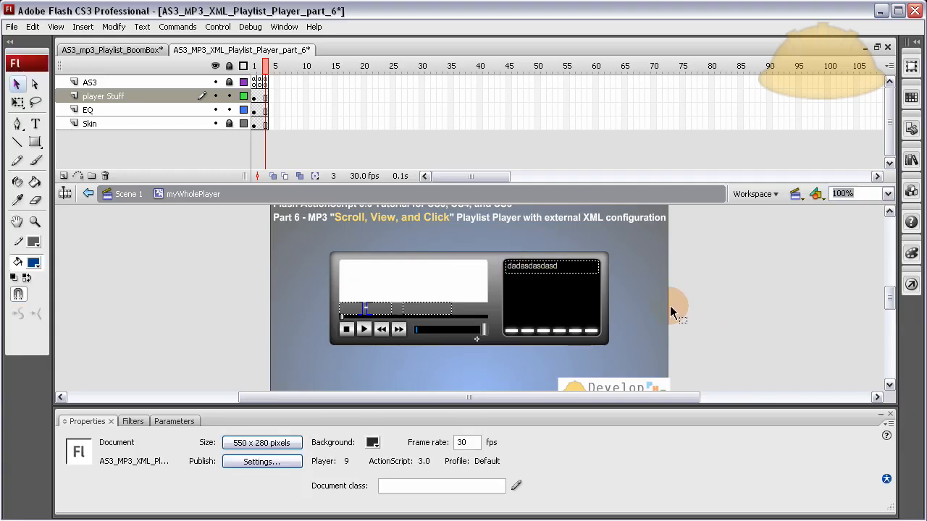
mouse_move(641, 303)
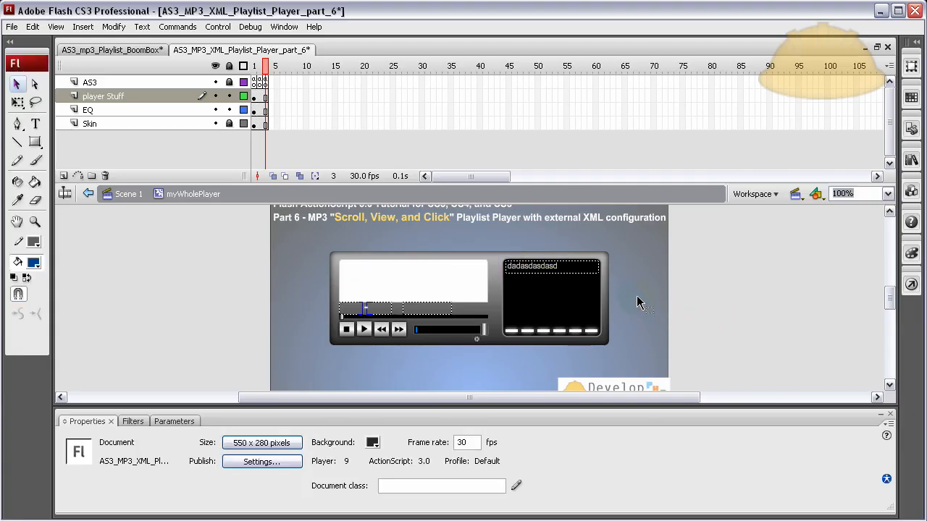
mouse_move(180, 274)
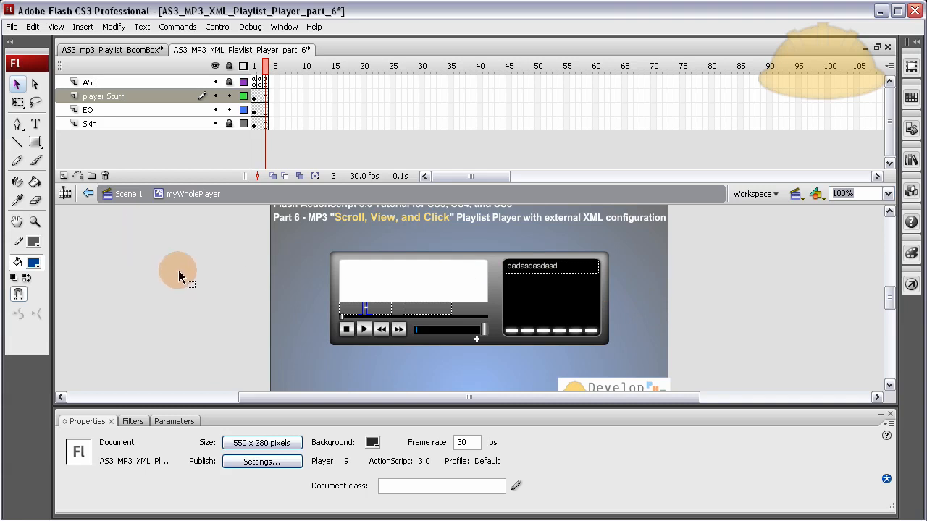
mouse_move(417, 319)
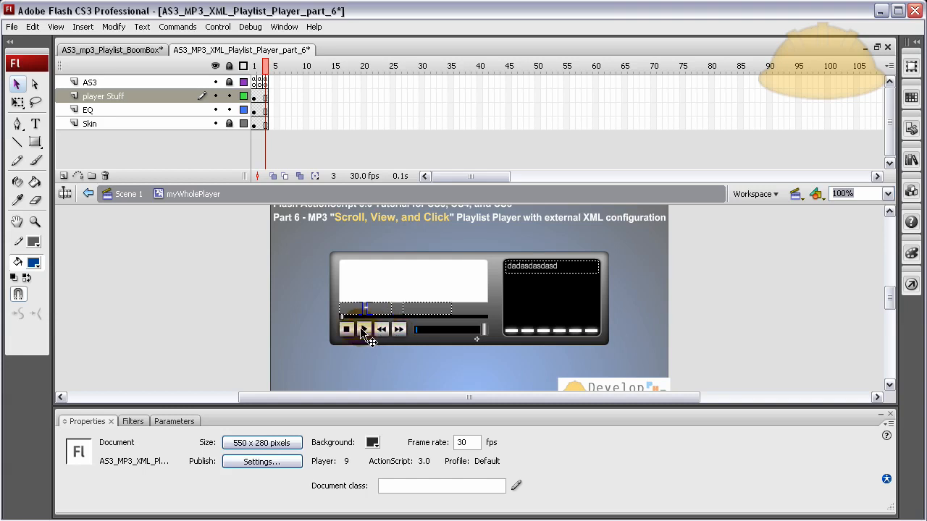
Step: Inspect the playBtn clip's instance name on stage, then reselect the AS3 frame 3 script
left_click(365, 330)
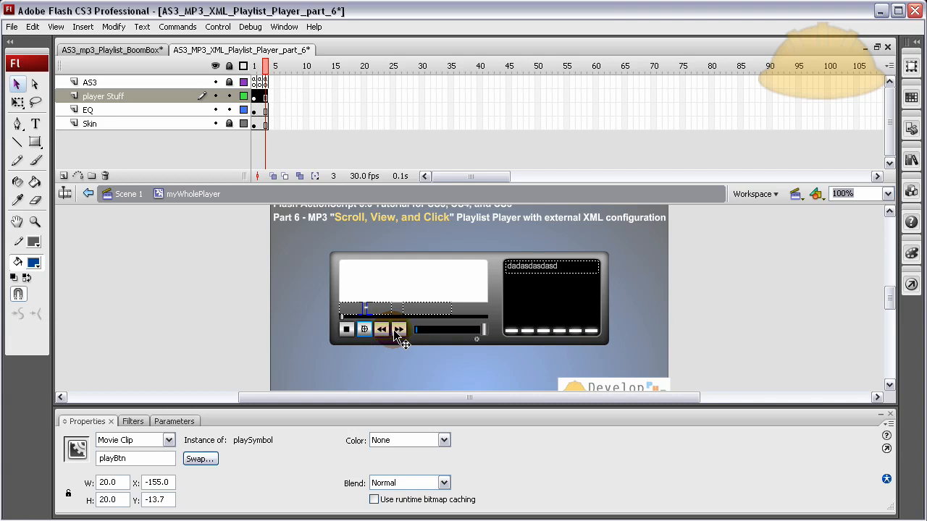
mouse_move(420, 287)
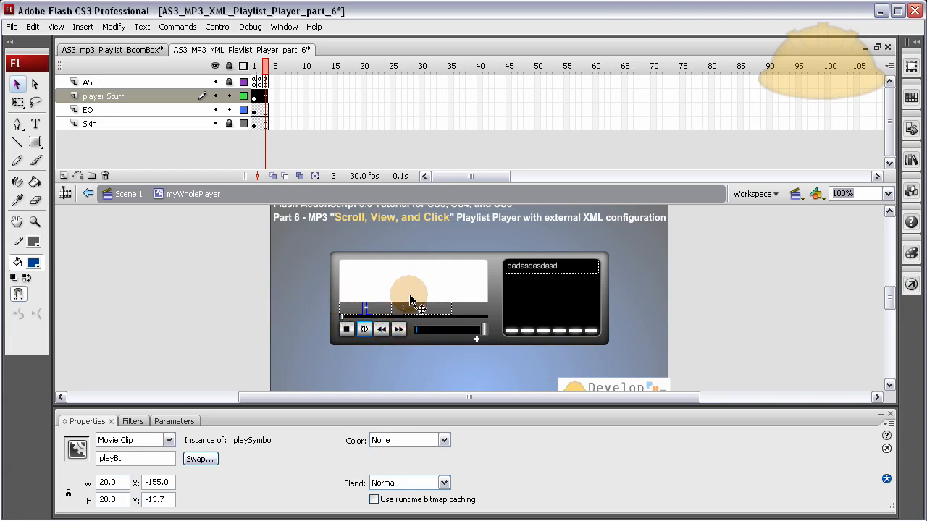
left_click(287, 321)
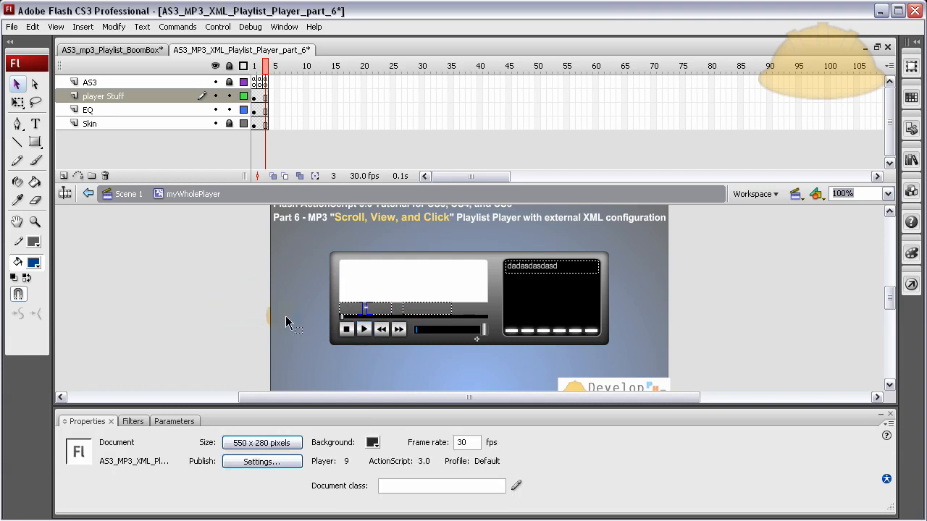
left_click(365, 330)
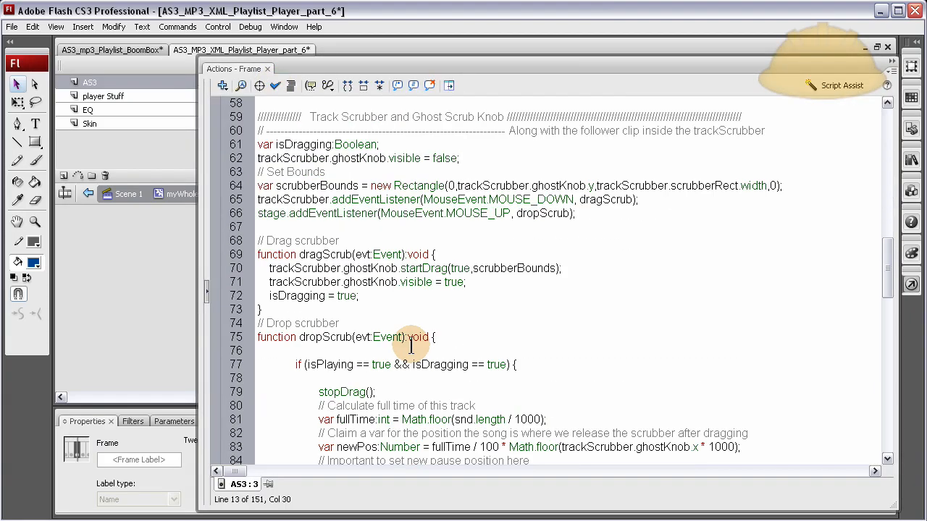
Step: Add a playPause function below stopPlayer that pauses at the channel position or resumes from it
scroll("down", 3)
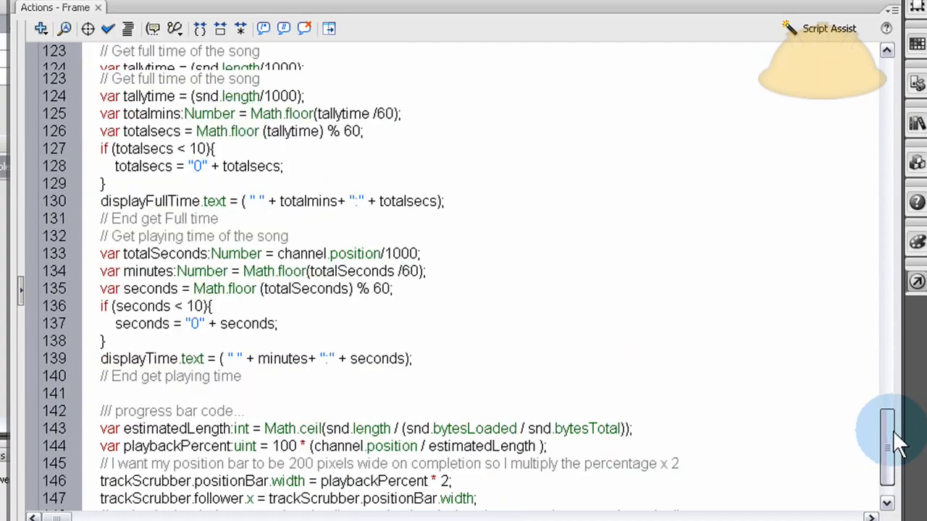
scroll("up", 3)
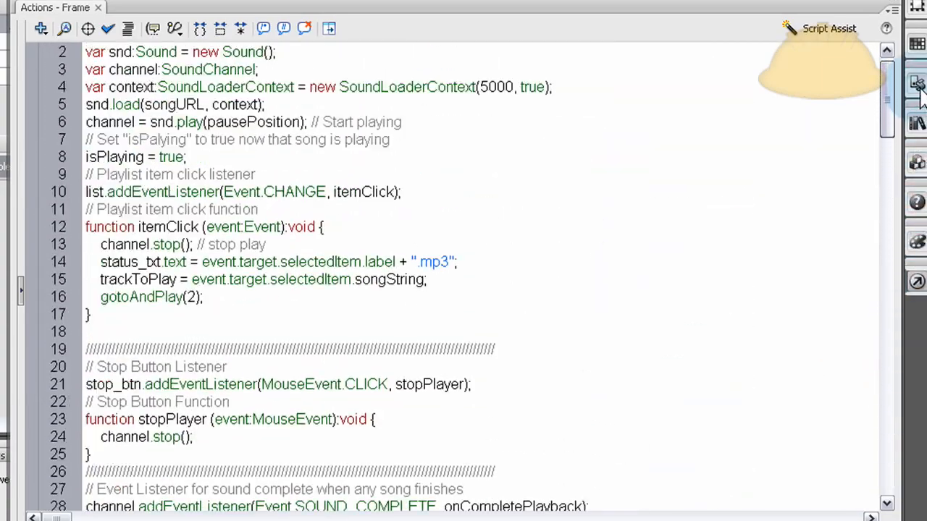
scroll("down", 3)
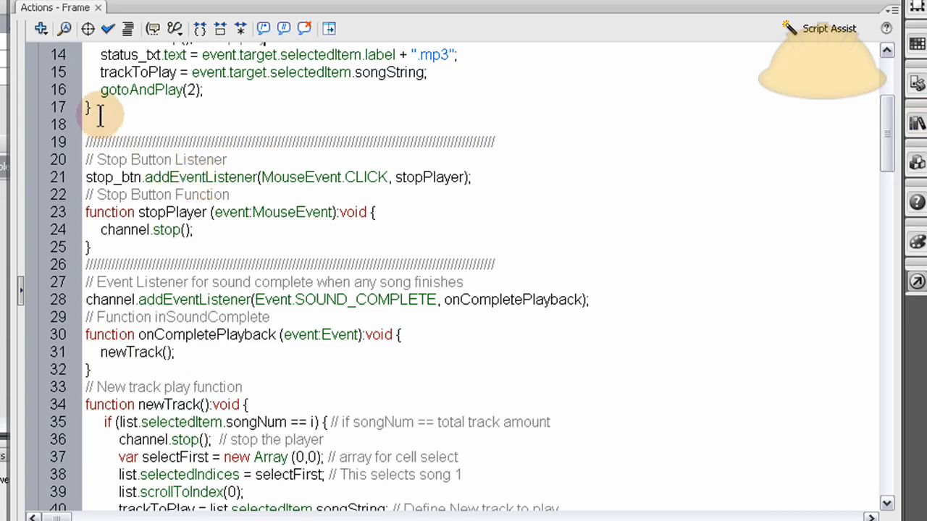
mouse_move(546, 263)
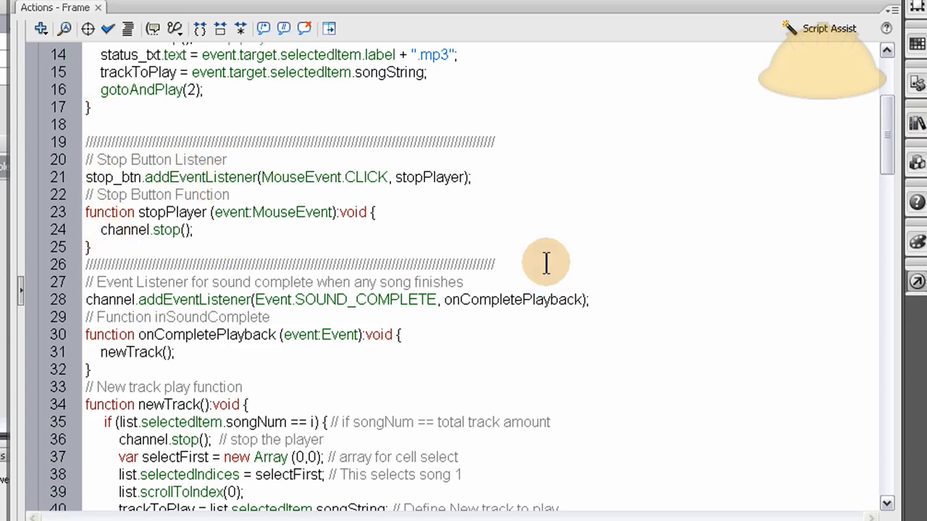
key("Return")
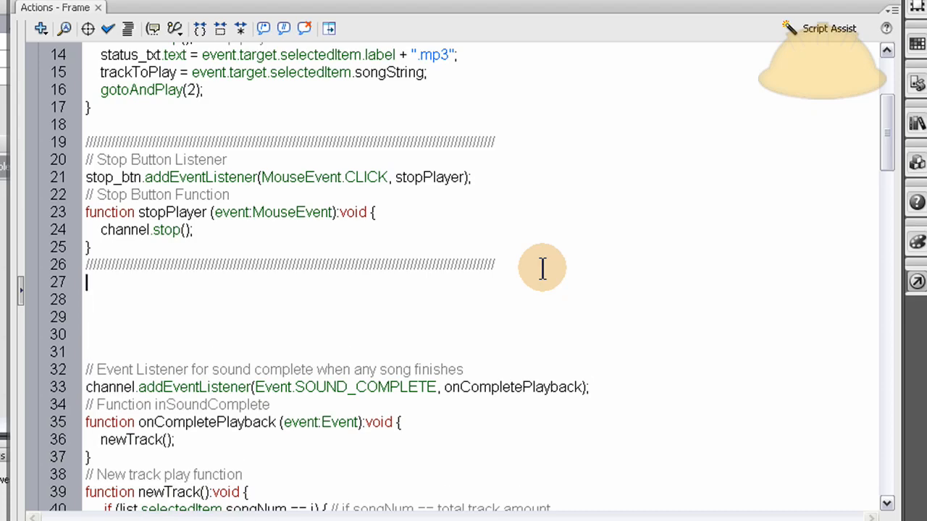
scroll("down", 3)
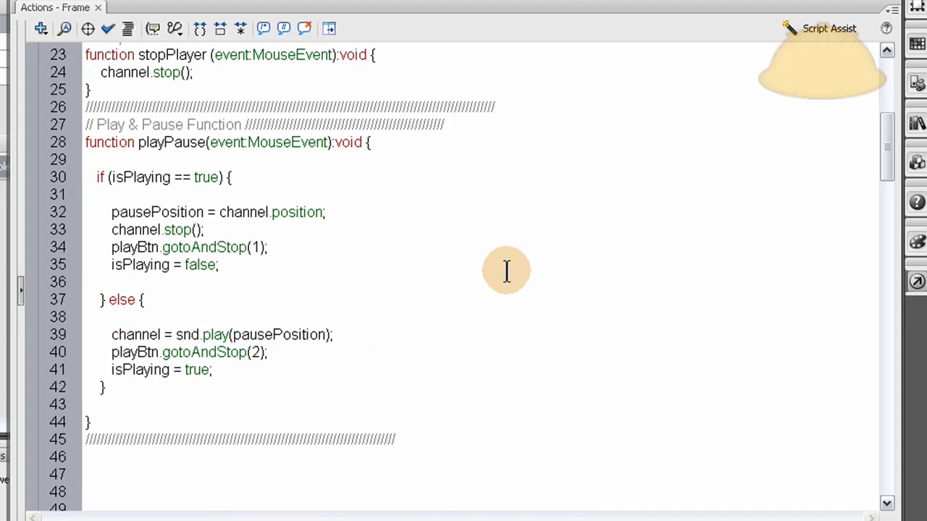
mouse_move(203, 319)
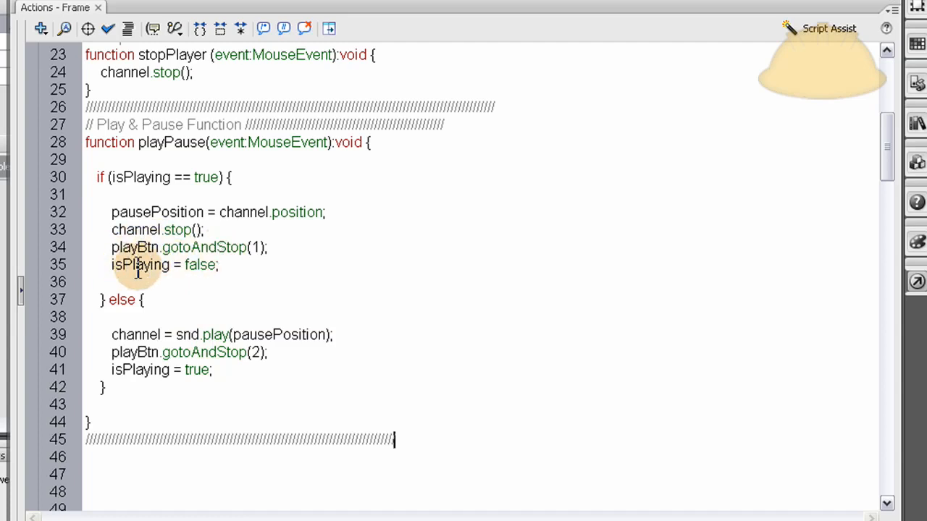
left_click(223, 264)
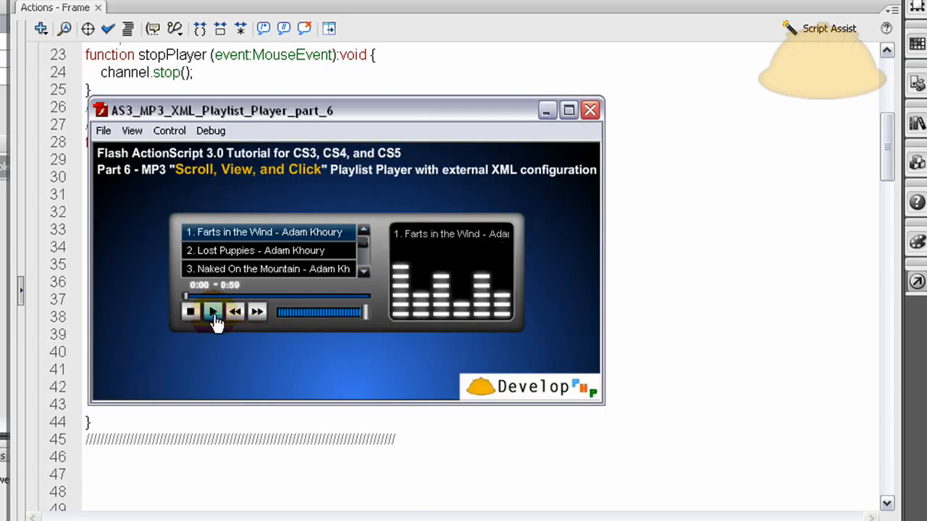
Step: In the test movie, start the first song and pause it with the play button, then close the player
left_click(213, 312)
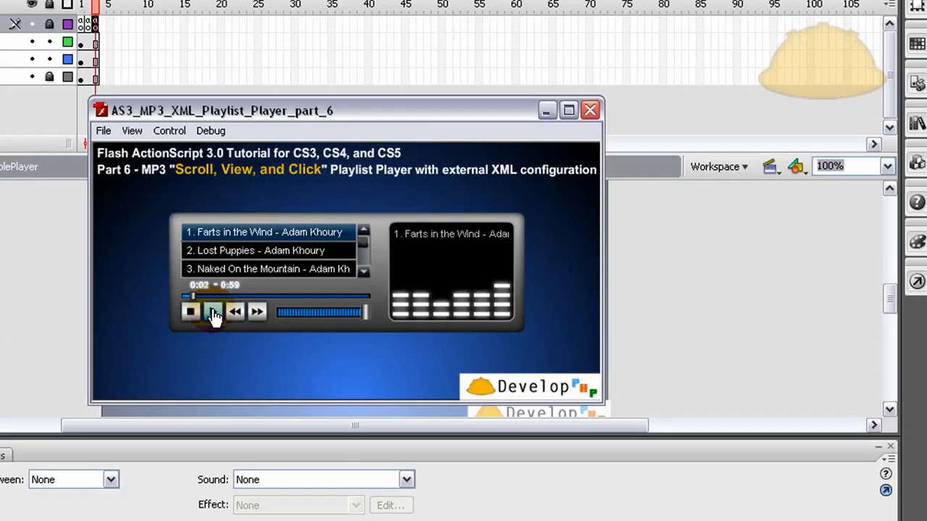
left_click(215, 311)
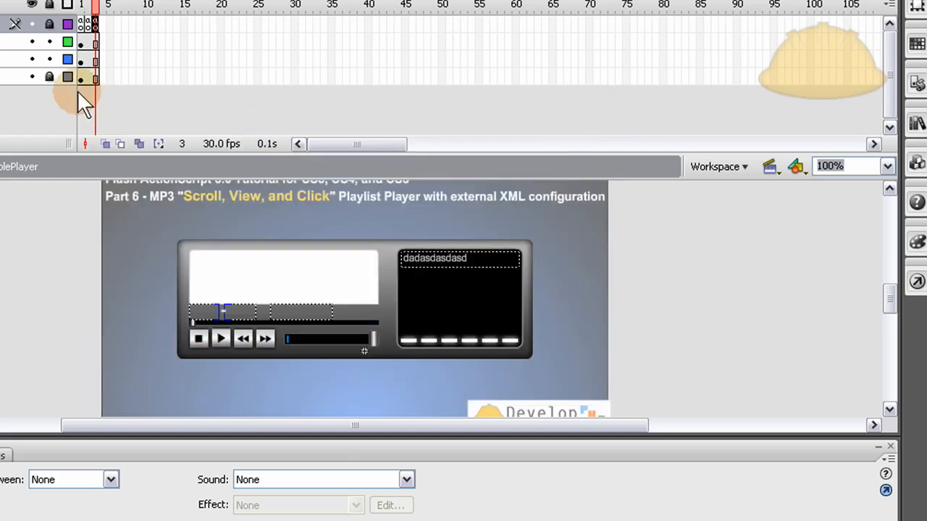
left_click(220, 338)
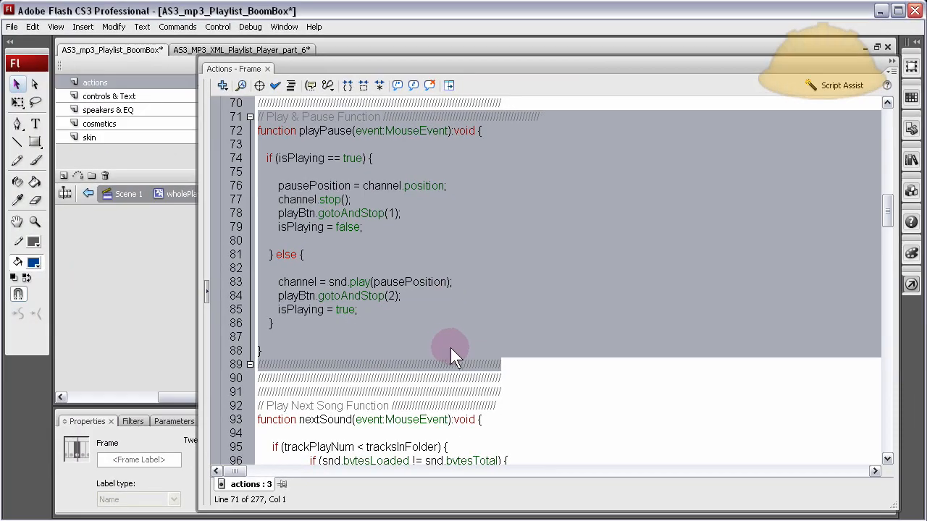
Step: Locate and copy BoomBox's three addEventListener lines for playBtn, previousBtn and nextBtn
scroll("up", 3)
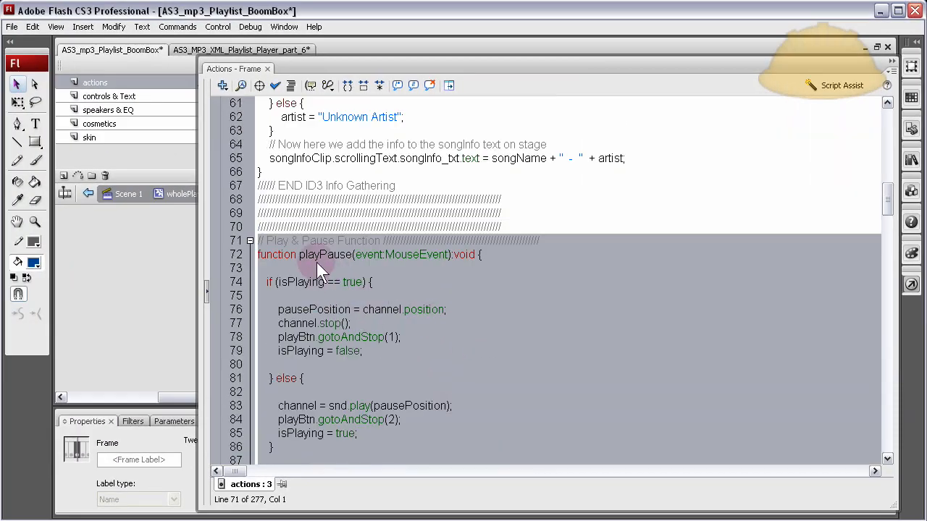
scroll("down", 3)
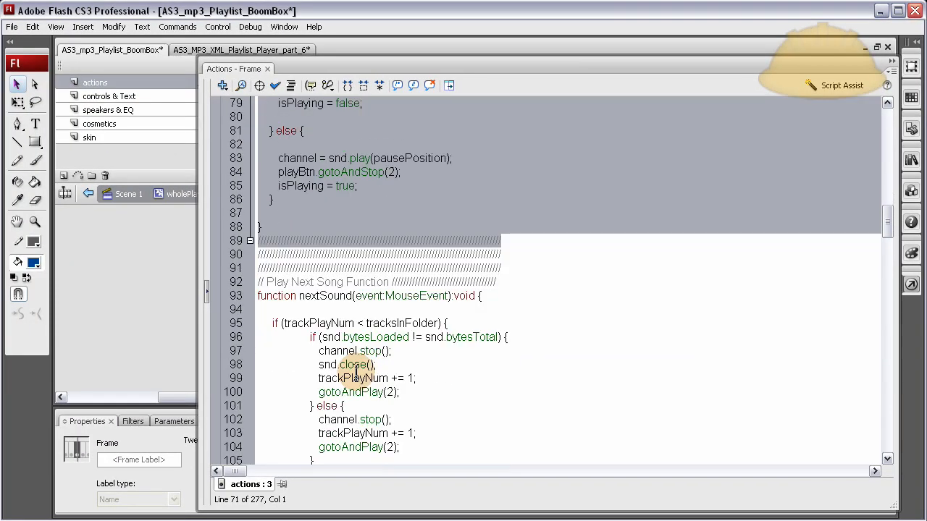
scroll("down", 3)
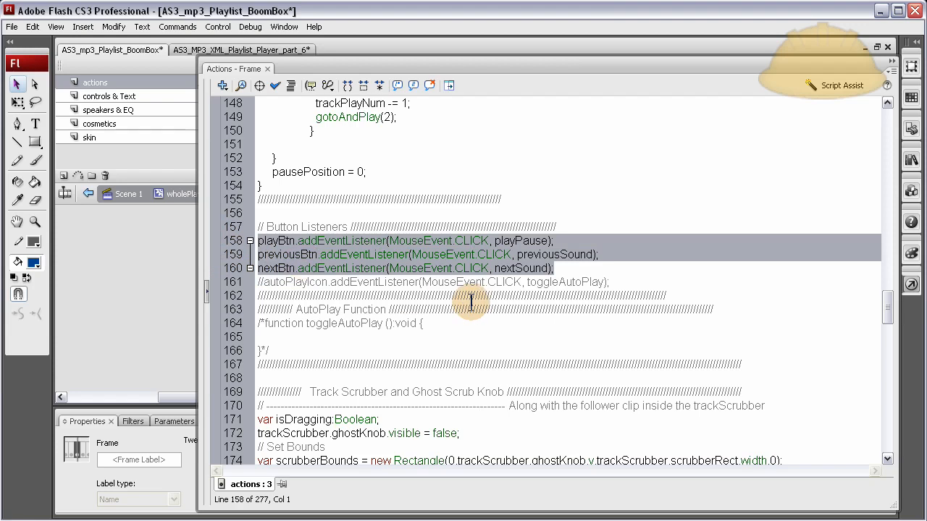
mouse_move(225, 275)
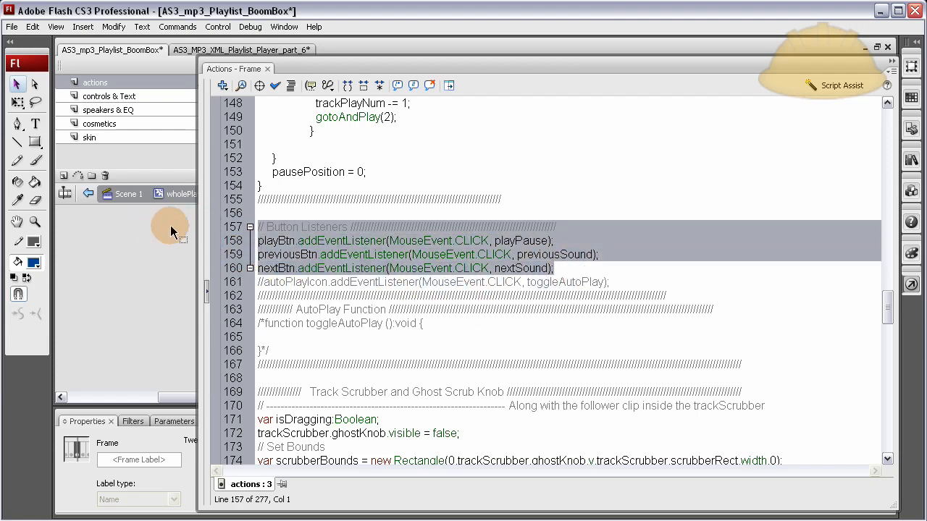
left_click(239, 49)
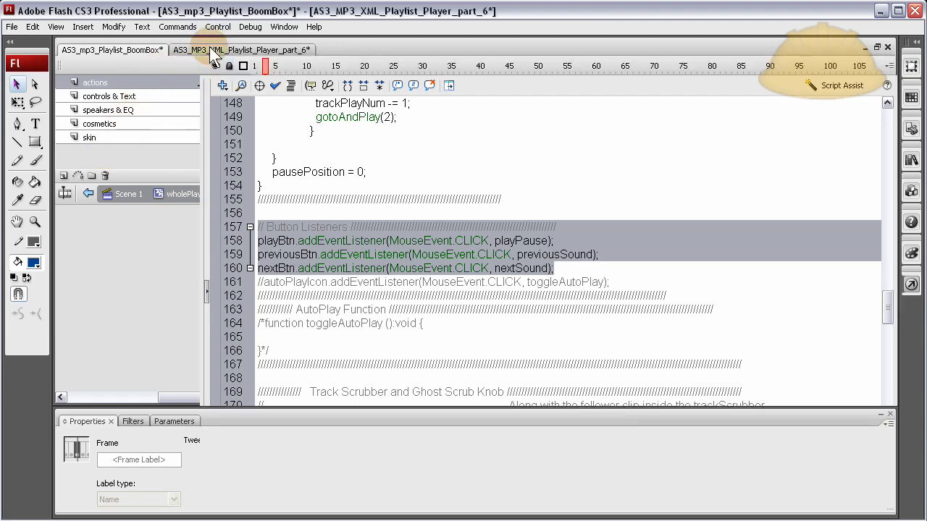
Step: Back in the part 6 document, paste the Button Listeners block below the playPause function
left_click(240, 50)
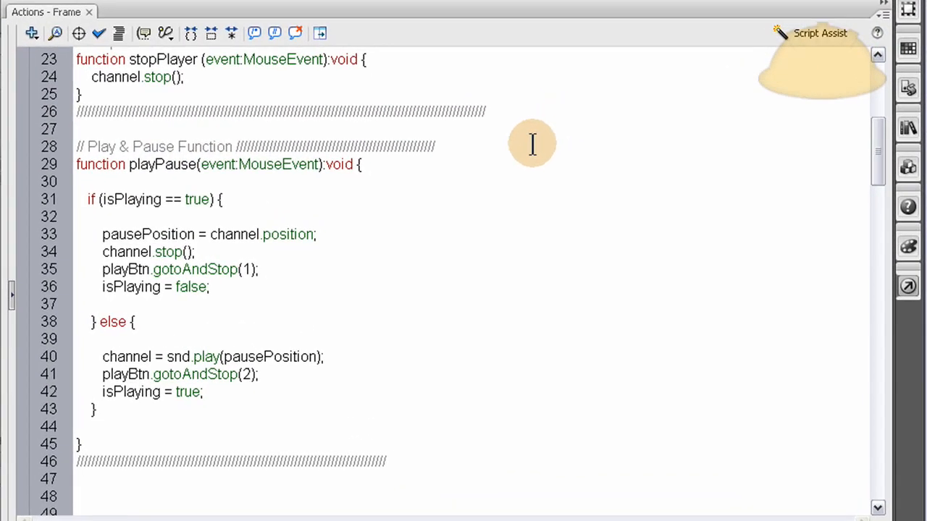
scroll("up", 3)
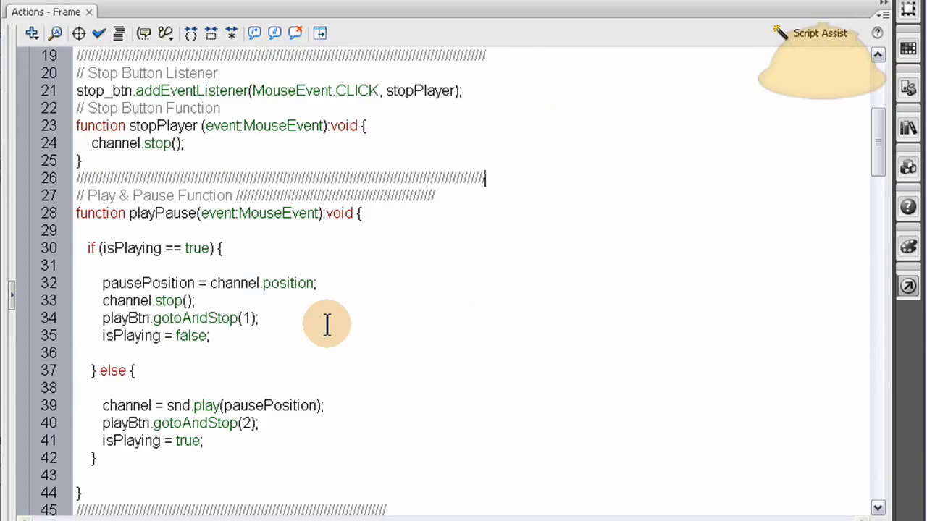
scroll("down", 3)
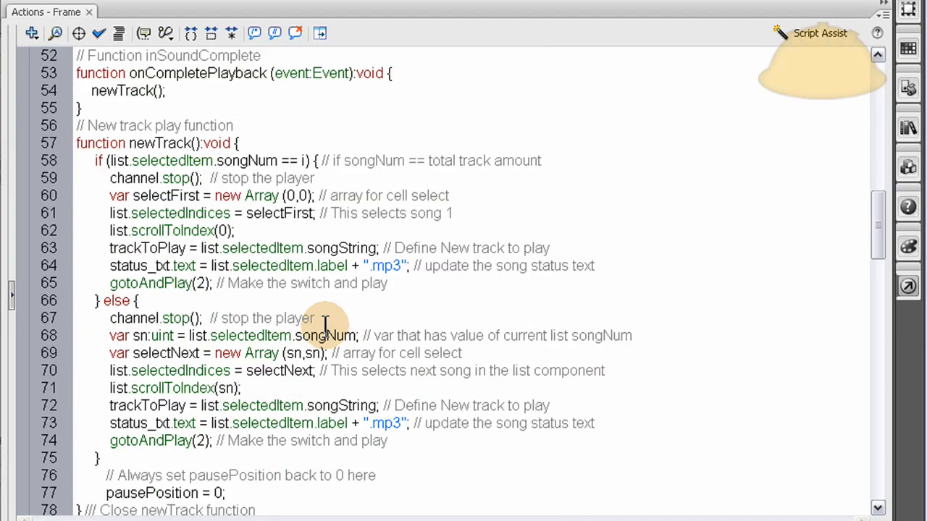
scroll("up", 3)
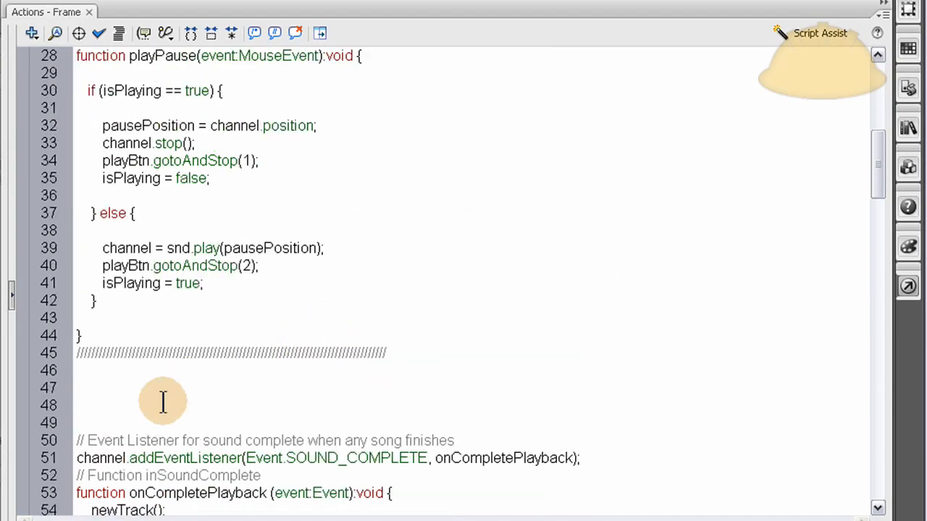
scroll("up", 3)
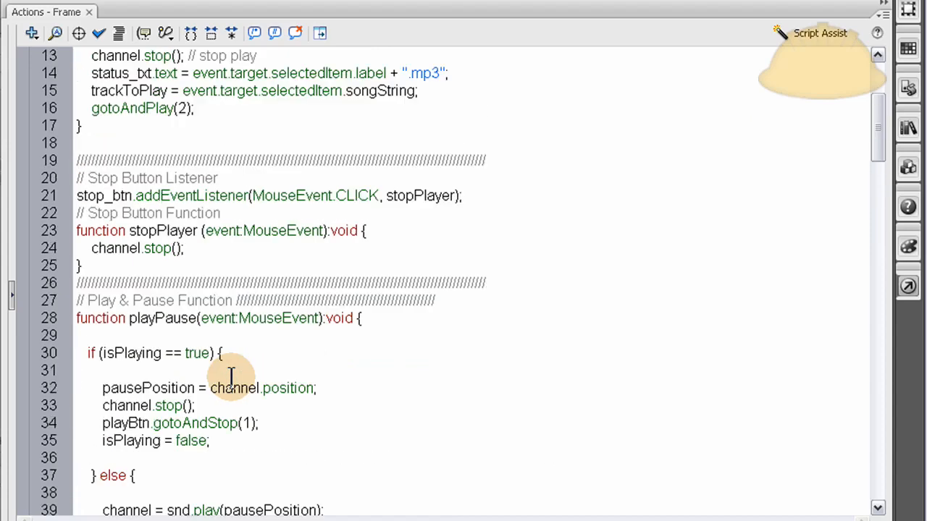
scroll("down", 3)
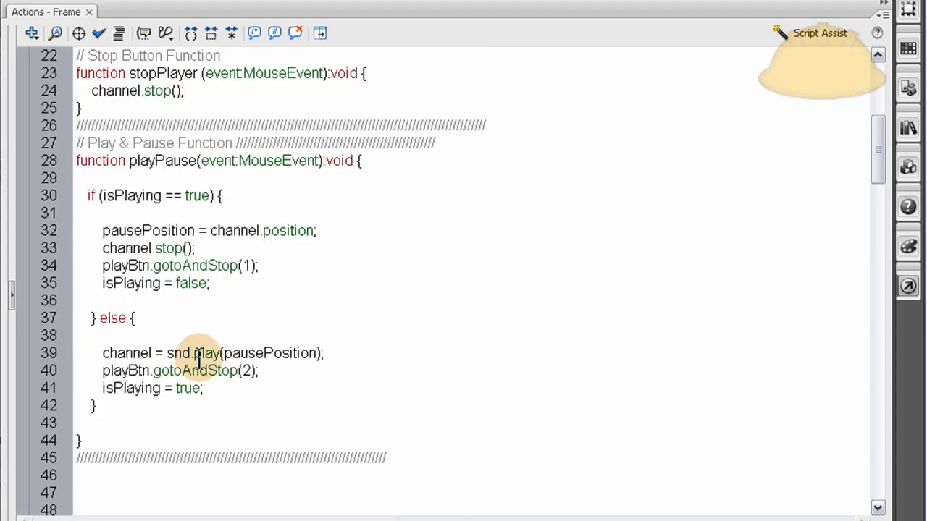
scroll("down", 3)
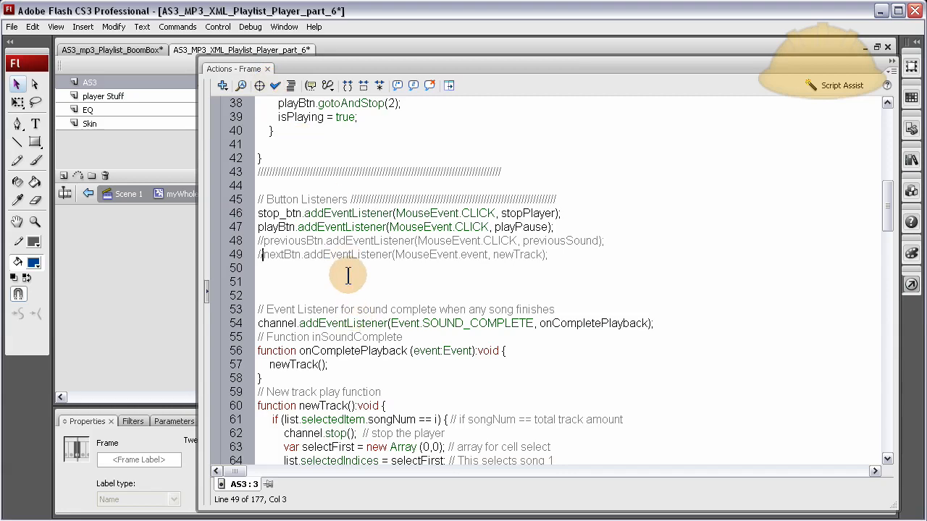
mouse_move(322, 287)
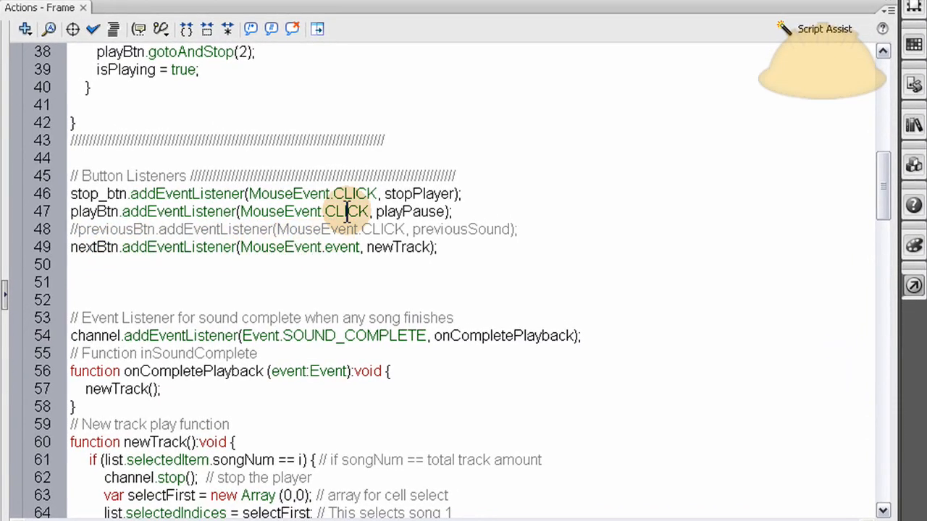
mouse_move(337, 247)
type("CLICK")
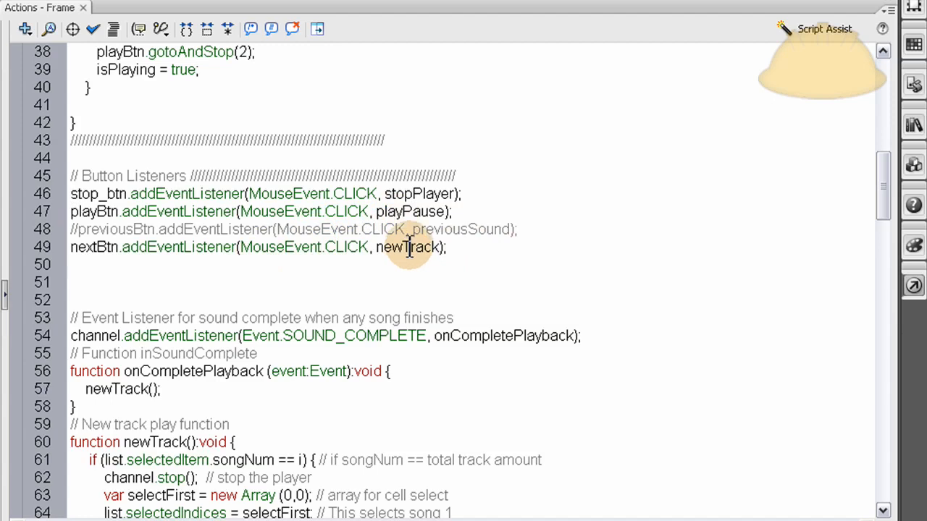
Step: Make the nextBtn listener use MouseEvent.CLICK and call playNext instead of newTrack
double_click(409, 246)
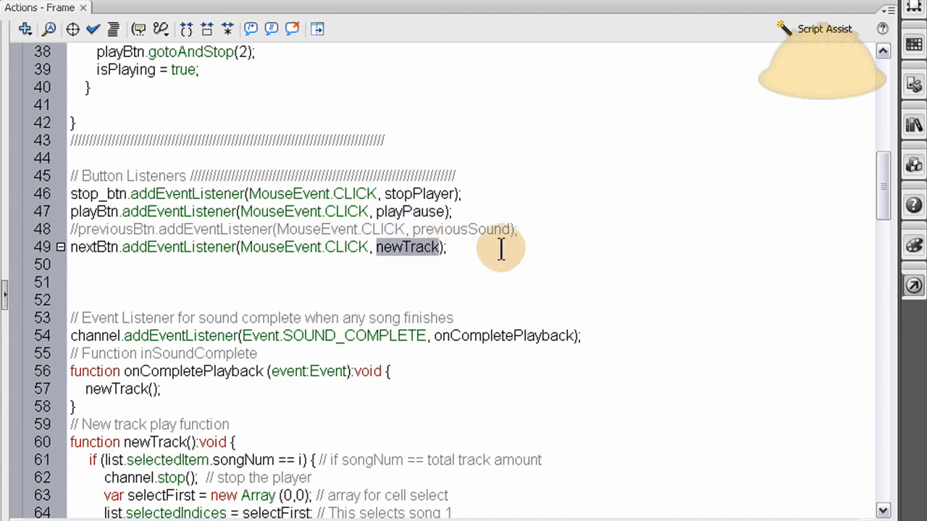
type("playNe")
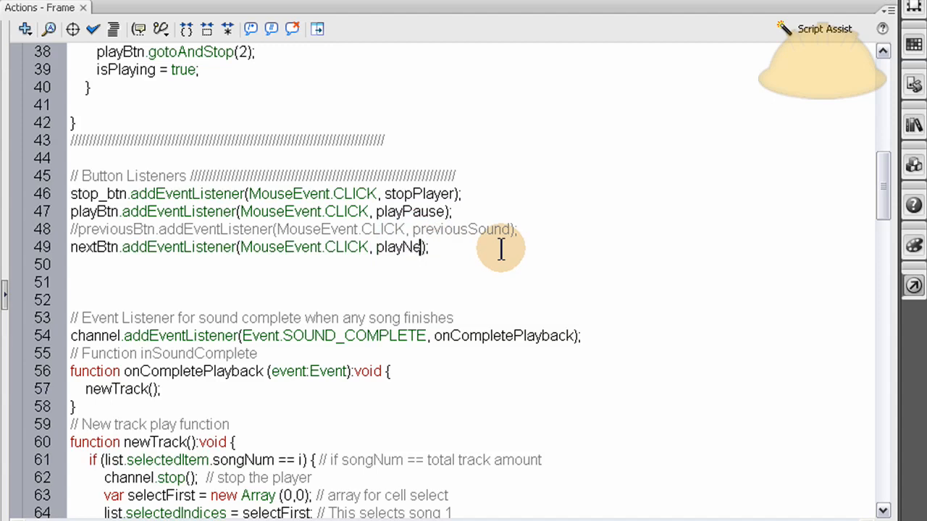
type("xt")
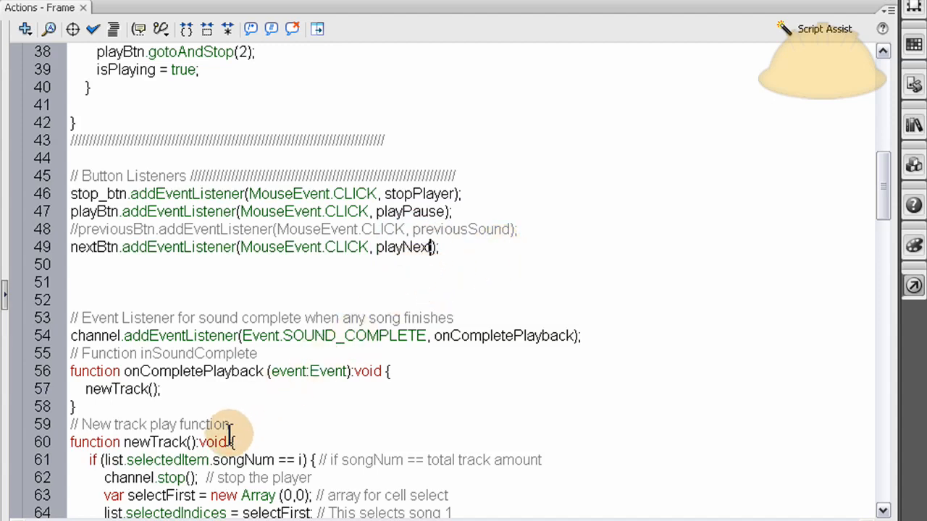
scroll("up", 3)
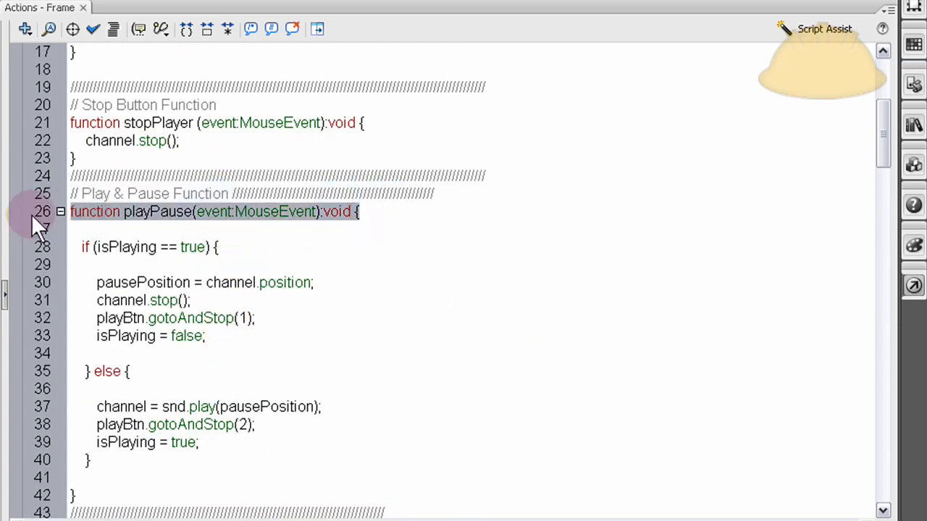
Step: Create a playNext function calling newTrack() and duplicate it as playPrevious under a Play Previous Button Function comment
scroll("down", 3)
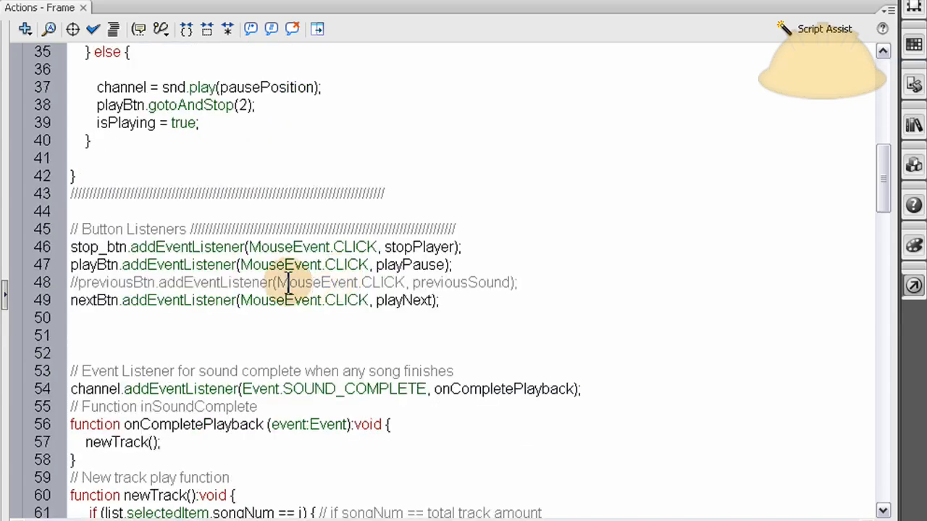
scroll("up", 3)
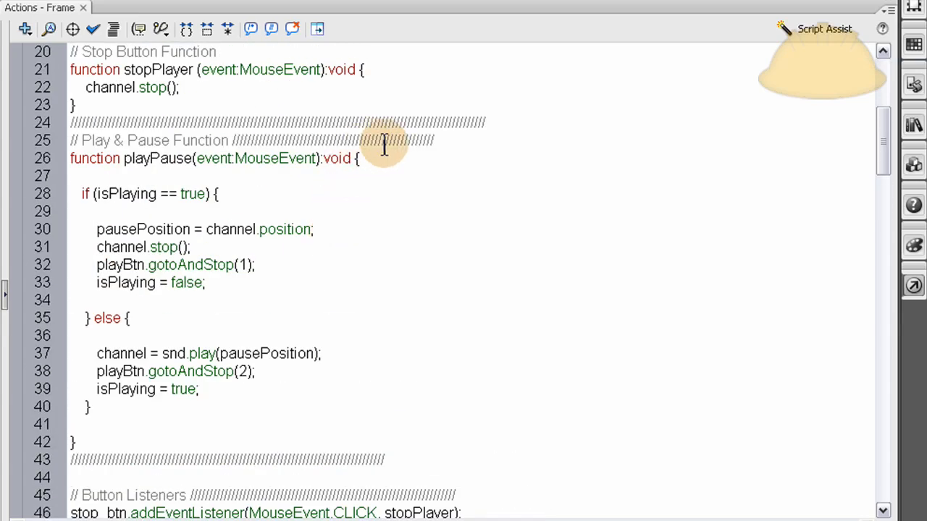
scroll("down", 3)
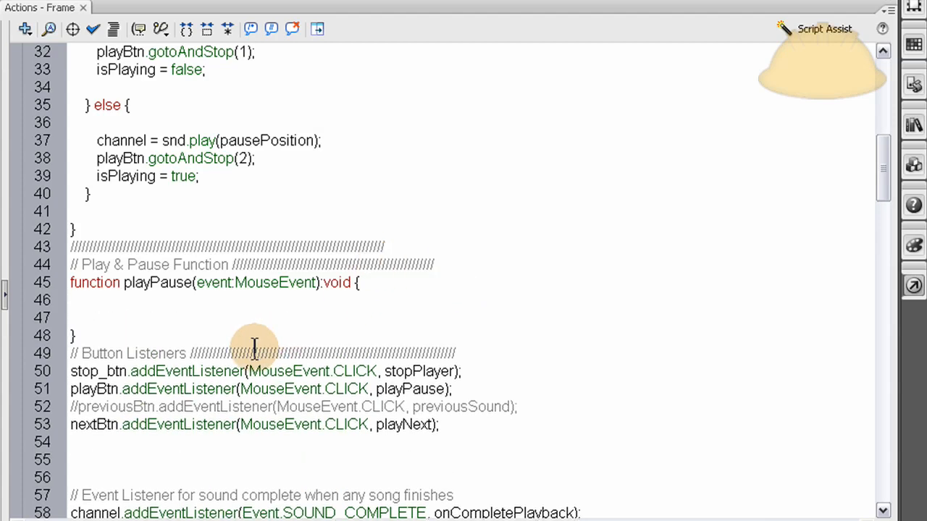
scroll("down", 3)
type("newTrack();")
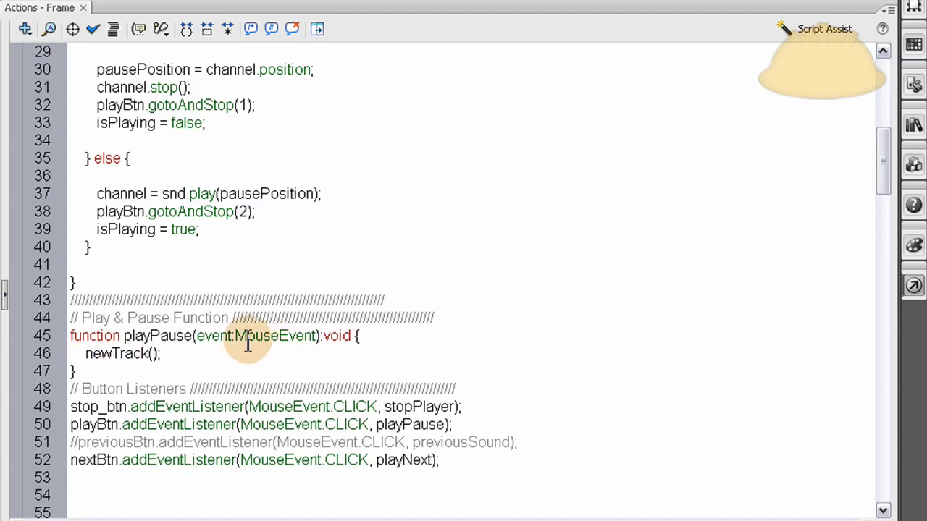
double_click(157, 336)
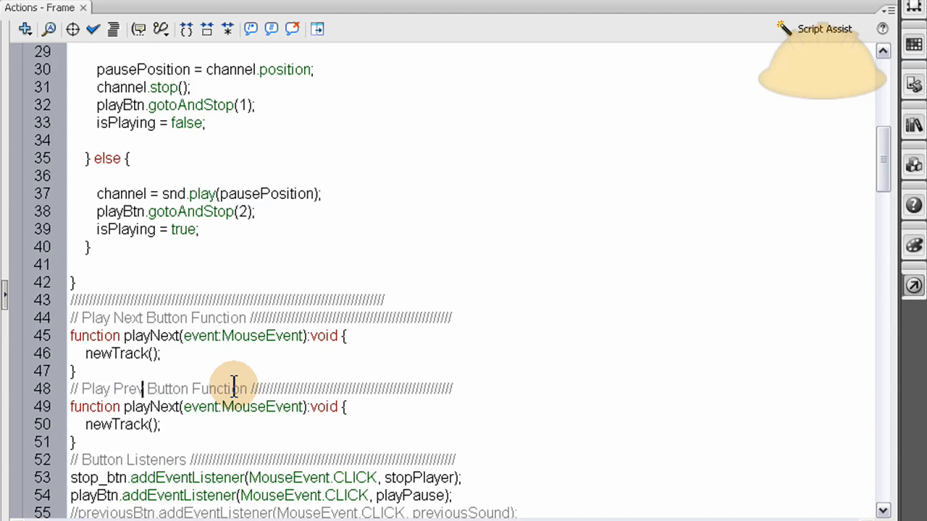
type("ious")
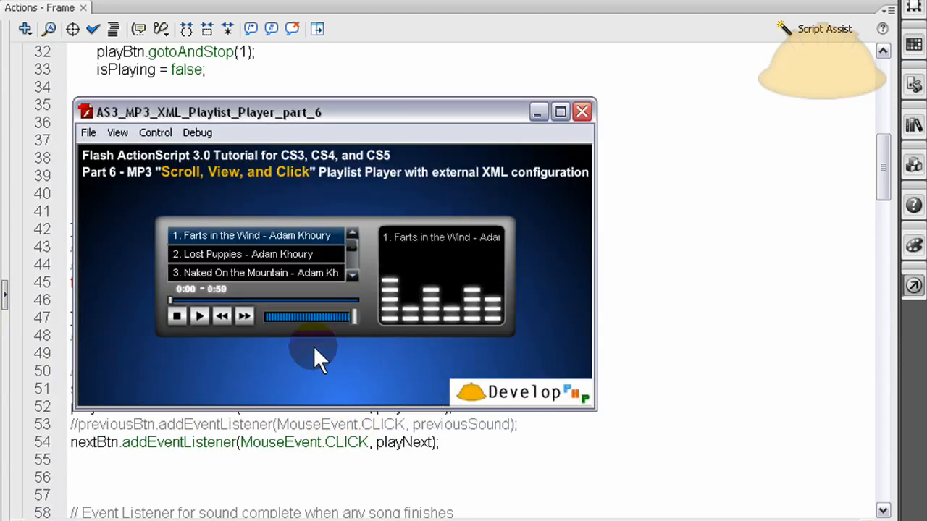
Step: In the test movie, step Next through the playlist until it wraps to the first song, then close the player
left_click(244, 315)
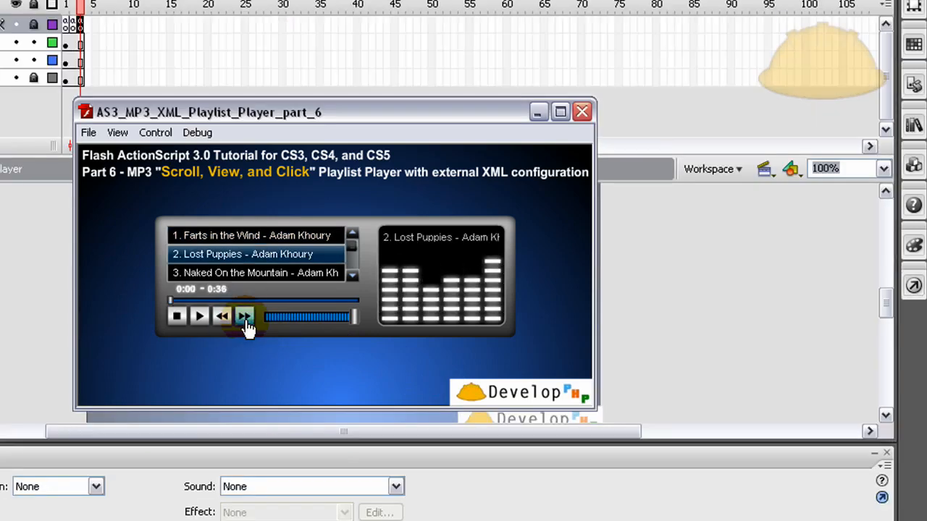
left_click(245, 316)
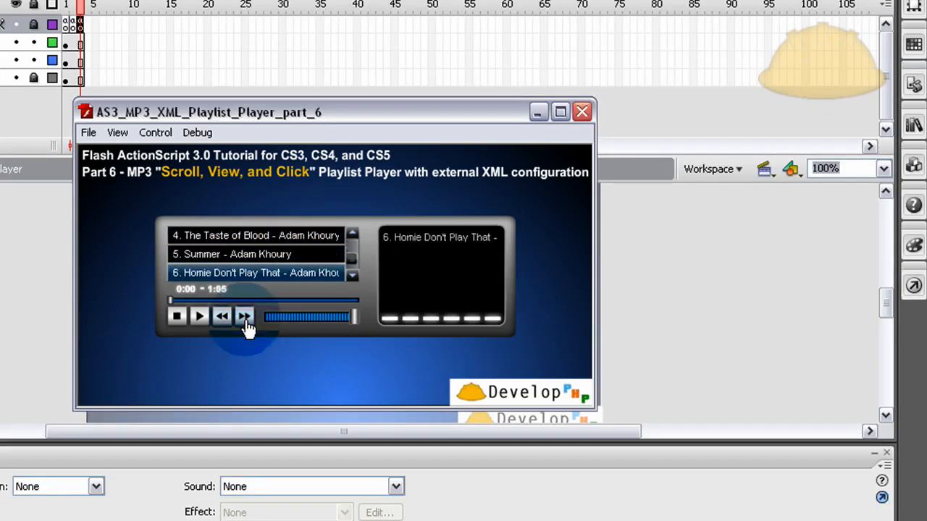
left_click(222, 316)
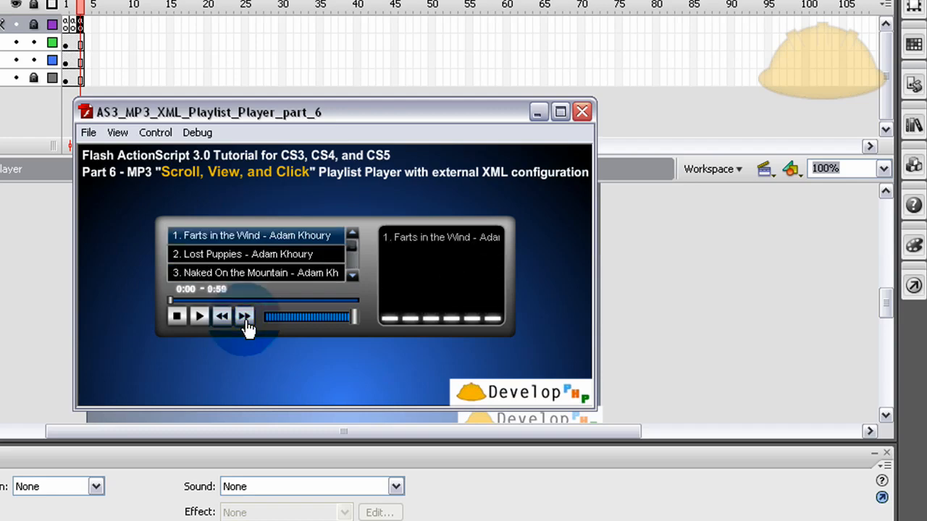
left_click(243, 316)
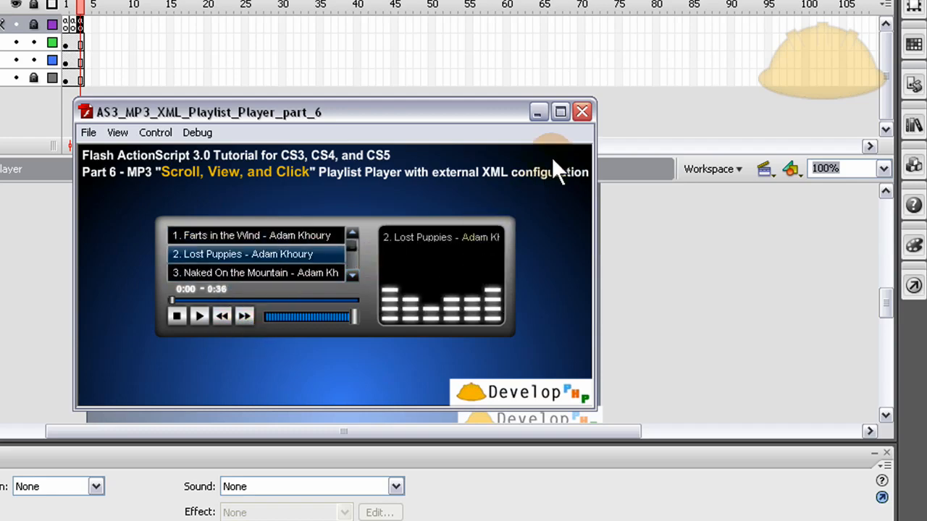
left_click(583, 112)
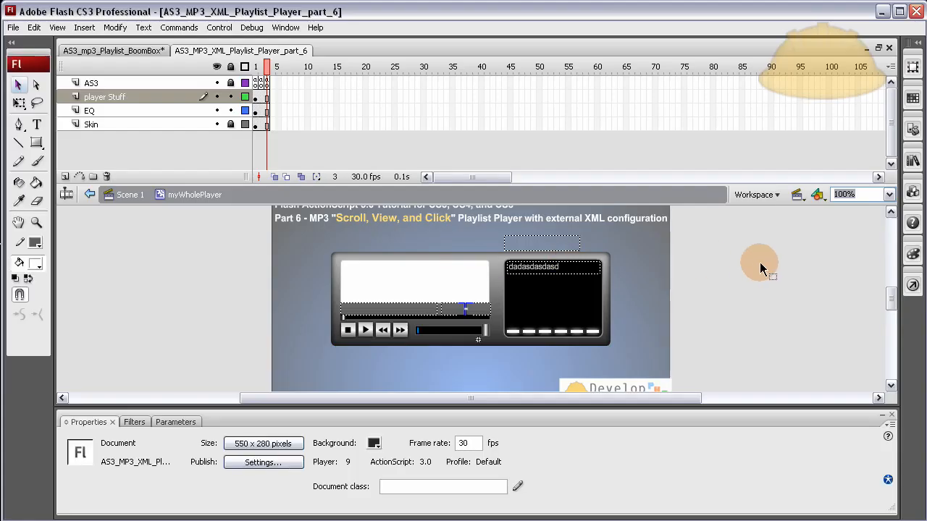
mouse_move(380, 316)
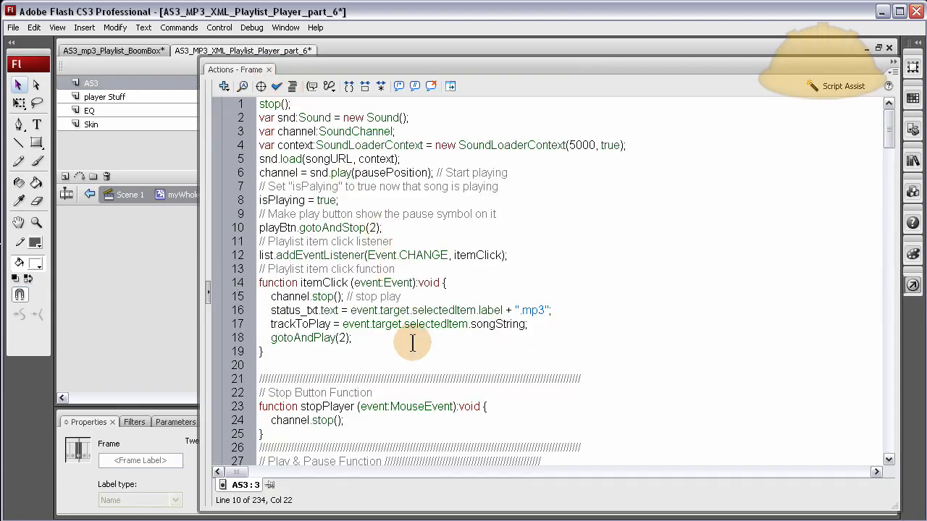
scroll("down", 3)
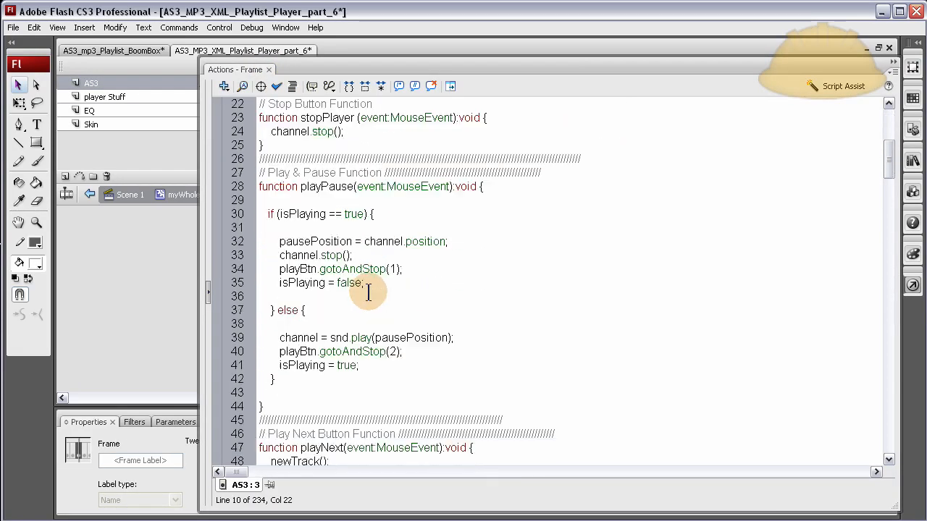
scroll("down", 3)
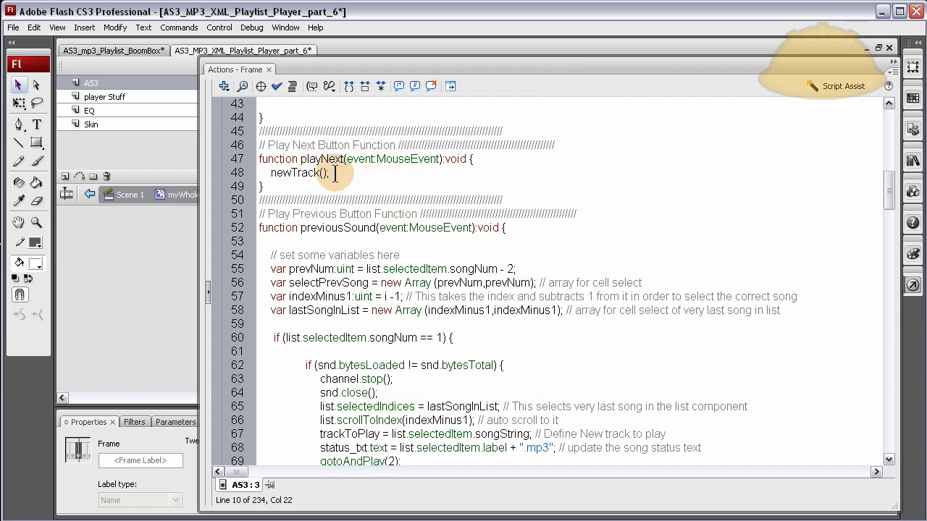
left_click(365, 158)
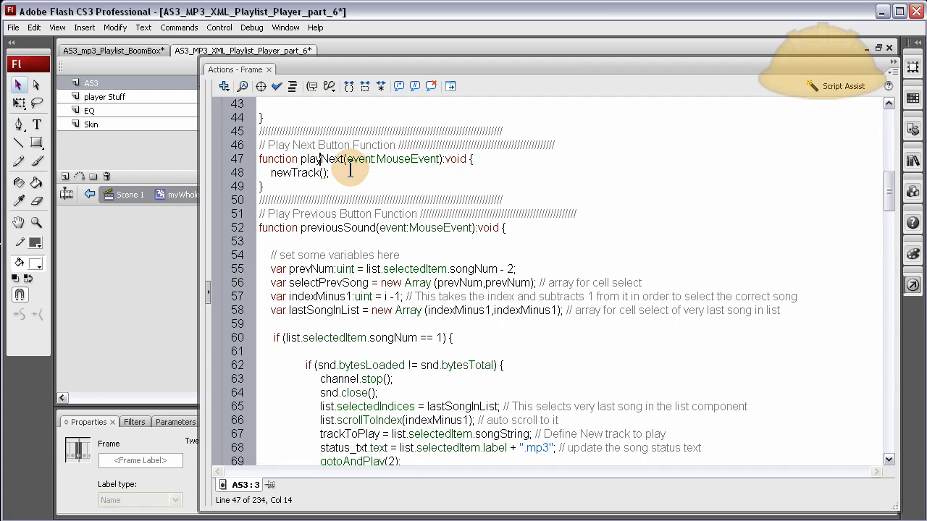
scroll("down", 3)
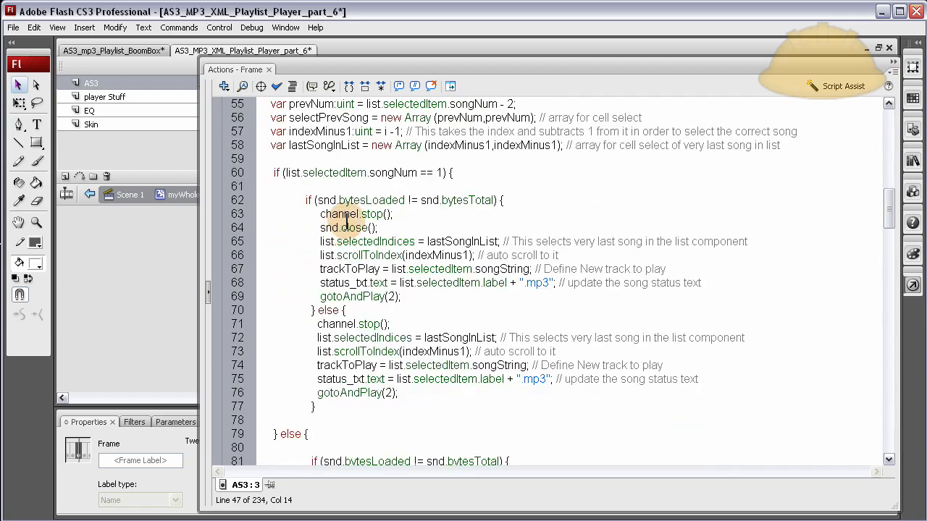
scroll("down", 3)
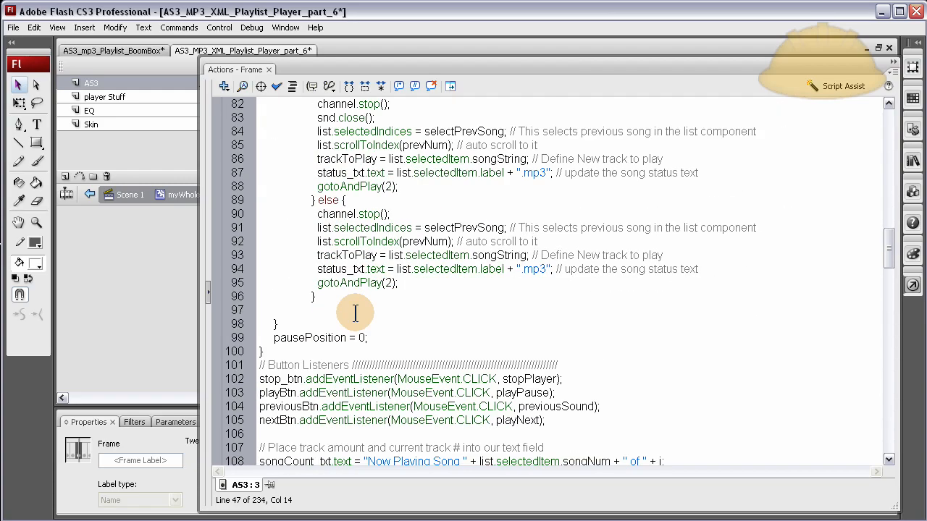
scroll("up", 3)
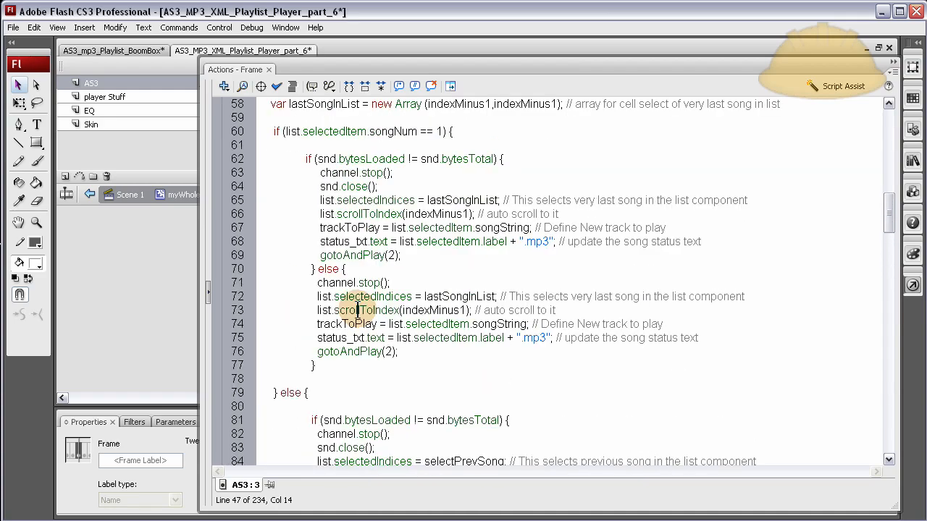
scroll("down", 3)
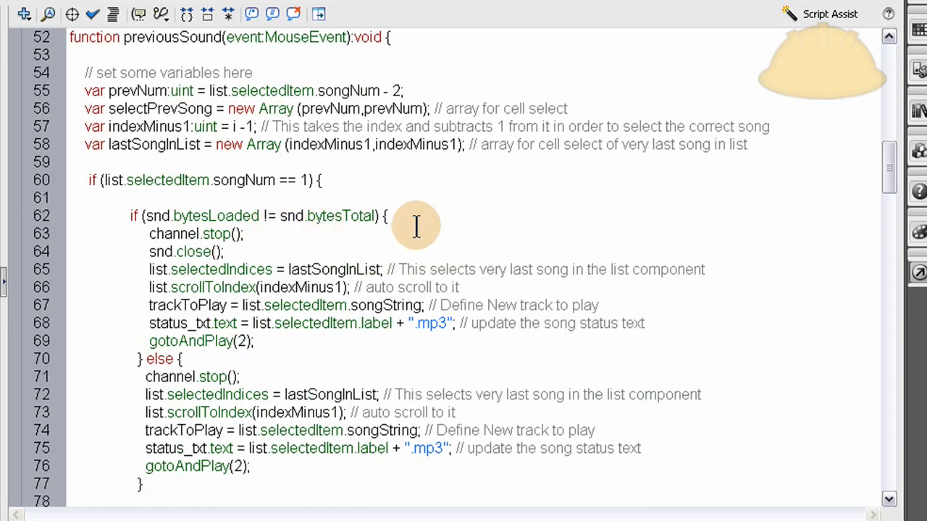
mouse_move(550, 269)
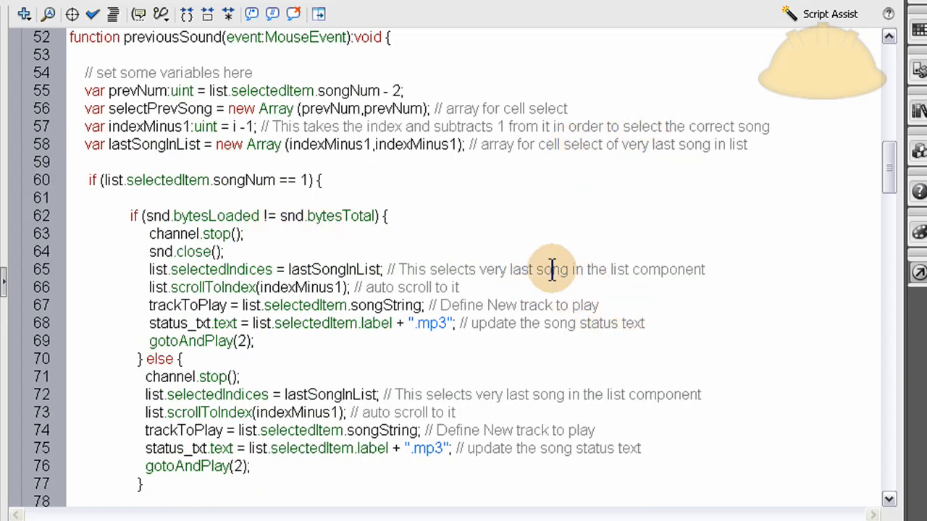
mouse_move(463, 398)
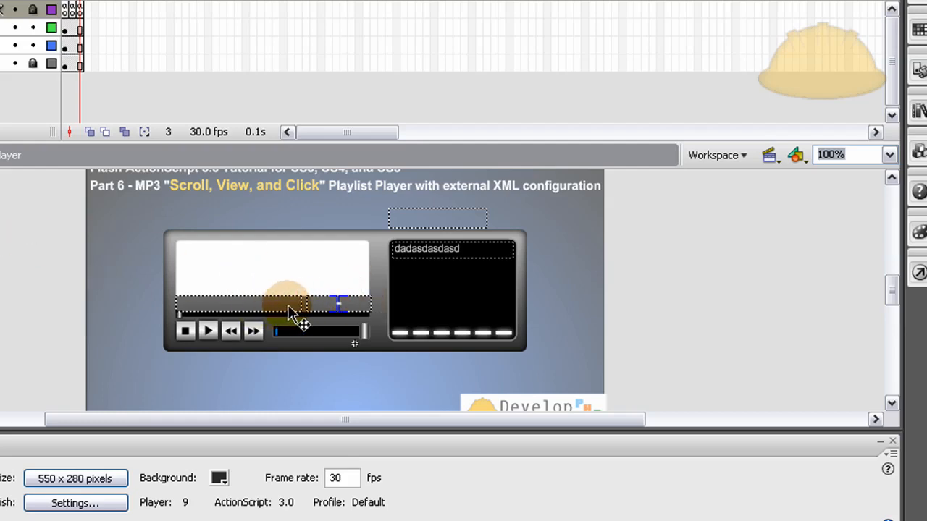
Step: Return to the frame script and scroll to the songCount_txt.text line under the button listeners
left_click(276, 304)
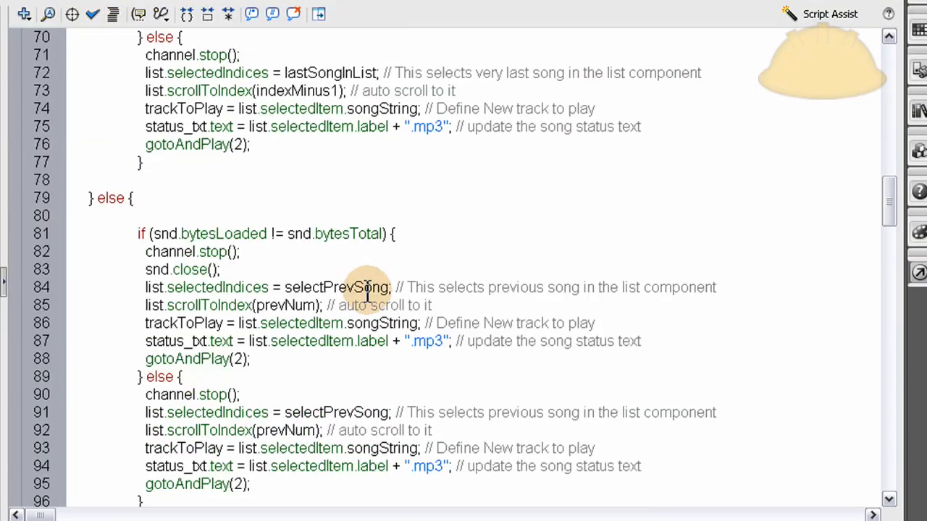
scroll("down", 3)
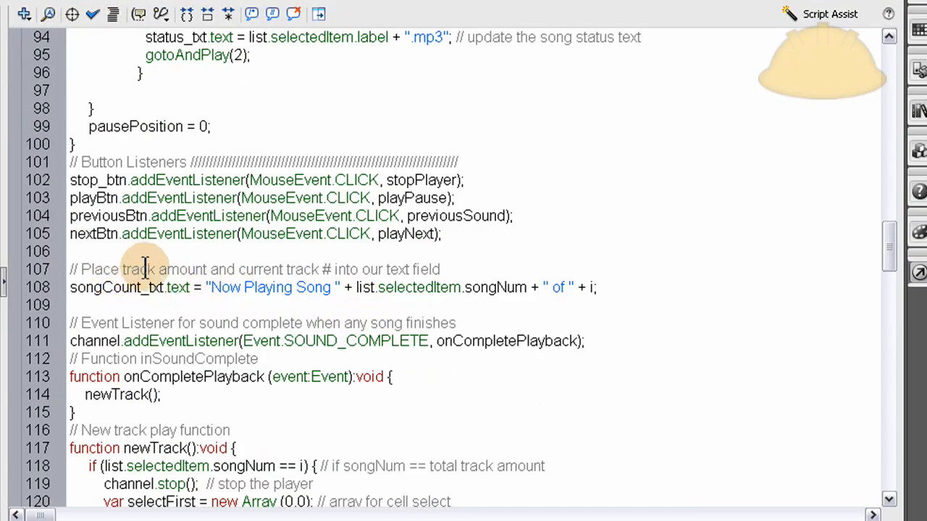
mouse_move(406, 269)
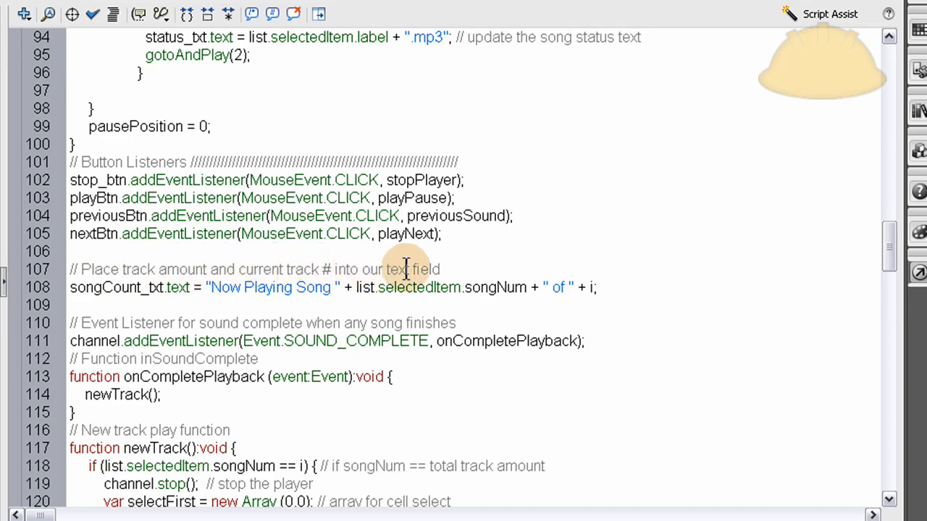
mouse_move(326, 287)
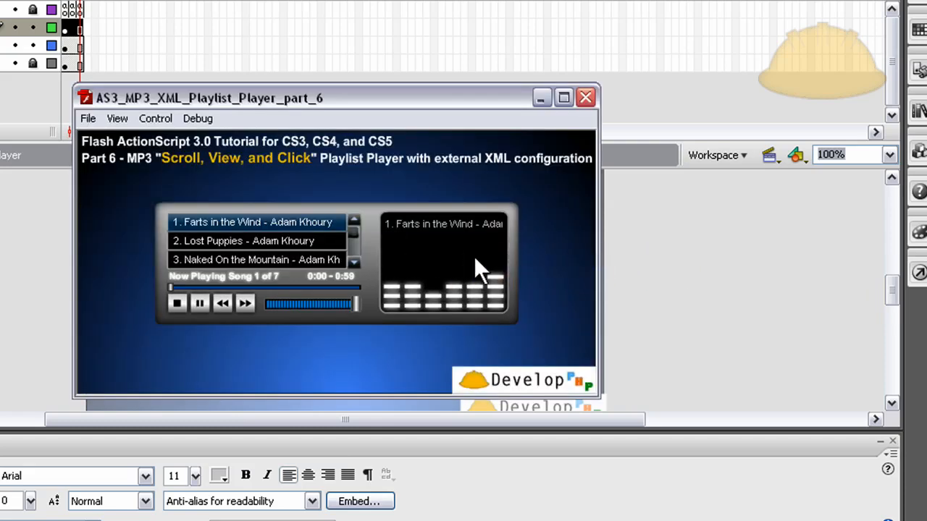
Step: Step through the playlist with Next until Now Playing shows song 6 of 7, then close the test window
left_click(244, 304)
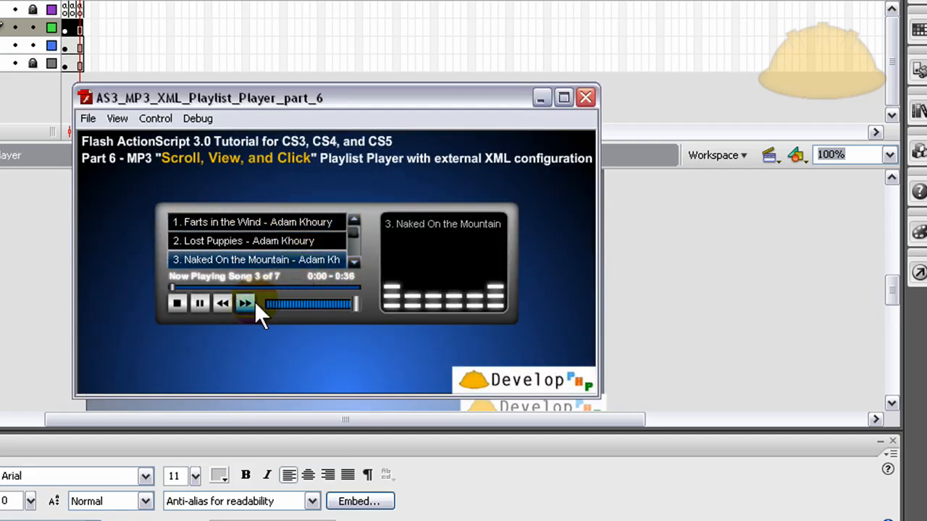
left_click(245, 304)
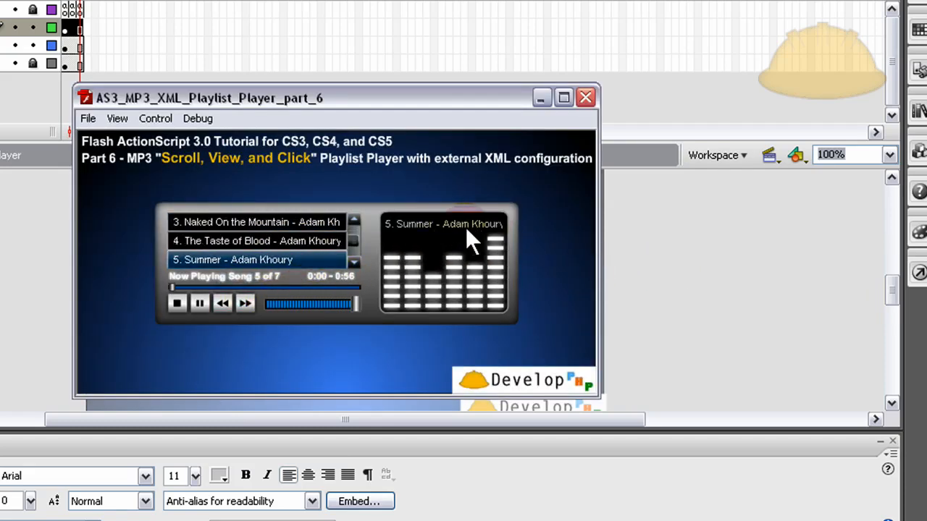
left_click(245, 303)
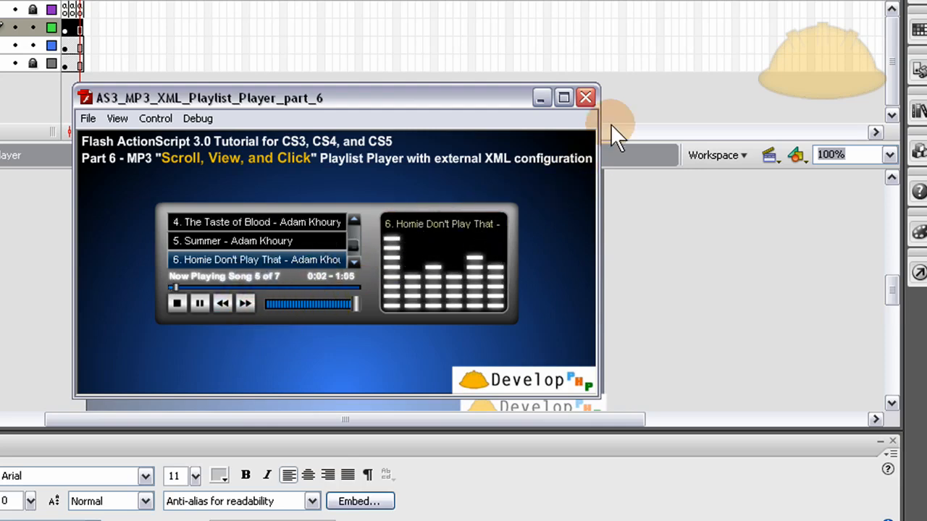
left_click(585, 97)
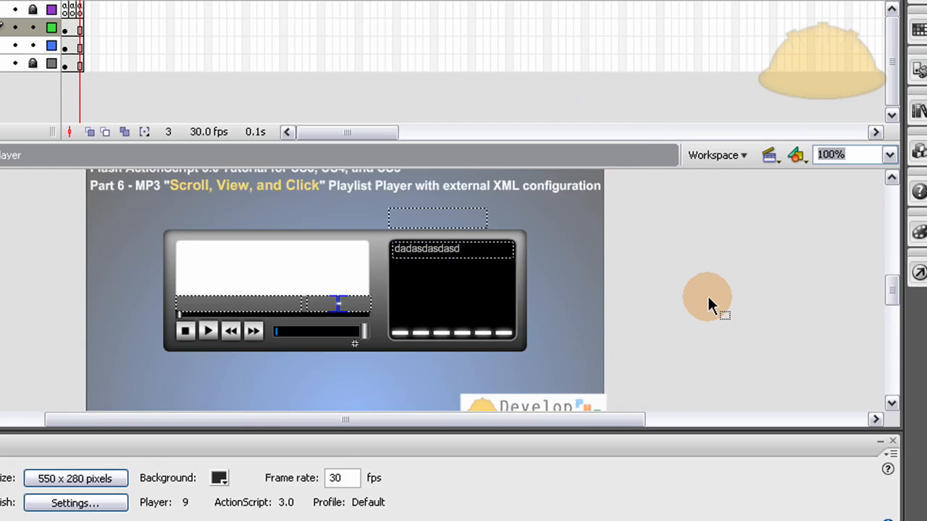